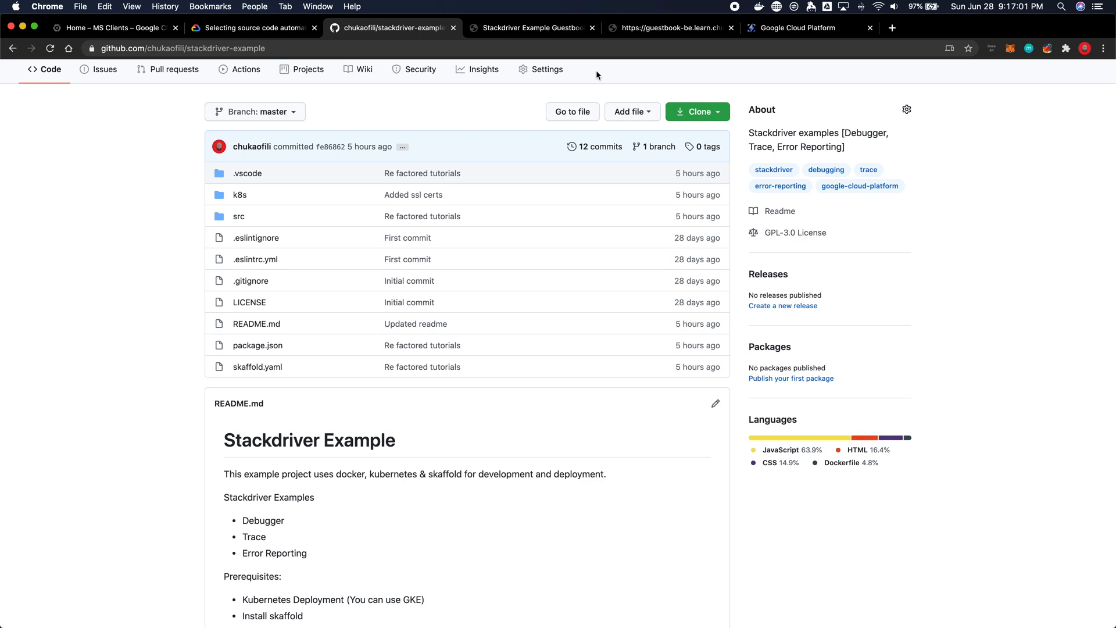
Run skaffold run --default-repo with the container registry path to deploy the project
click(178, 49)
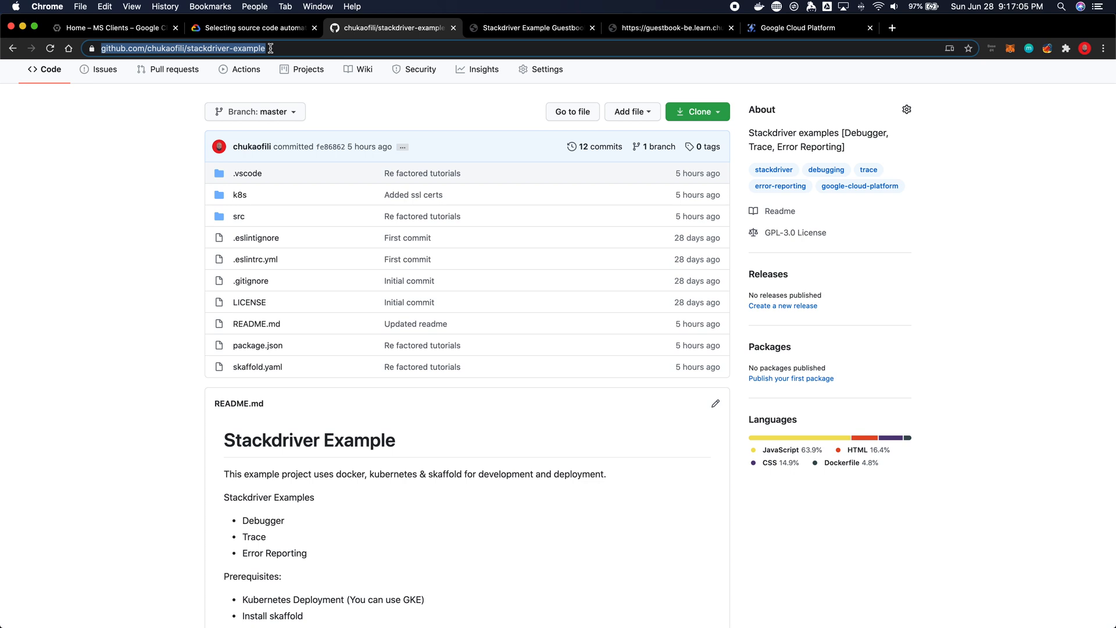
scroll(down, 3)
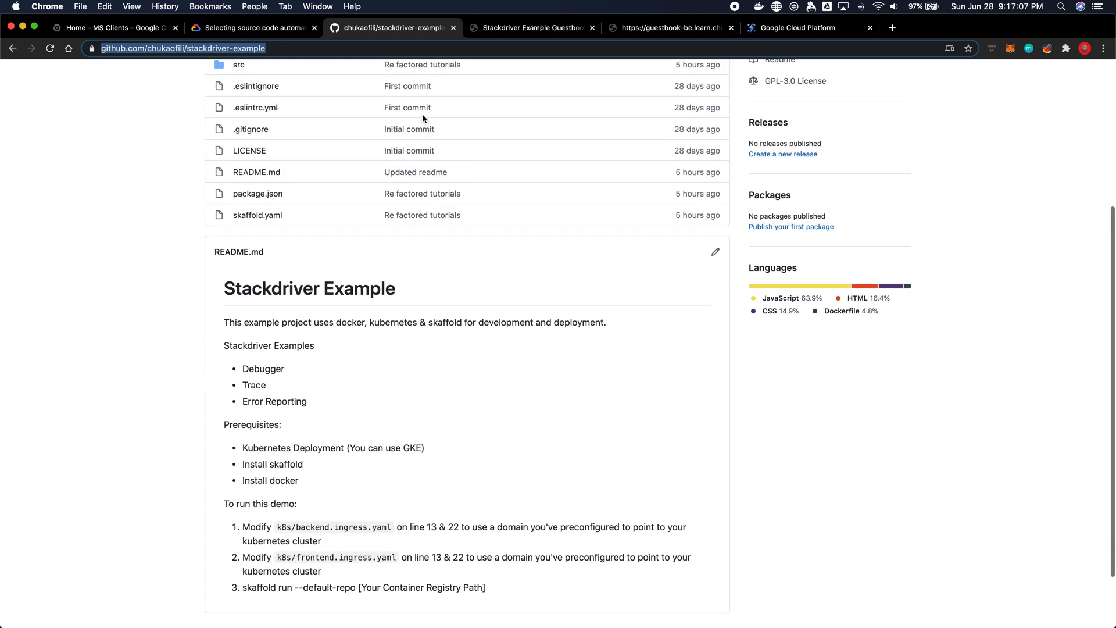
scroll(down, 3)
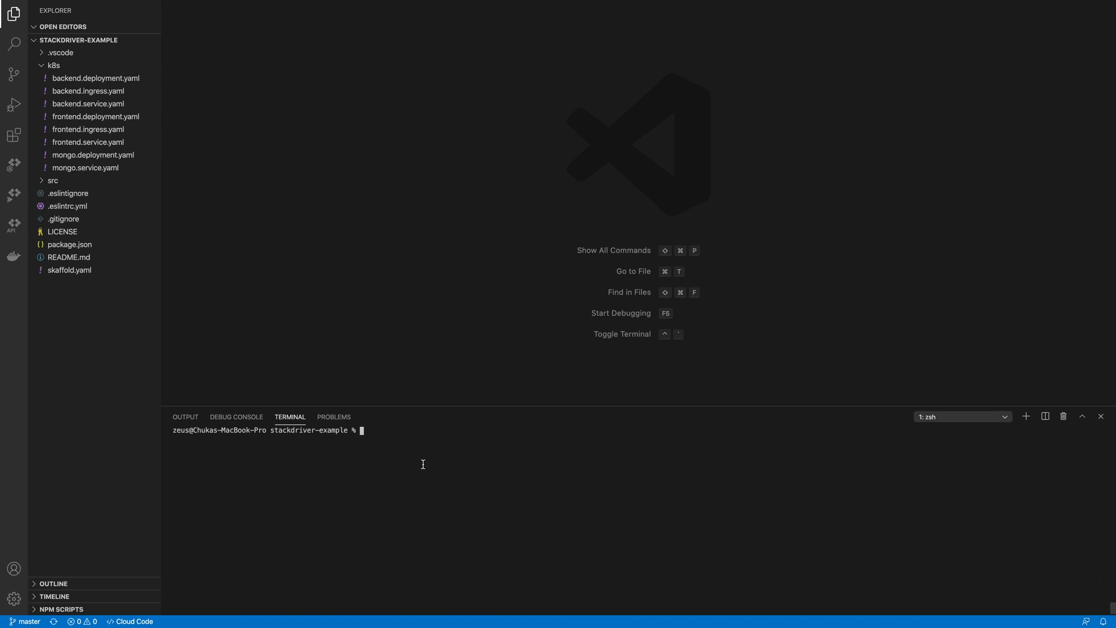
mouse_move(423, 435)
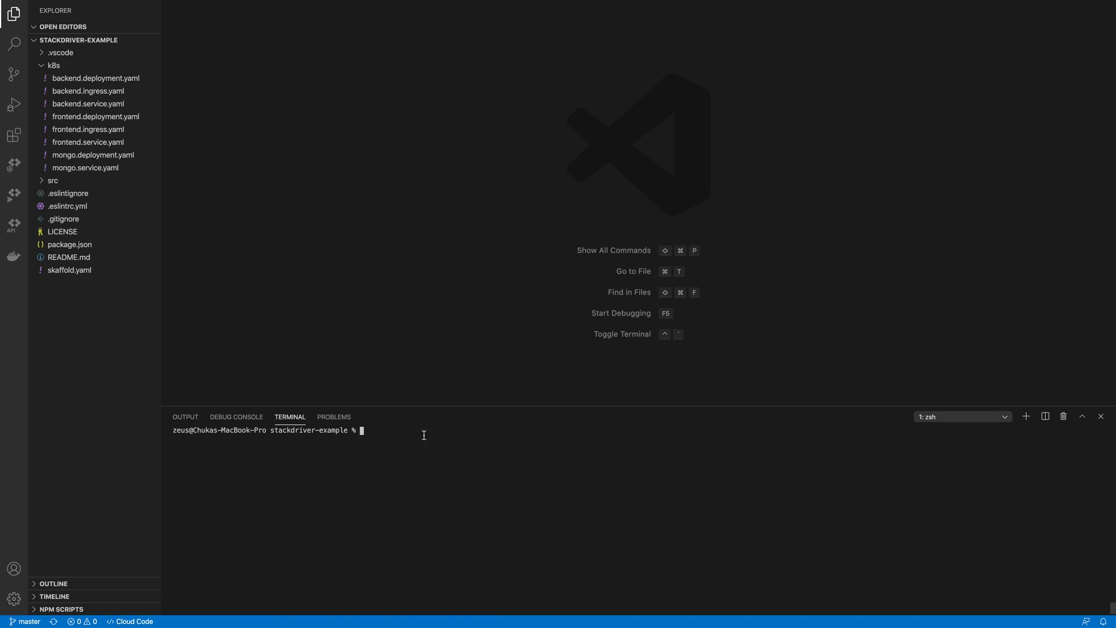
text(ska)
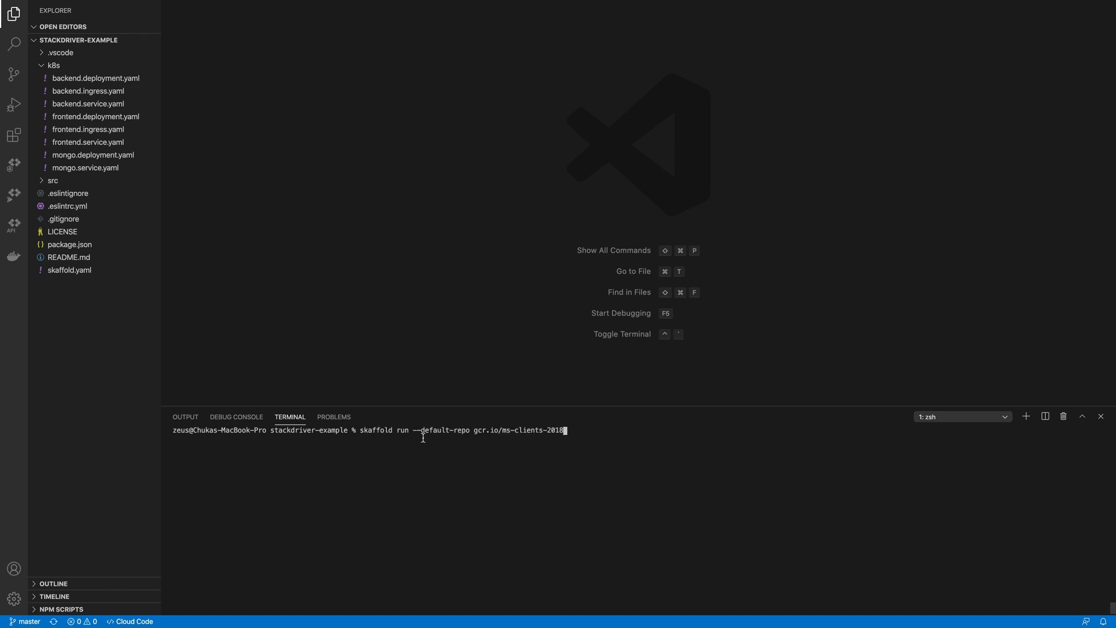
key(enter)
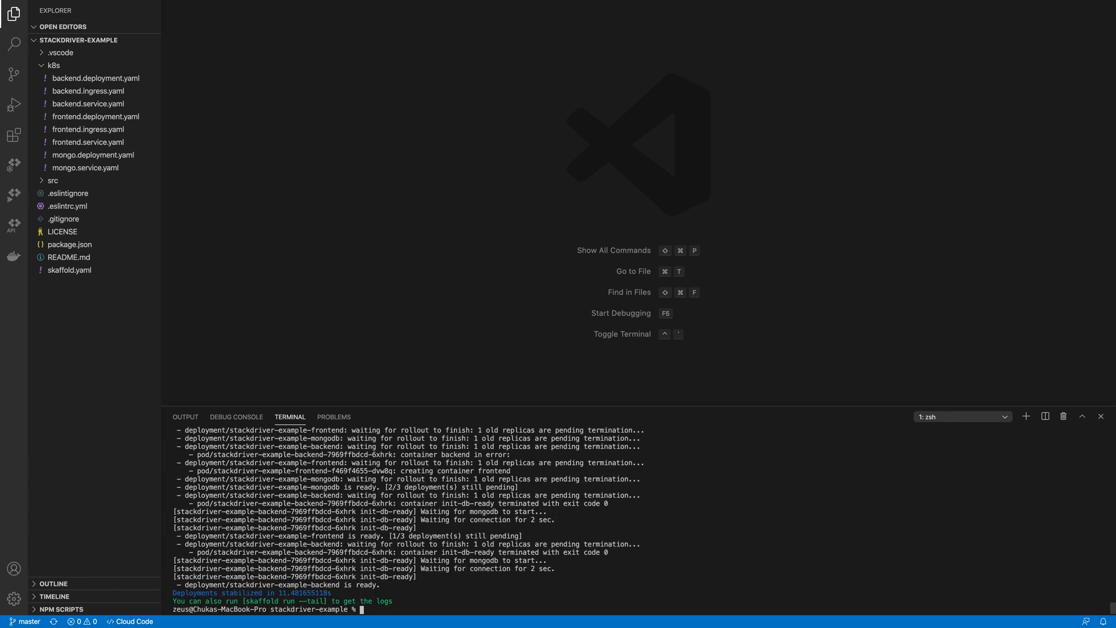
mouse_move(515, 421)
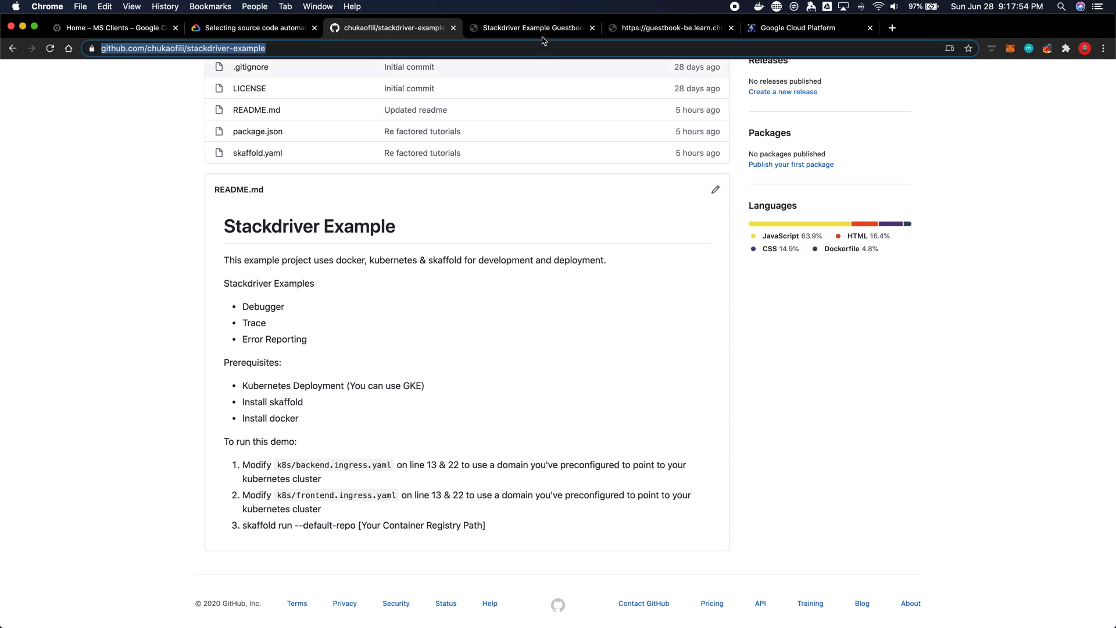
Switch Chrome to the Stackdriver Example Guestbook tab
click(530, 28)
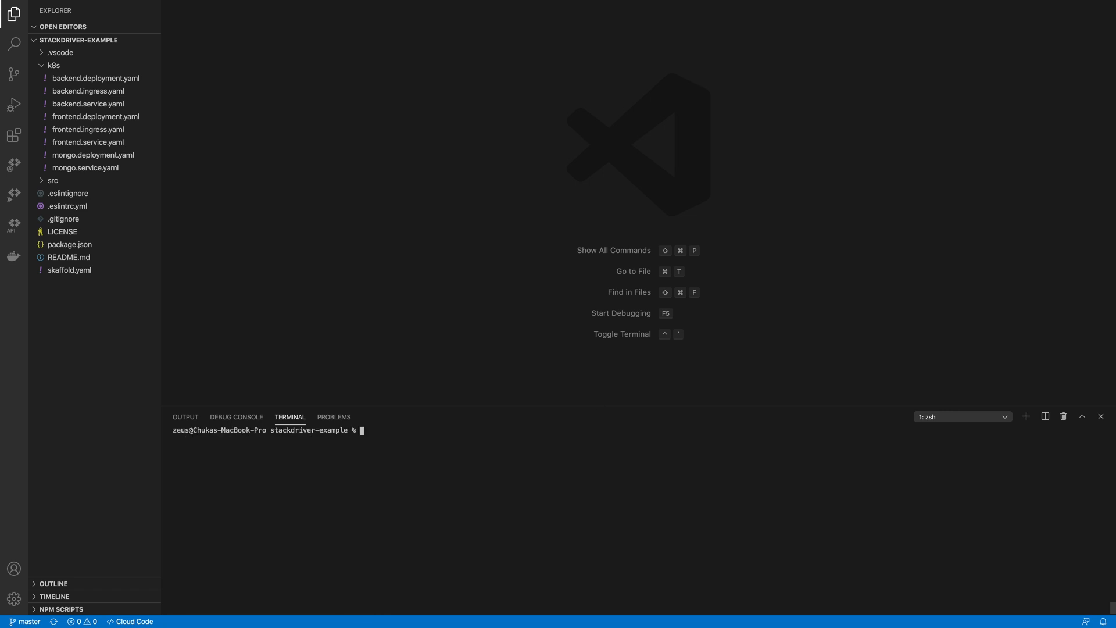
text(cd sr)
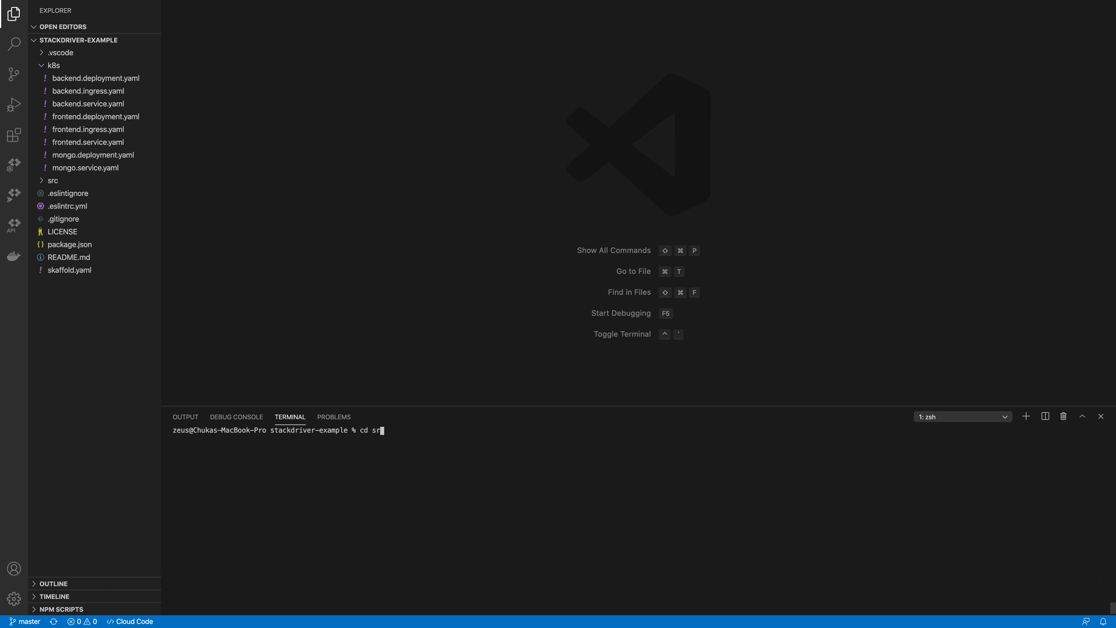
text(c/)
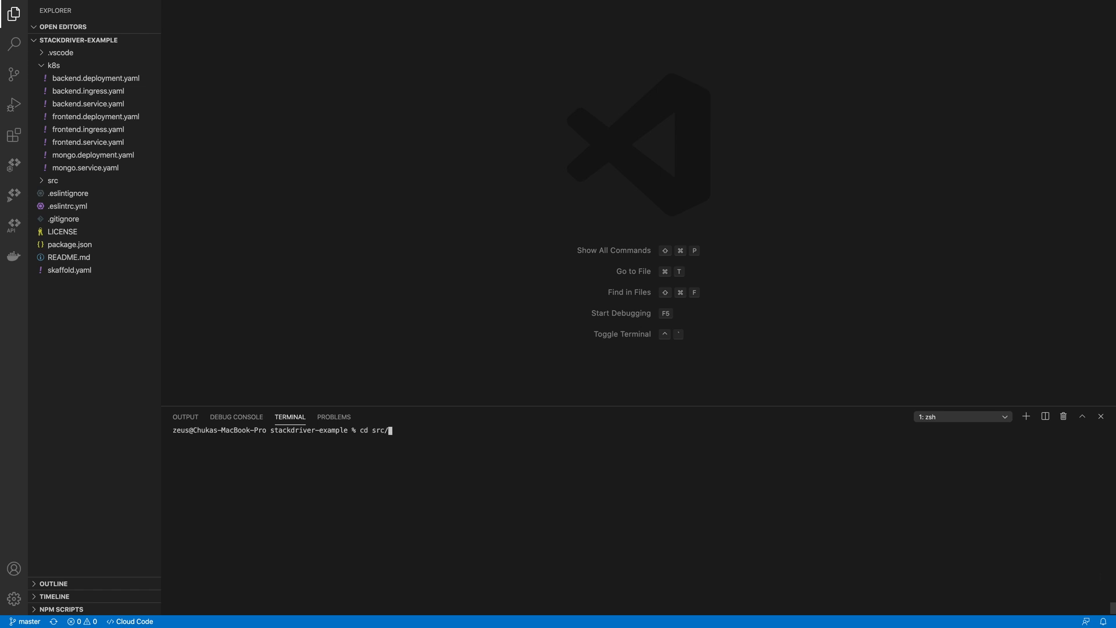
text(frontend/)
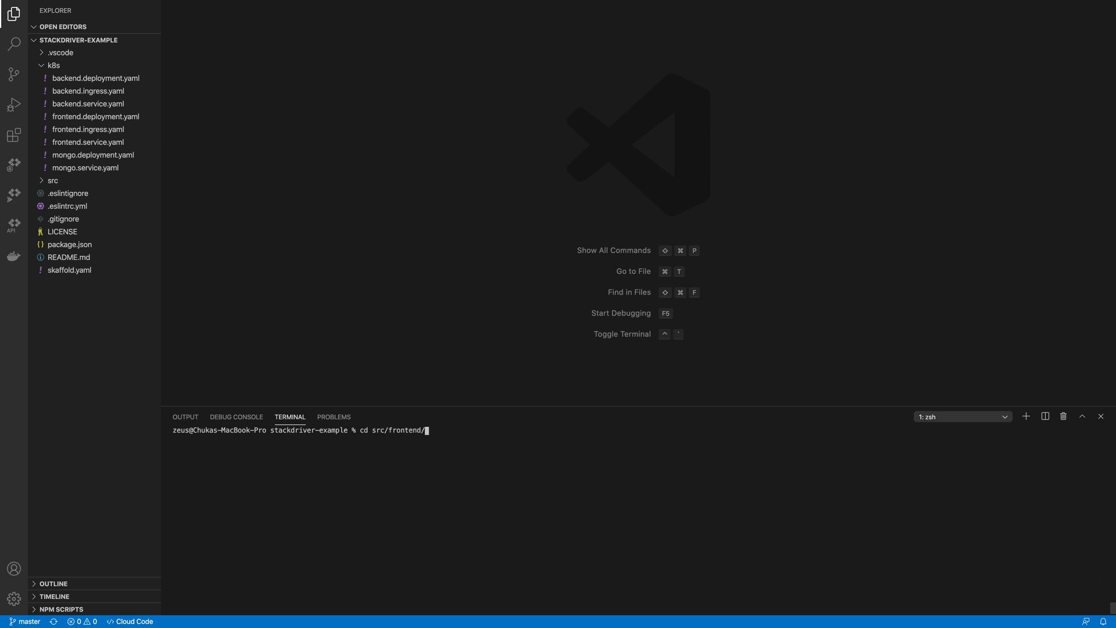
text(yarn add)
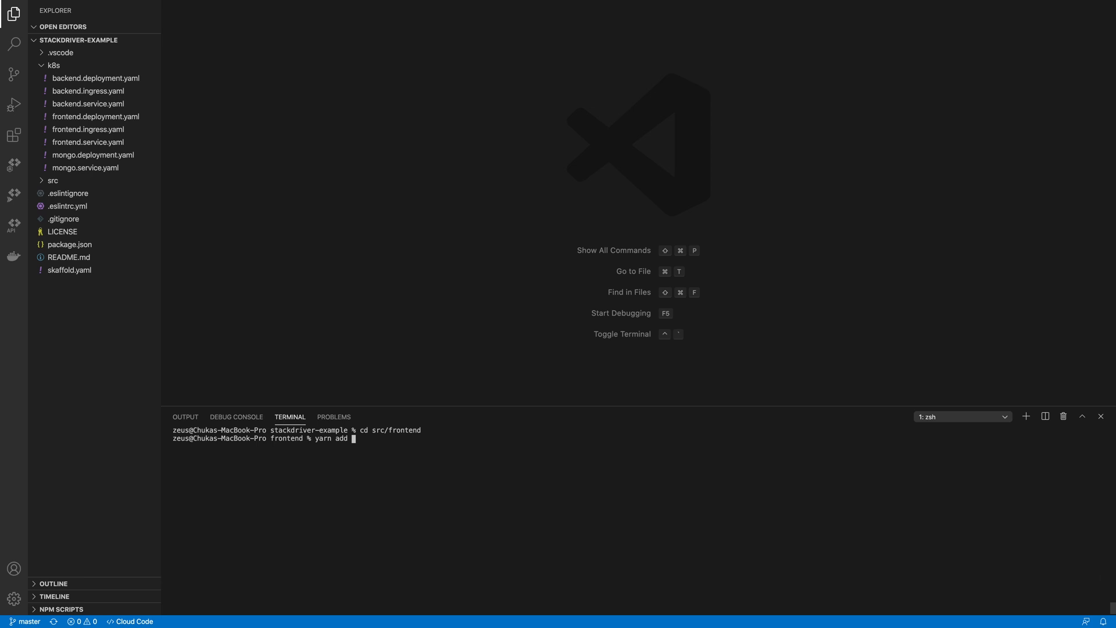
text(@google-cloud/debug-agent)
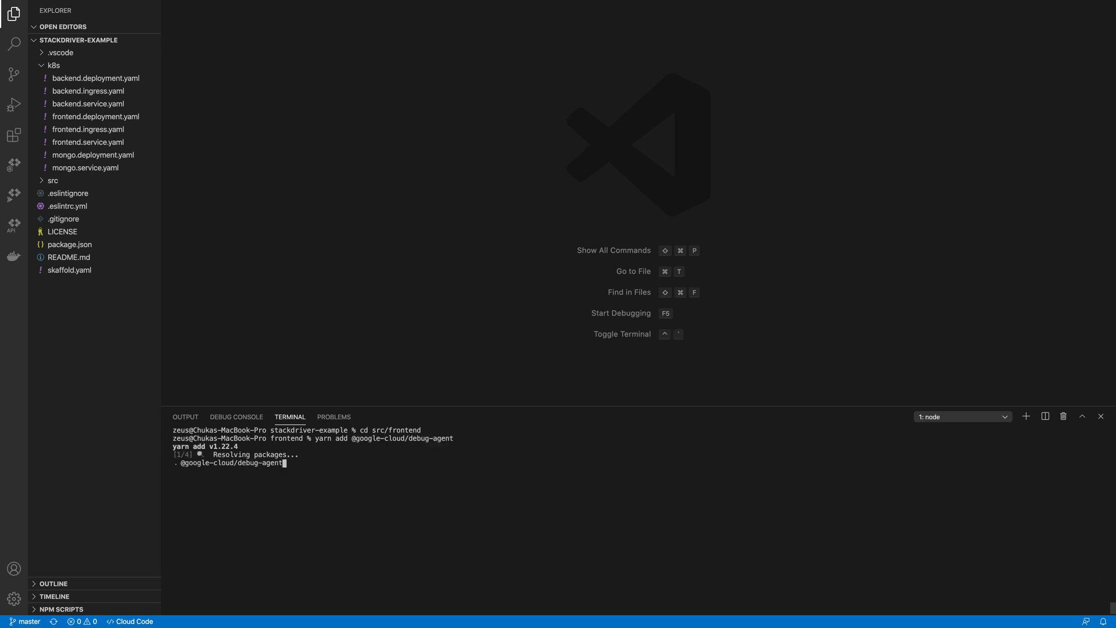
text(cd)
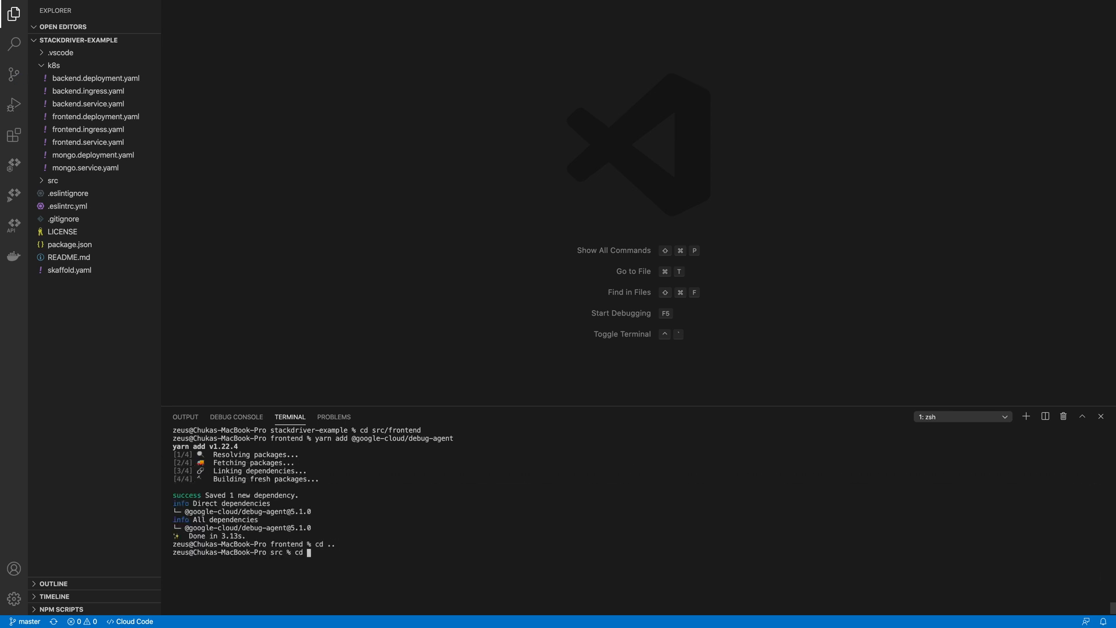
text(backend/)
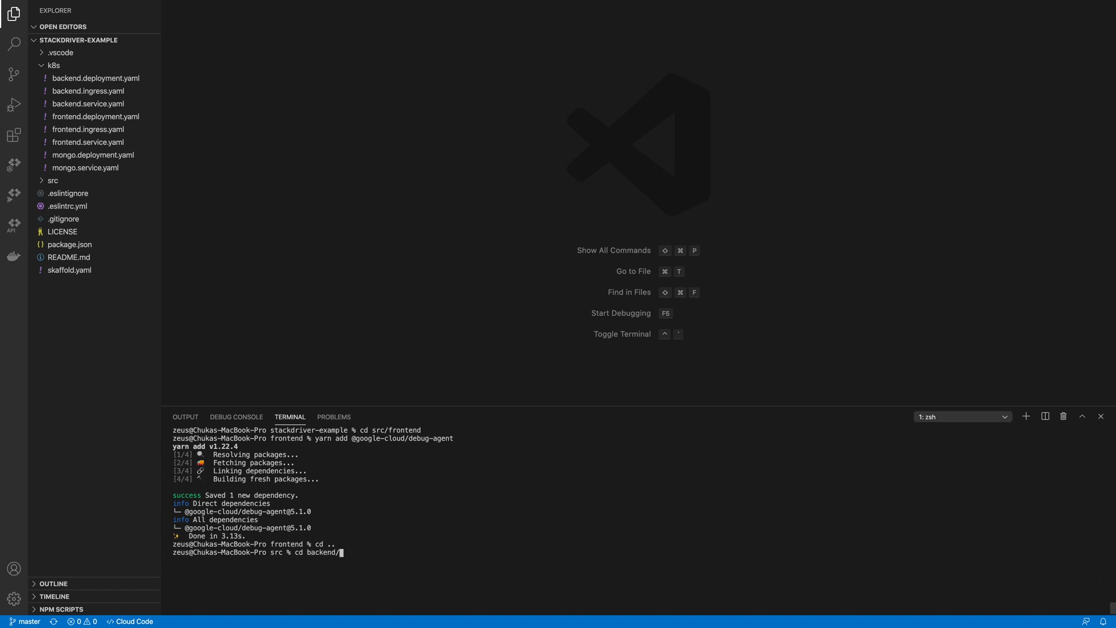
text(yarn add @google-cloud/debug-agent)
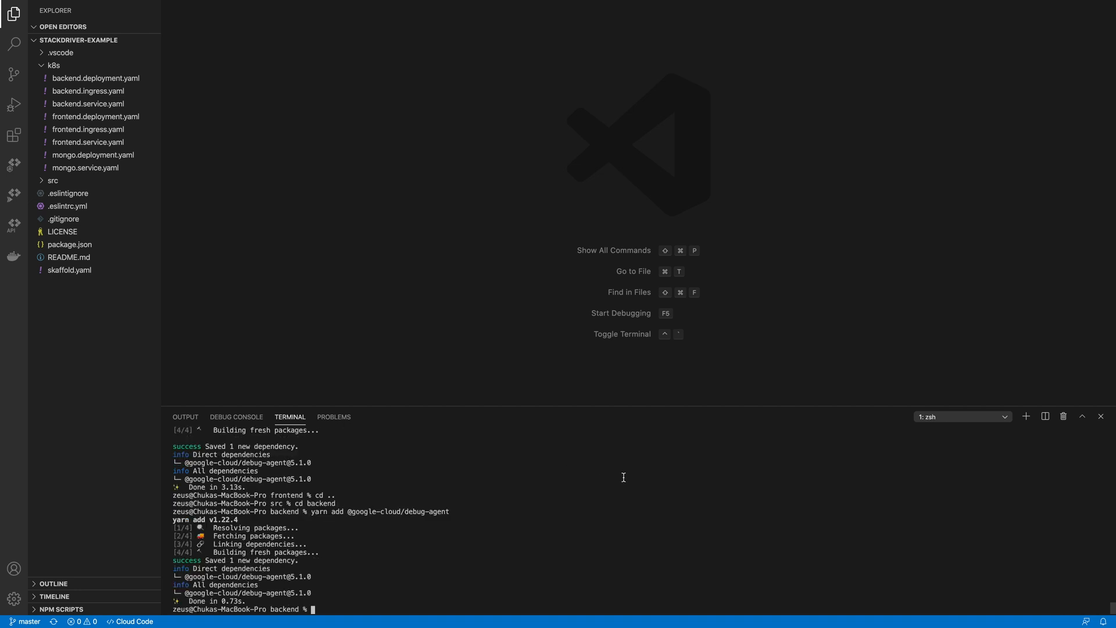
mouse_move(410, 329)
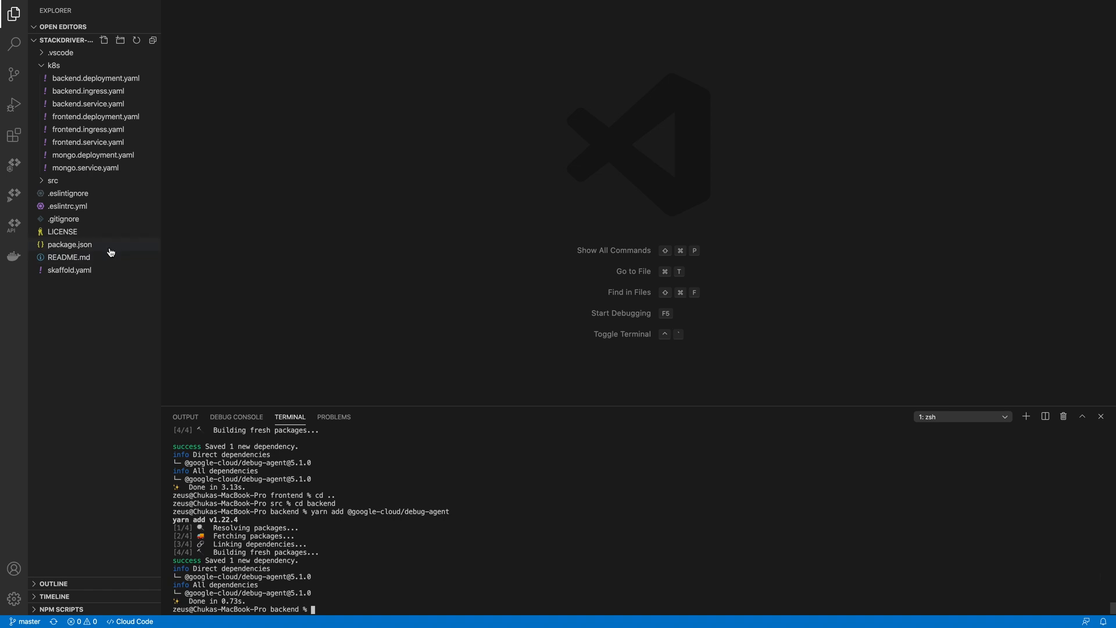
Edit src/backend/app.js to start the debug agent with a serviceContext, then close it
click(53, 65)
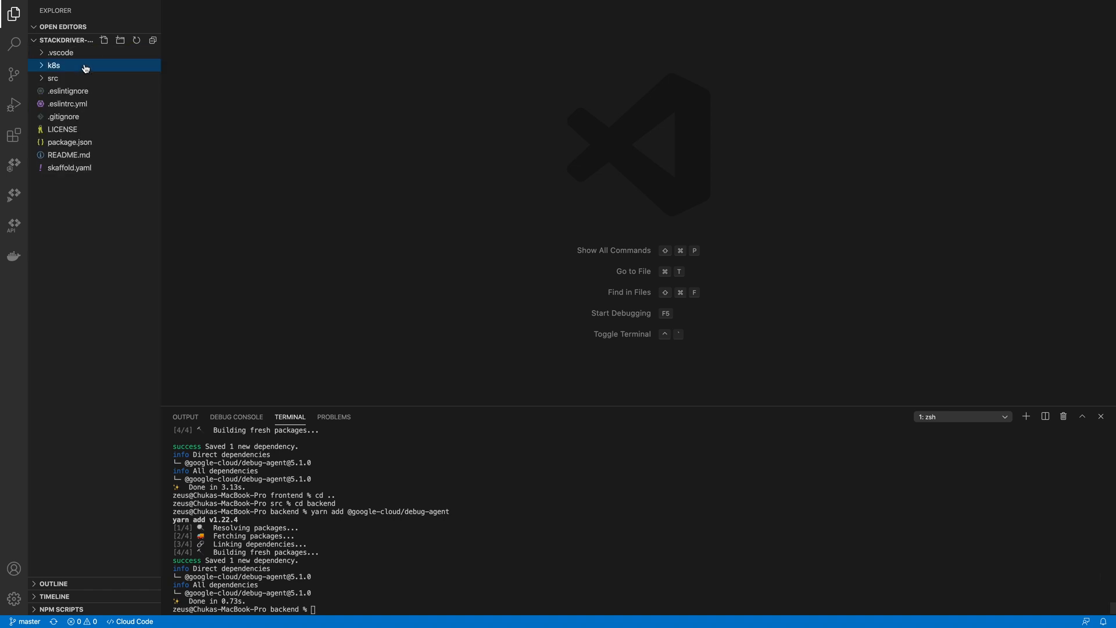
click(52, 78)
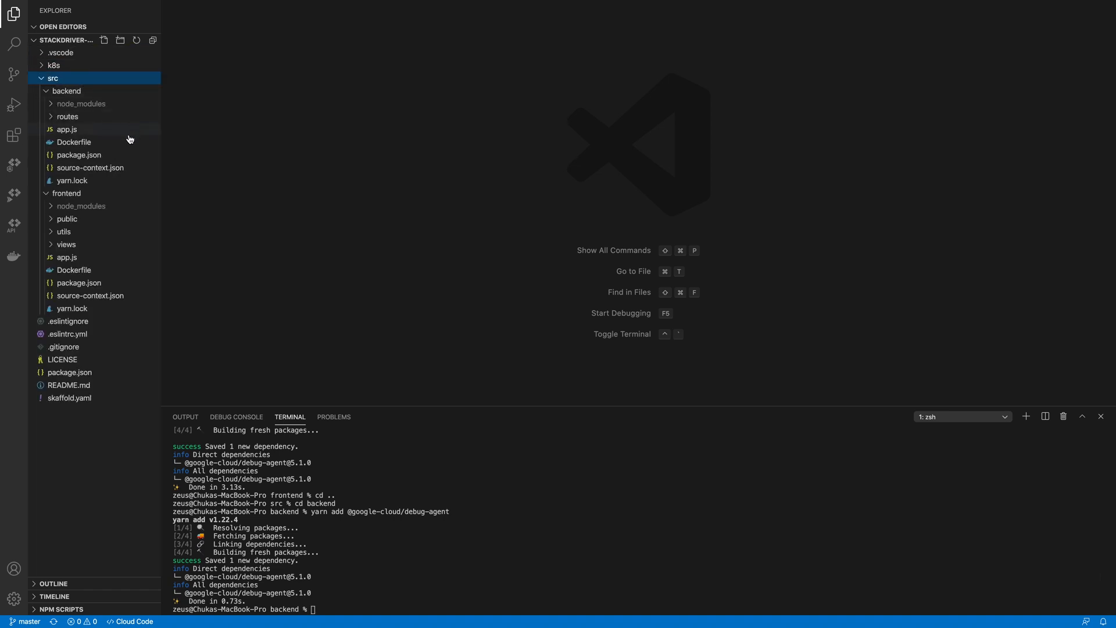
double_click(66, 129)
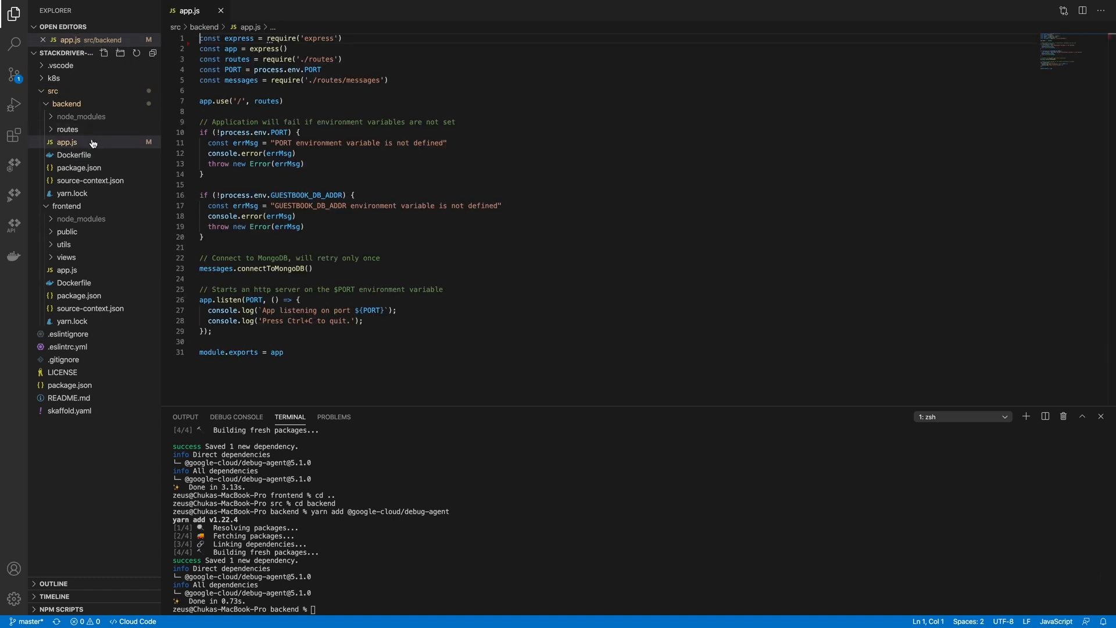
mouse_move(67, 141)
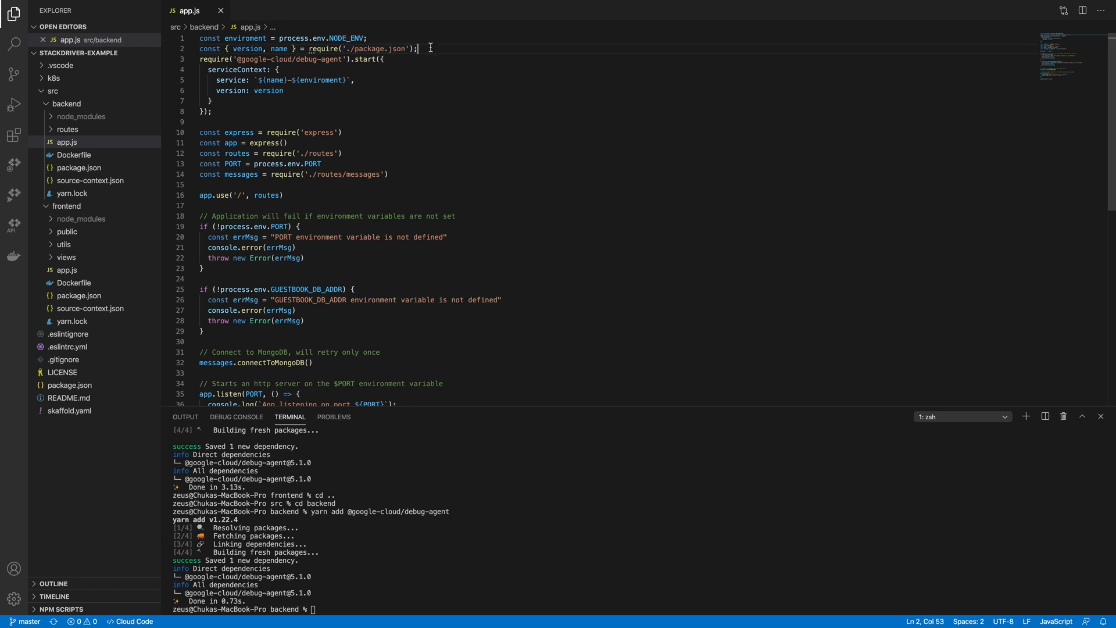
mouse_move(249, 76)
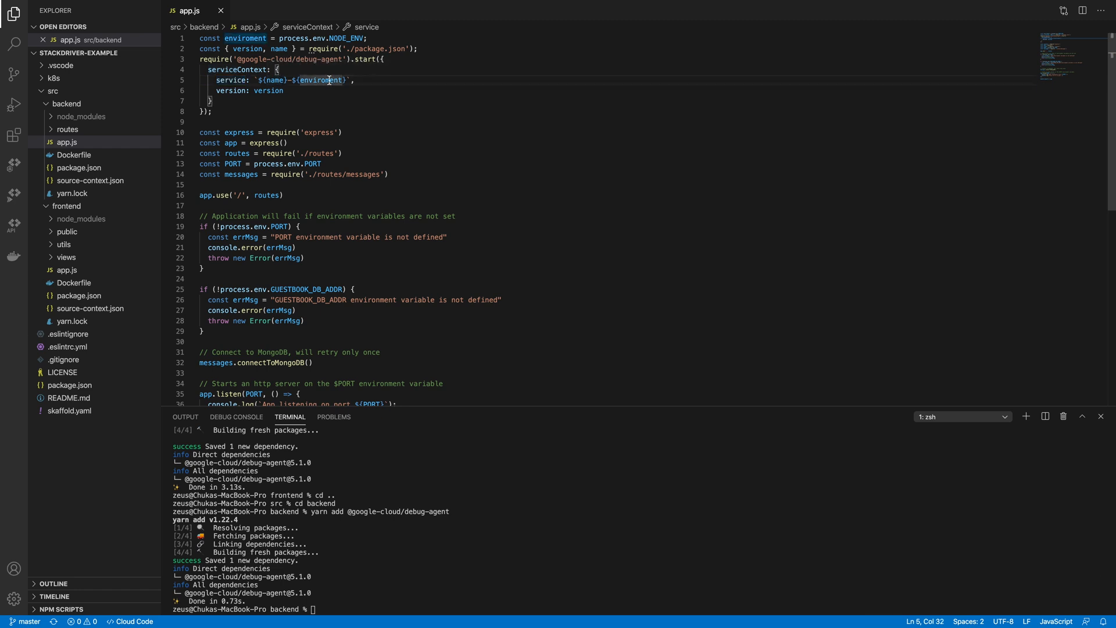
mouse_move(270, 91)
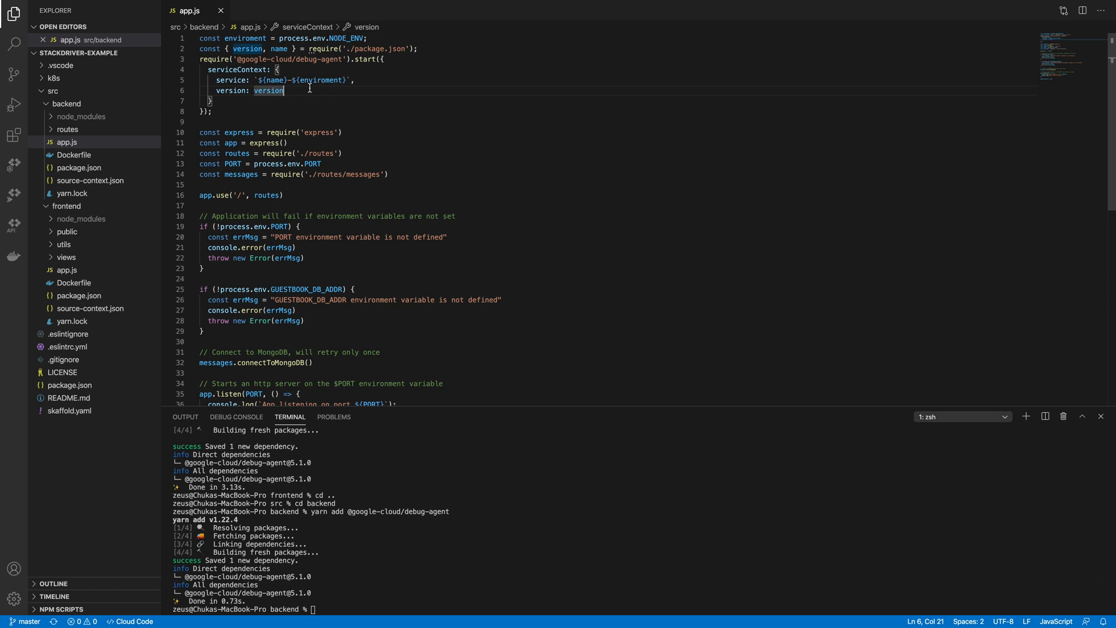
mouse_move(235, 107)
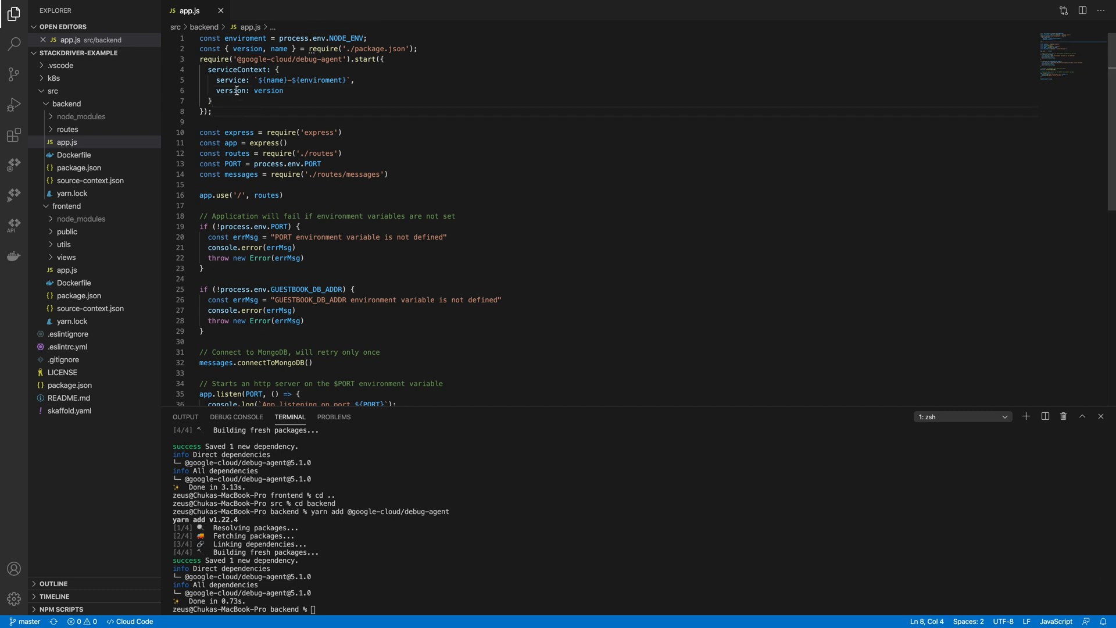
click(67, 282)
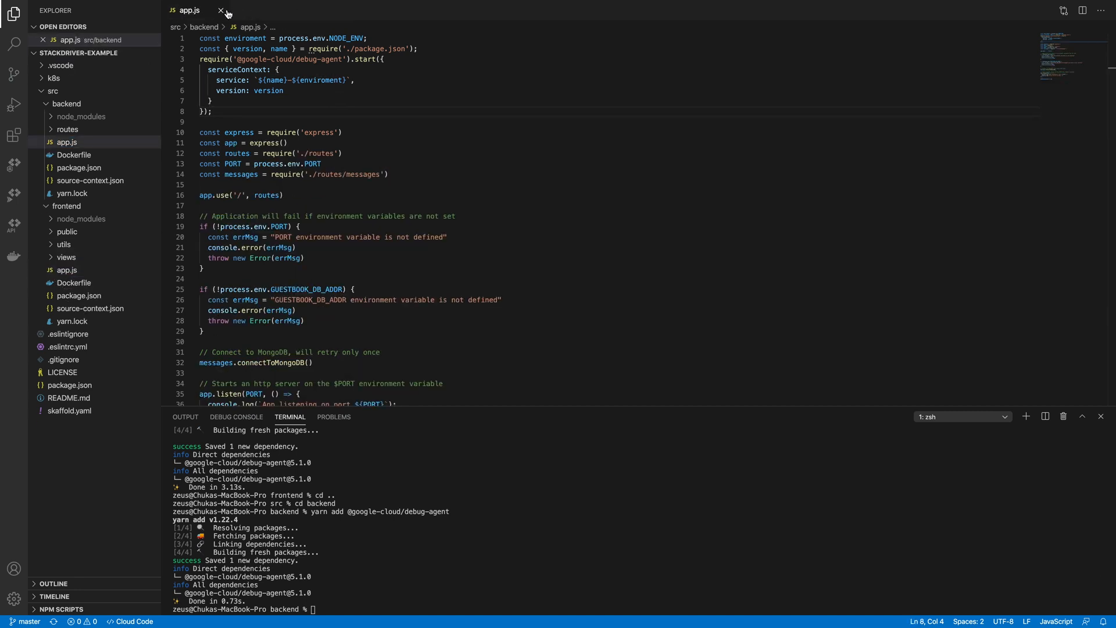
click(220, 11)
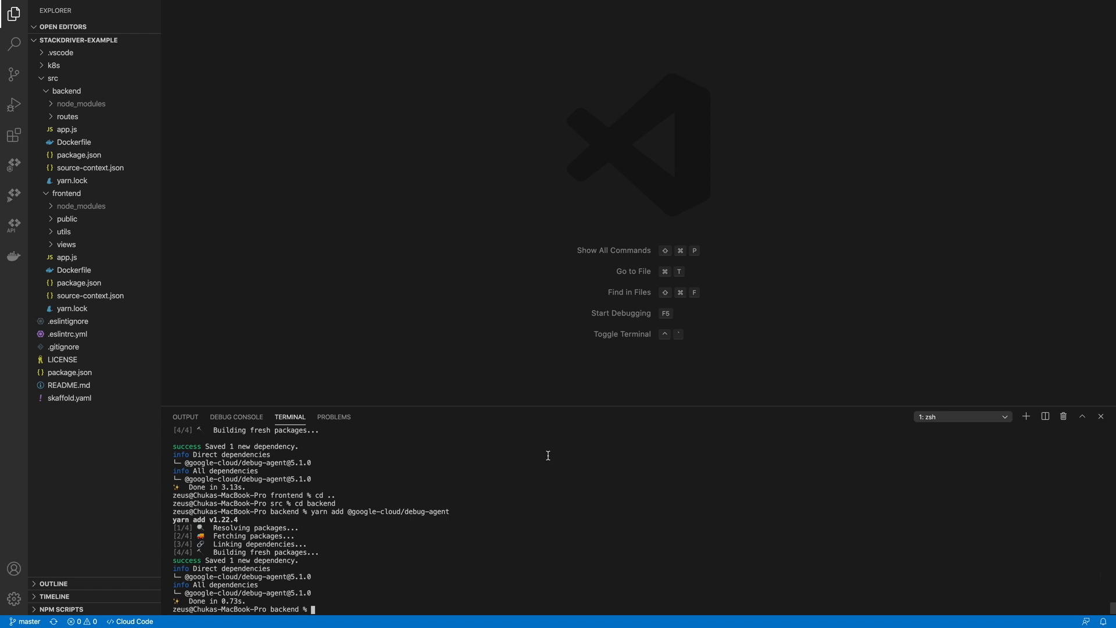
Add the debug agent in backend, run skaffold run --default-repo gcr.io/ms-clients-2018, then cd .
text(yarn add @google-cloud/debug-agent)
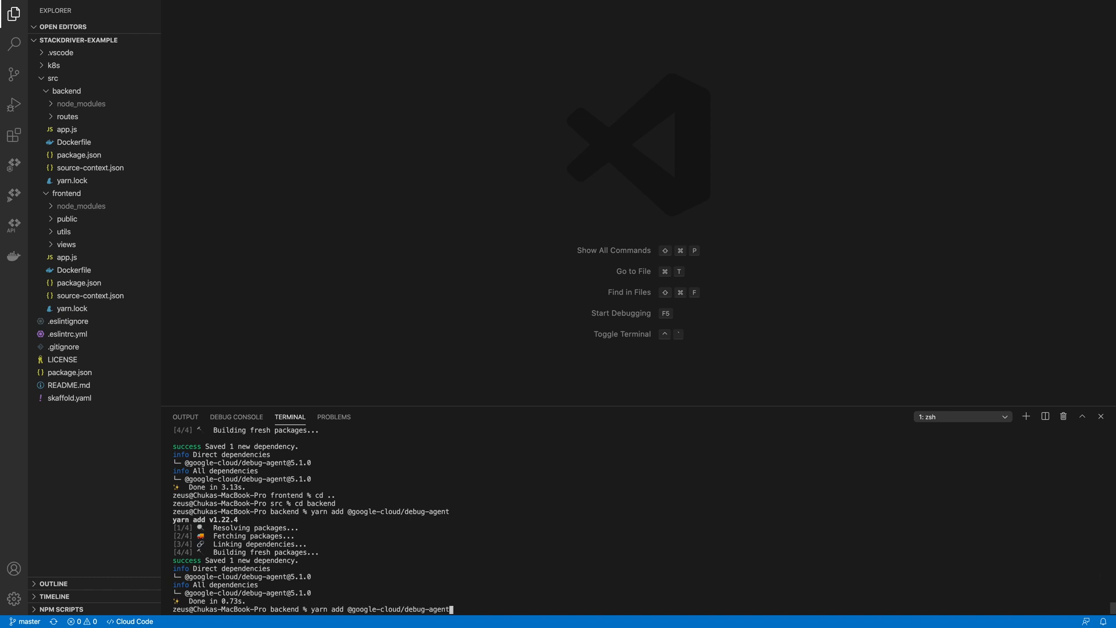
text(clear)
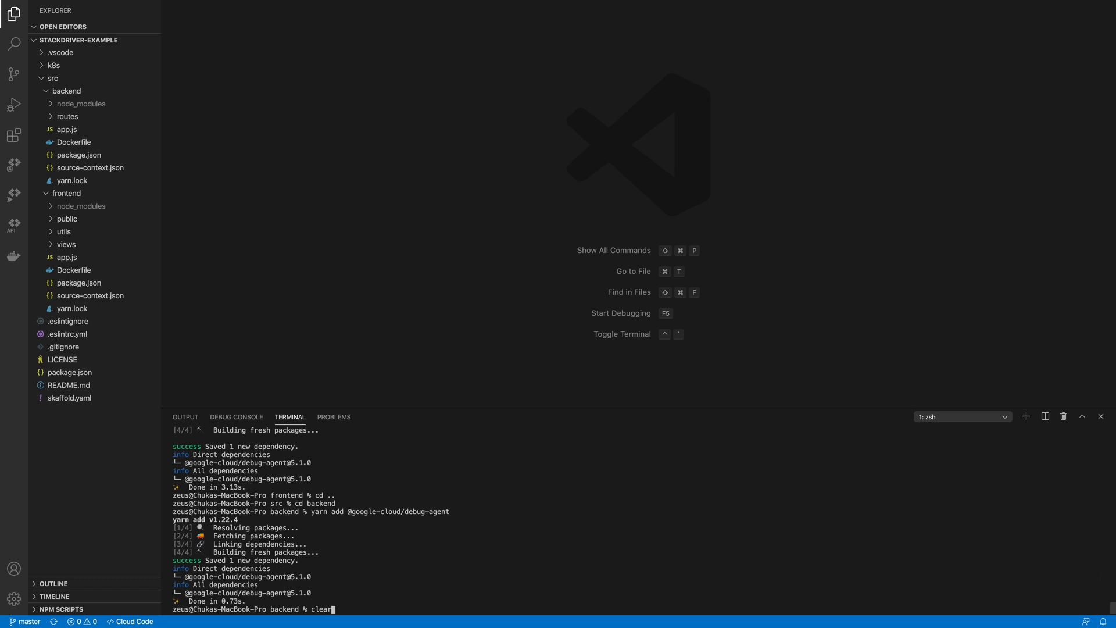
text(skaffold run --default-repo gcr.io/ms-clients-2018)
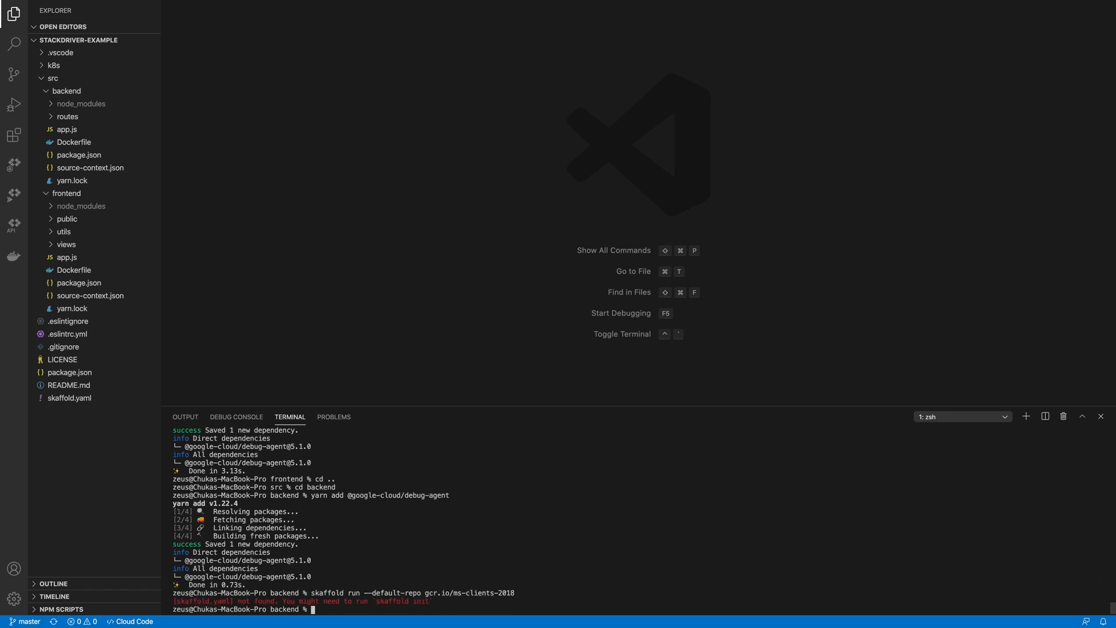
text(cd ..)
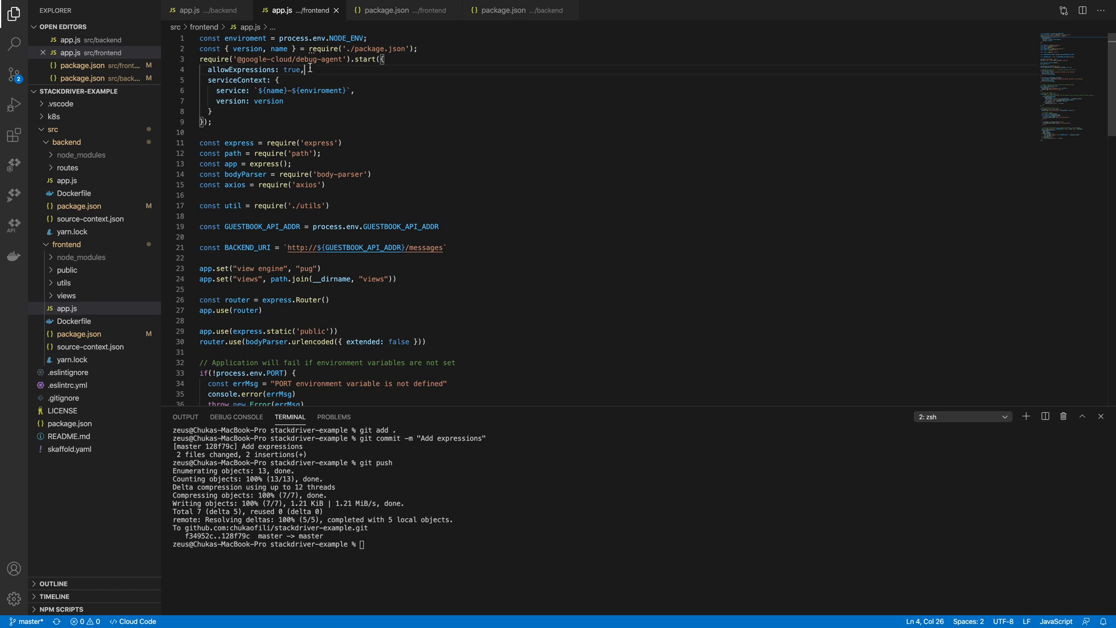
Mark allowExpressions: true in backend app.js and commit as "Add expressions"
drag(207, 68, 305, 69)
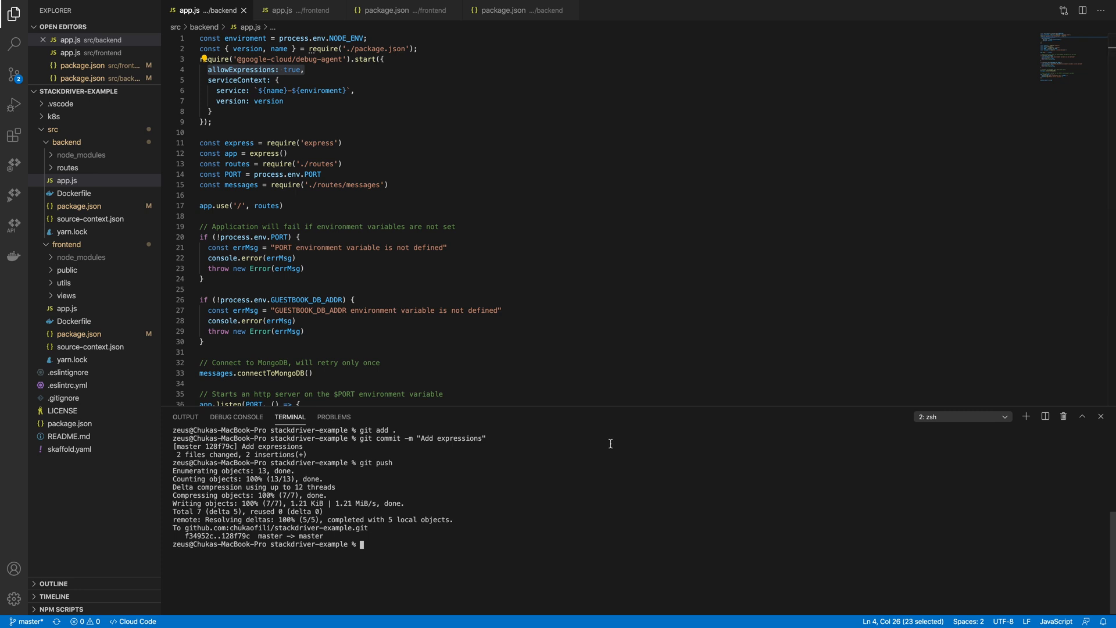
text(git commit -m "Add expressions")
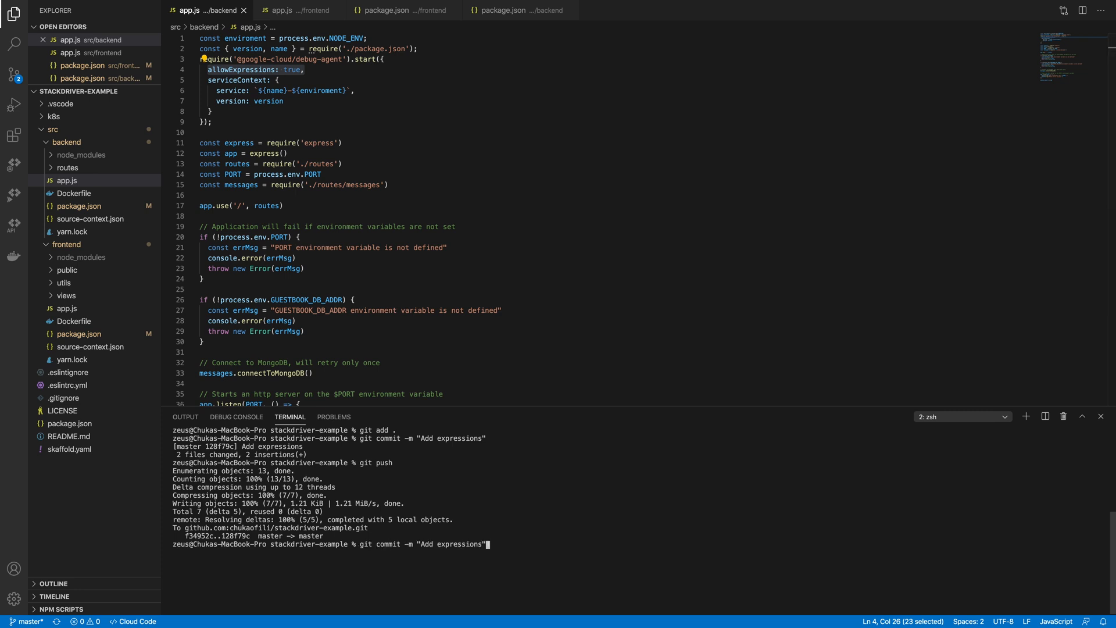
text(ping www.google.com)
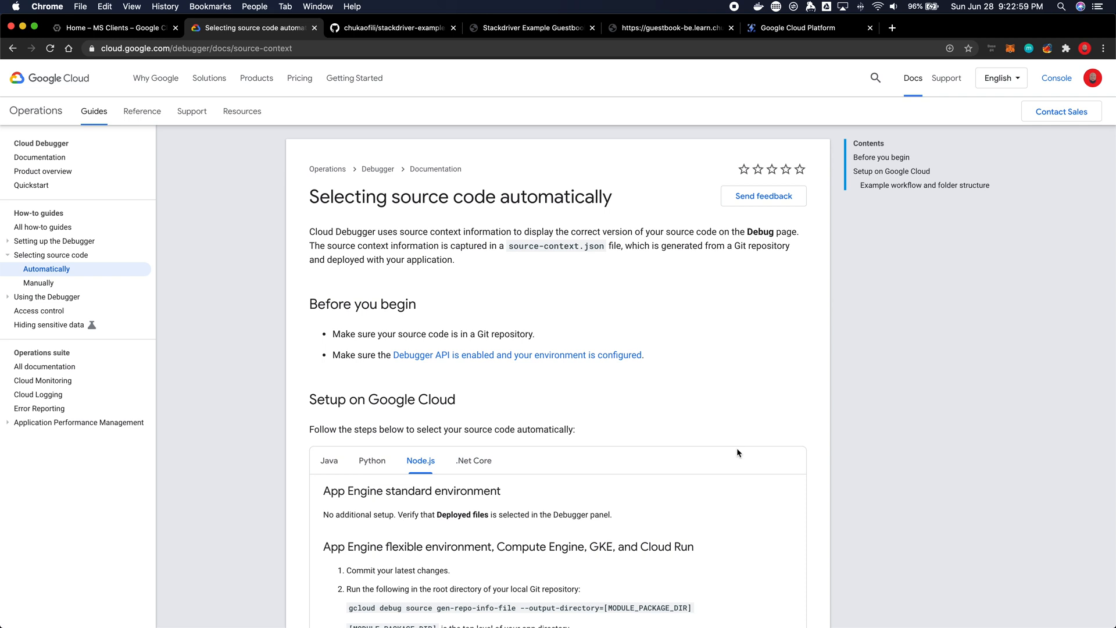
mouse_move(733, 453)
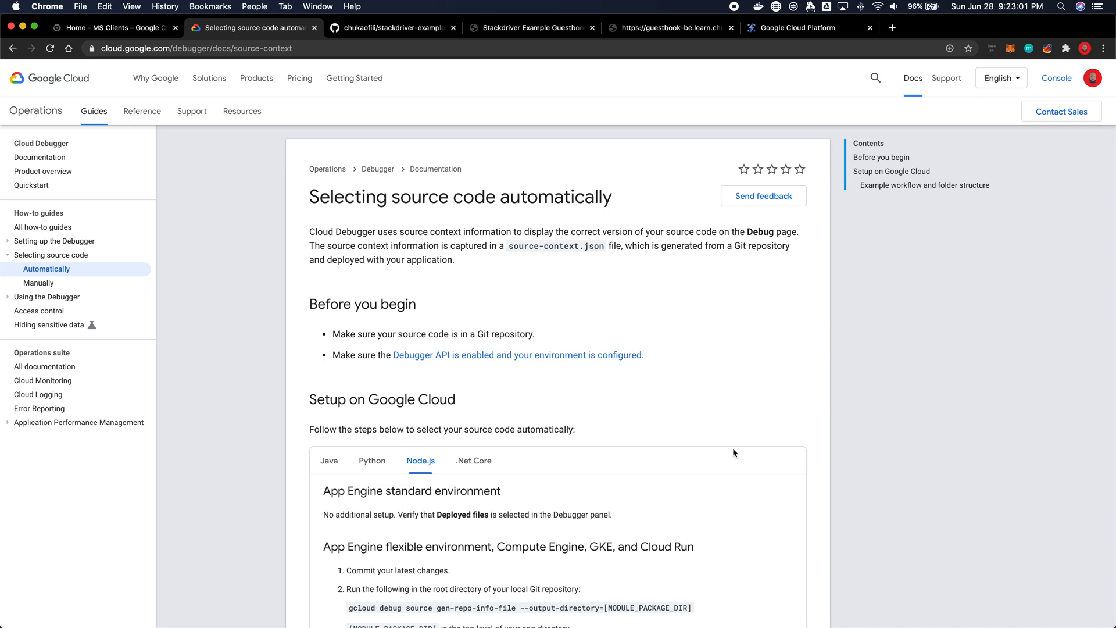
mouse_move(67, 268)
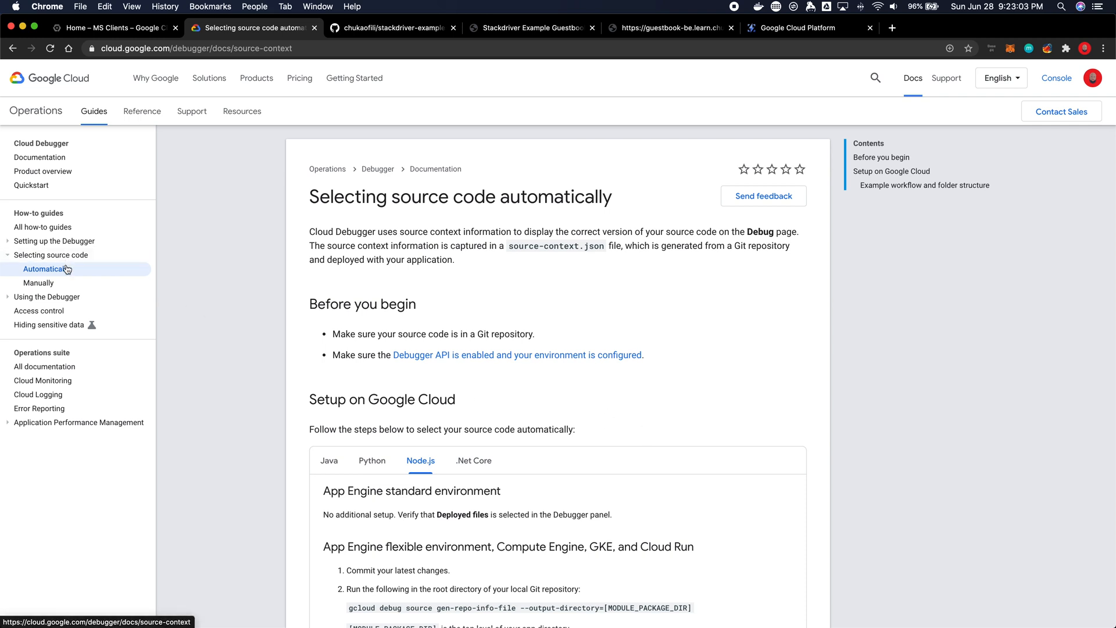
mouse_move(38, 282)
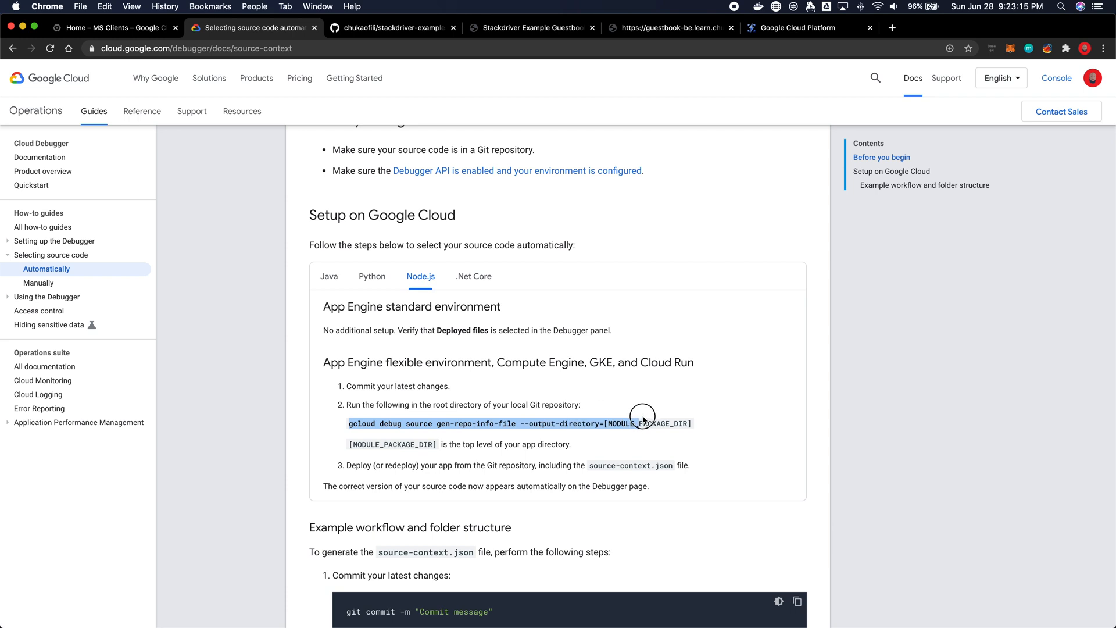
Copy the gcloud debug source gen-repo-info-file command from the Node.js docs tab
right_click(642, 417)
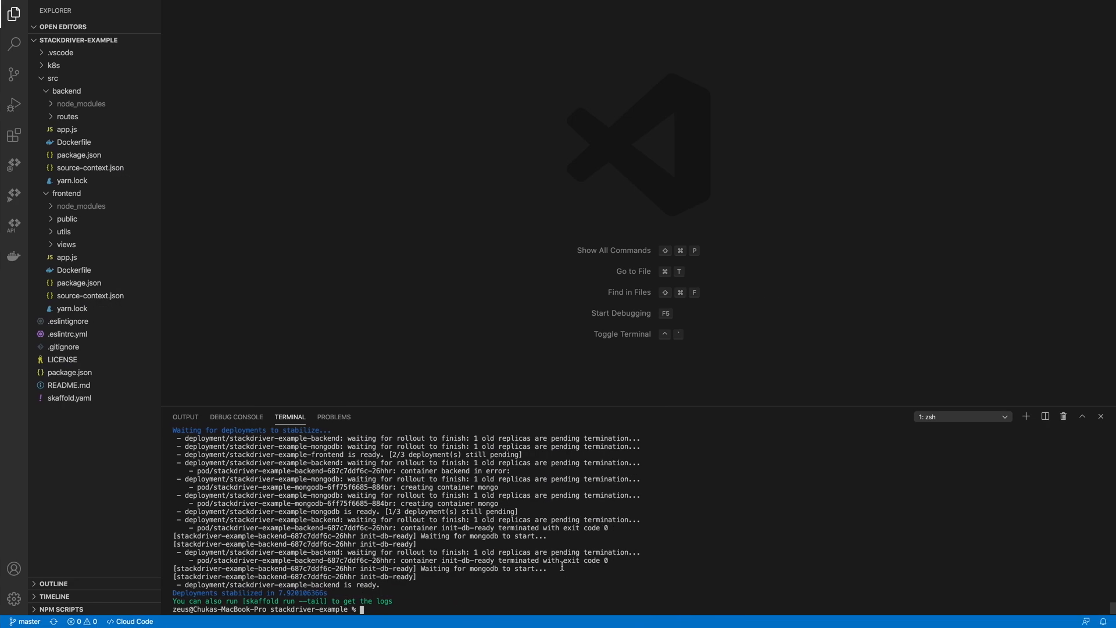
Generate source-context.json for src/frontend and src/backend with gcloud gen-repo-info-file, then view the frontend one
text(gcloud debug source gen-repo-info-file --output-directory=[MODULE_PACKAGE_DIR])
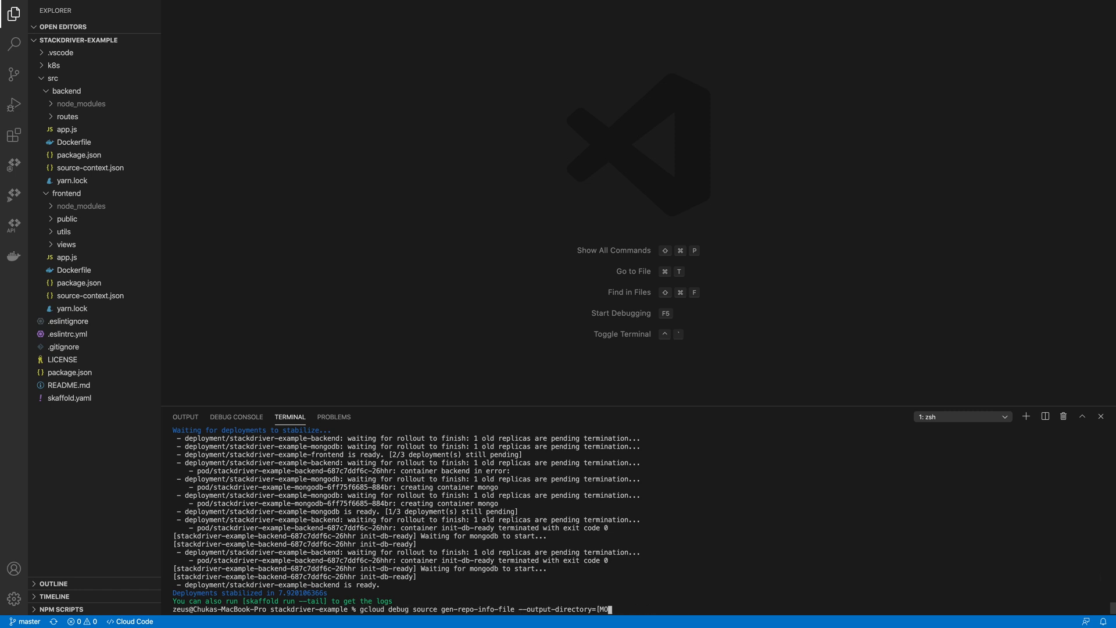
text(f)
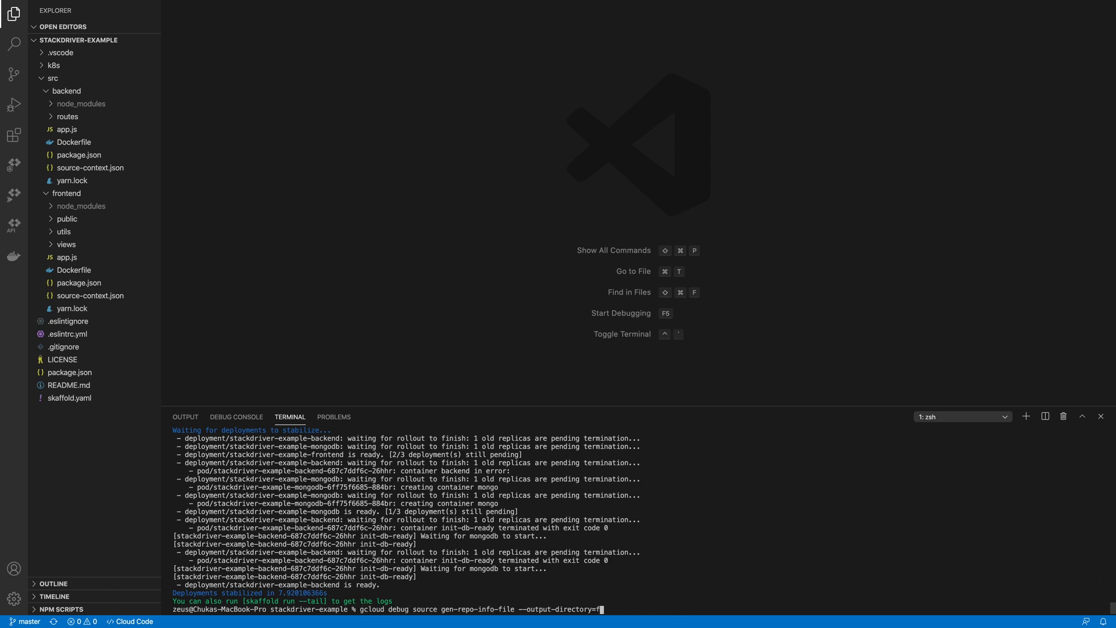
text(src/s)
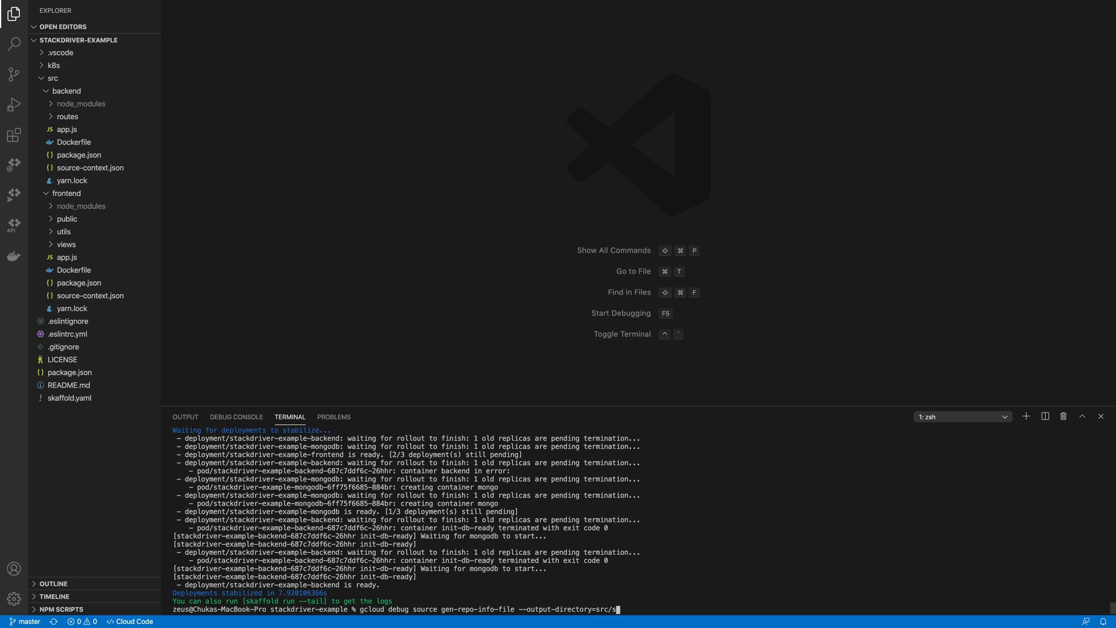
text(frontend)
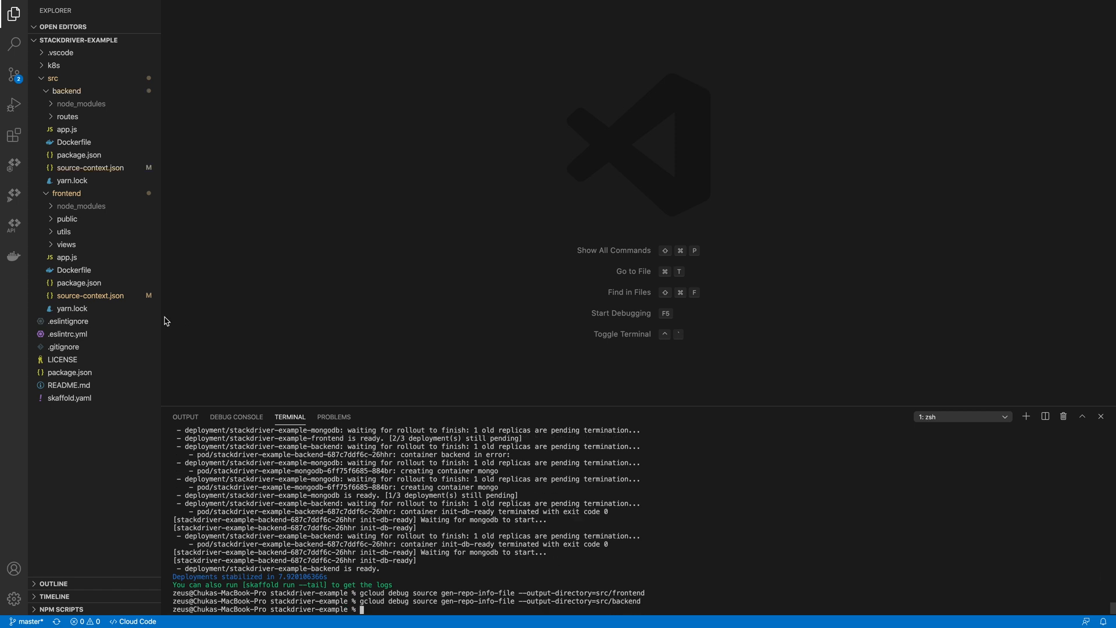
double_click(90, 295)
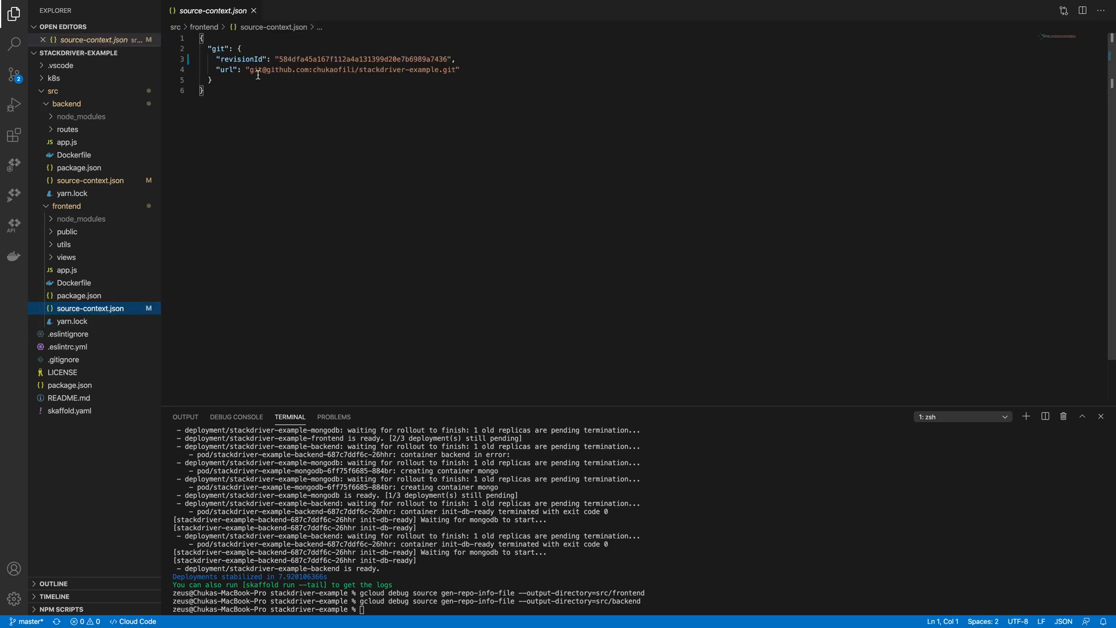
Check the revisionId hash in source-context.json and redeploy with skaffold run --default-repo gcr.io/ms-clients-2018
click(308, 59)
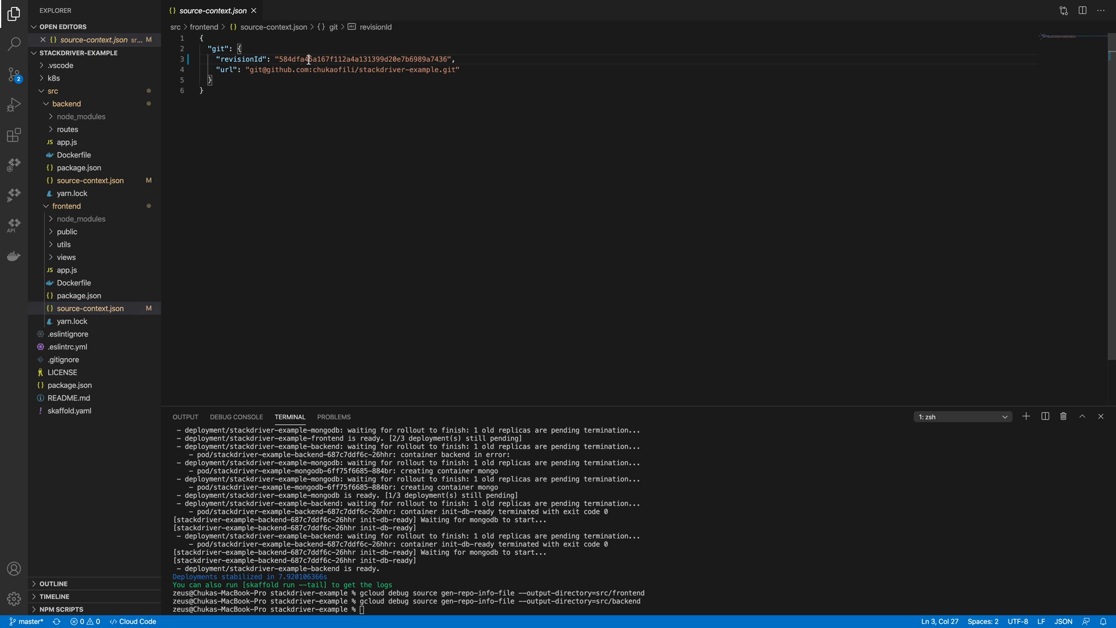
drag(279, 59, 446, 59)
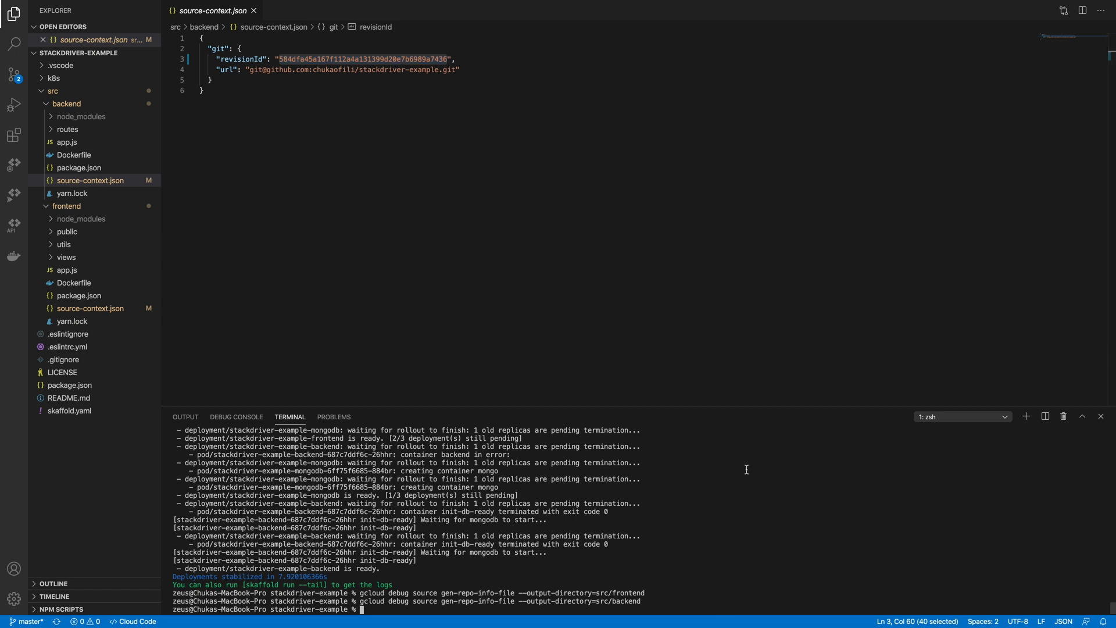
text(skaffold run --default-repo gcr.io/ms-clients-2018)
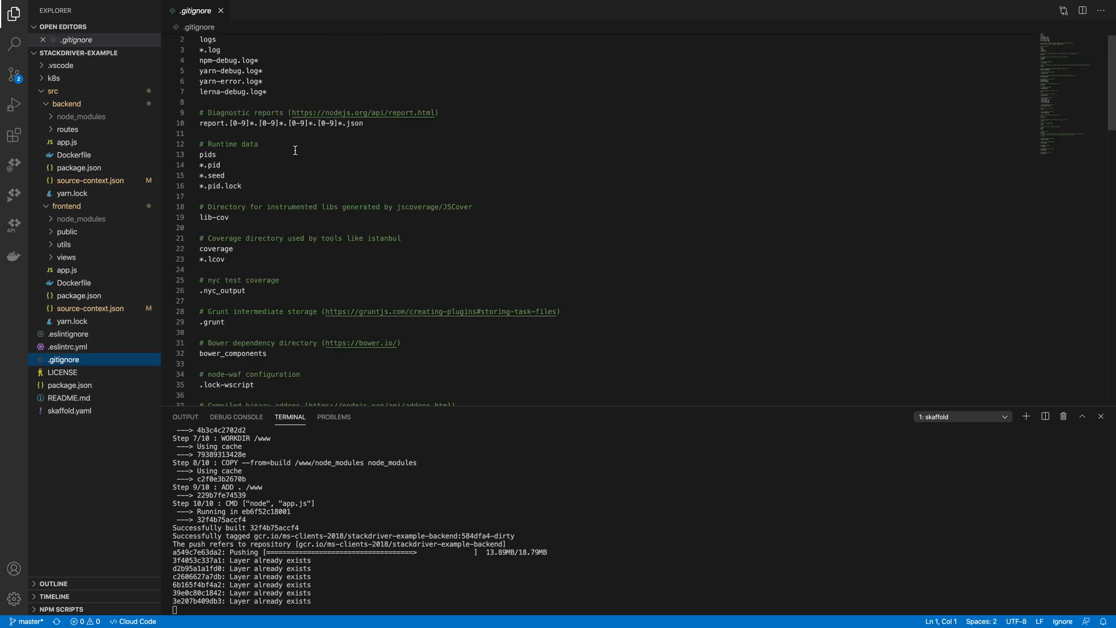
Search .gitignore for source-context.json while the skaffold build runs
text(source-context.json)
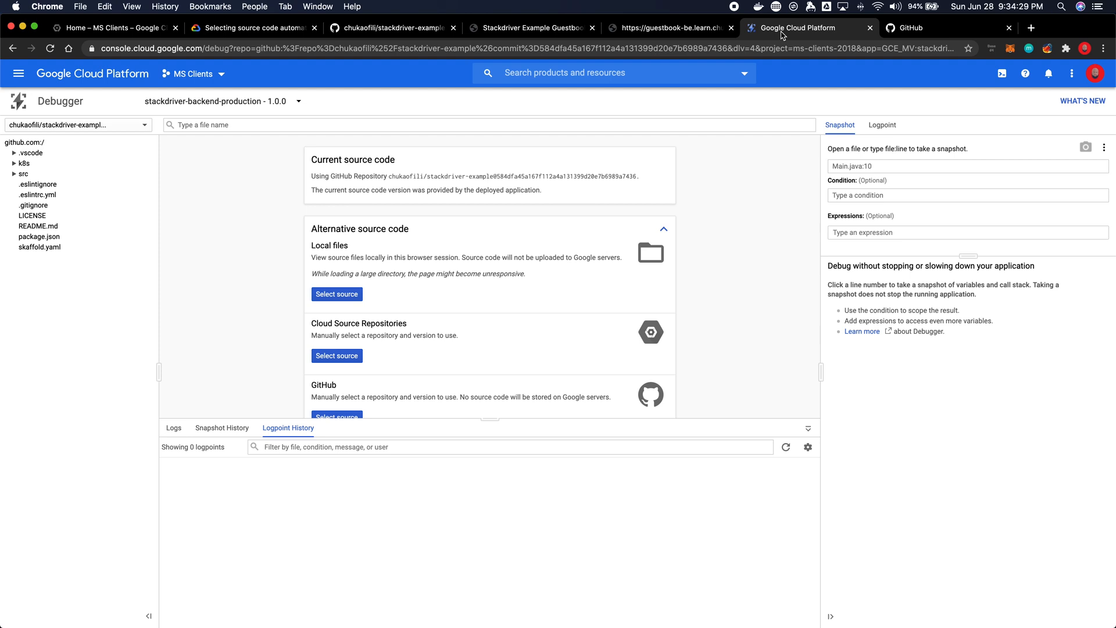
mouse_move(65, 150)
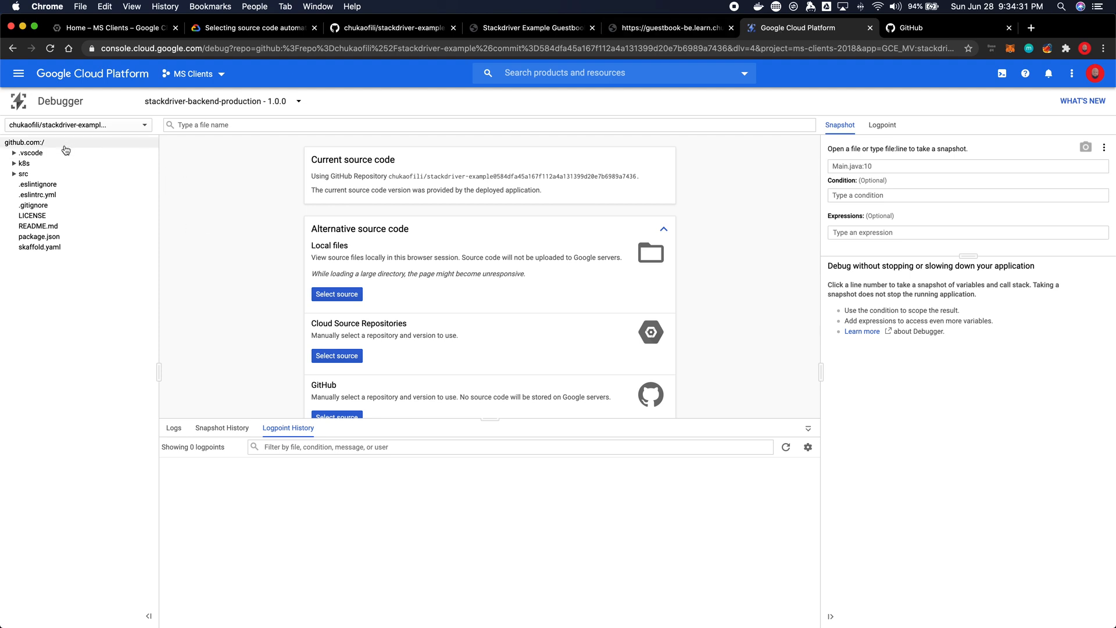
mouse_move(45, 162)
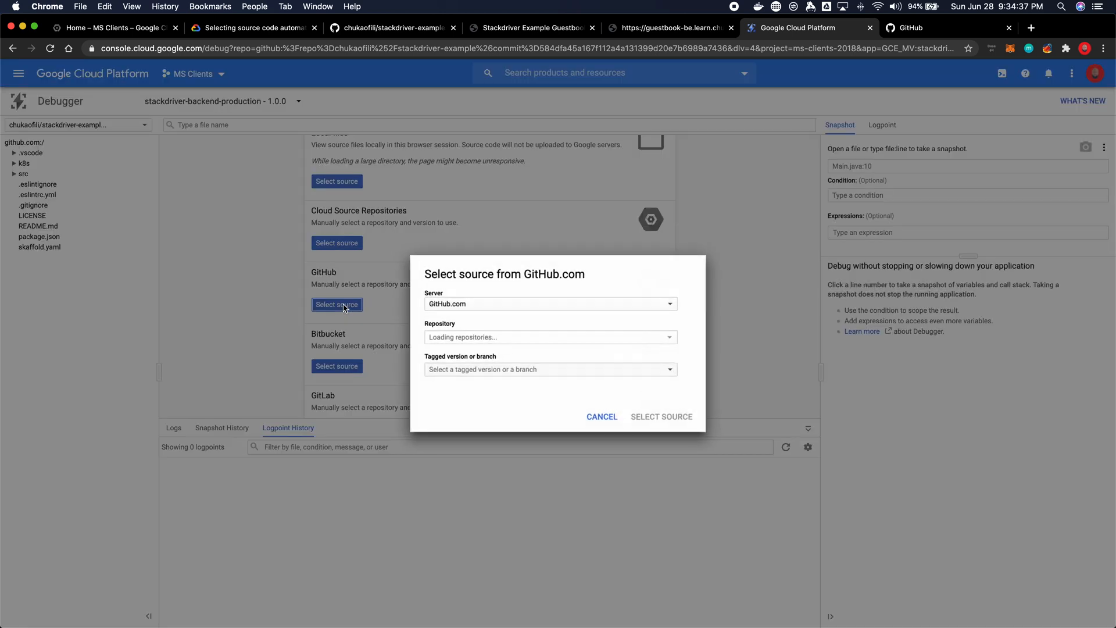
Keep GitHub.com as server, browse the repository list, then abandon the source dialog
click(547, 303)
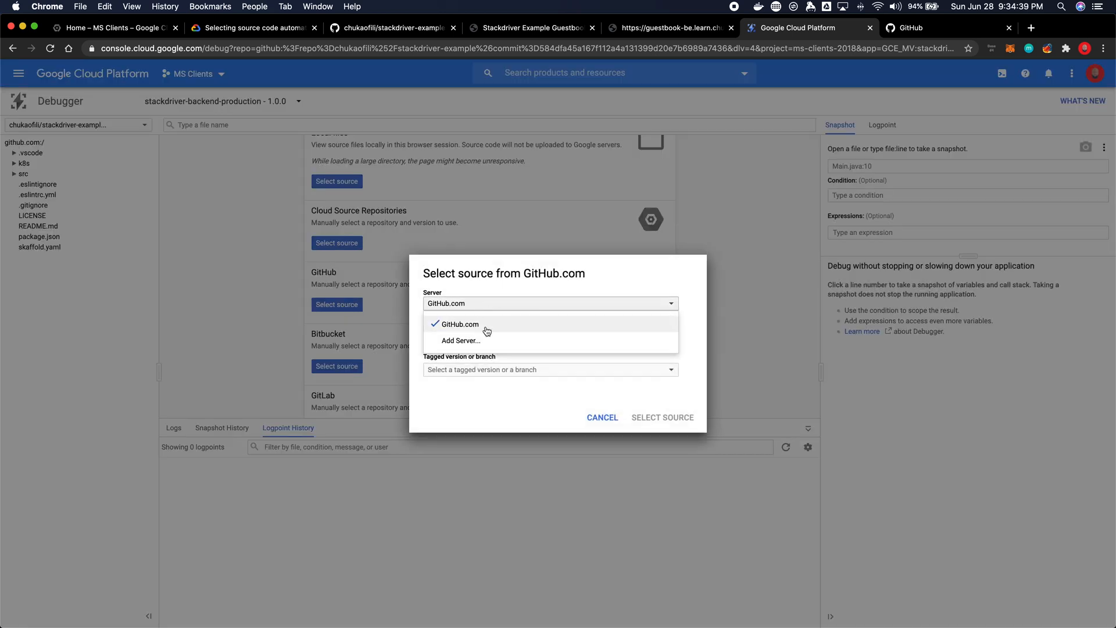
click(461, 324)
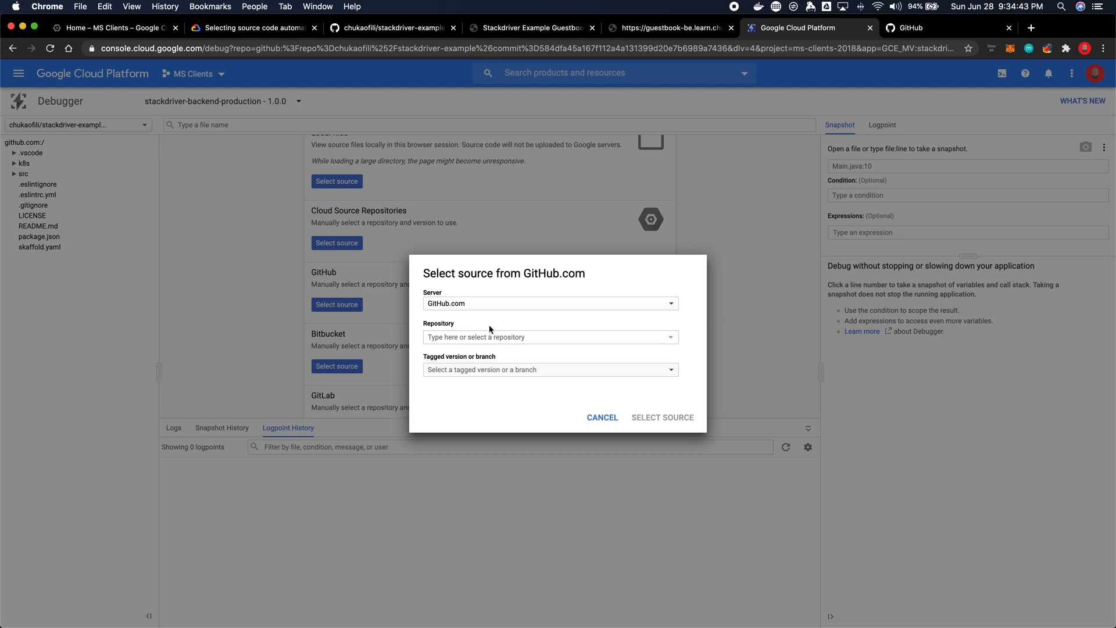
click(548, 337)
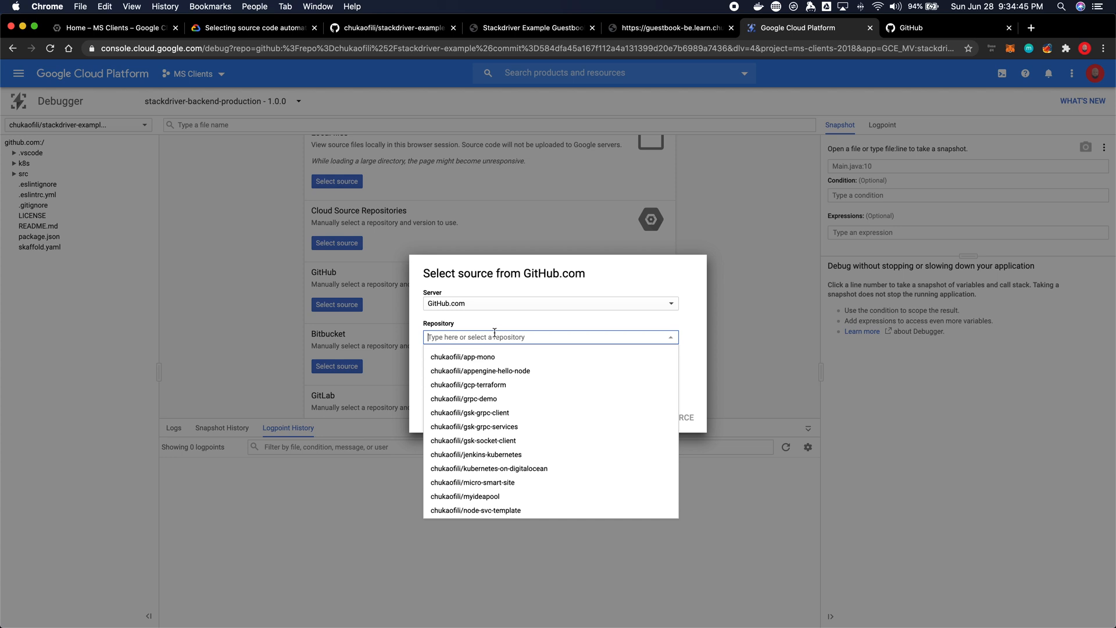
mouse_move(499, 412)
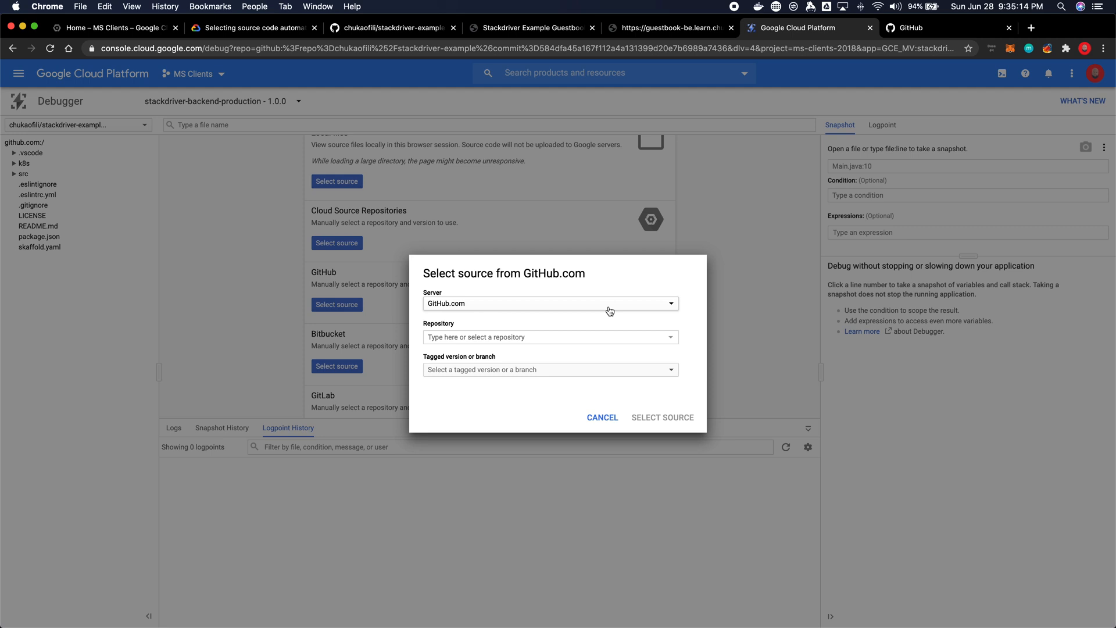
mouse_move(602, 418)
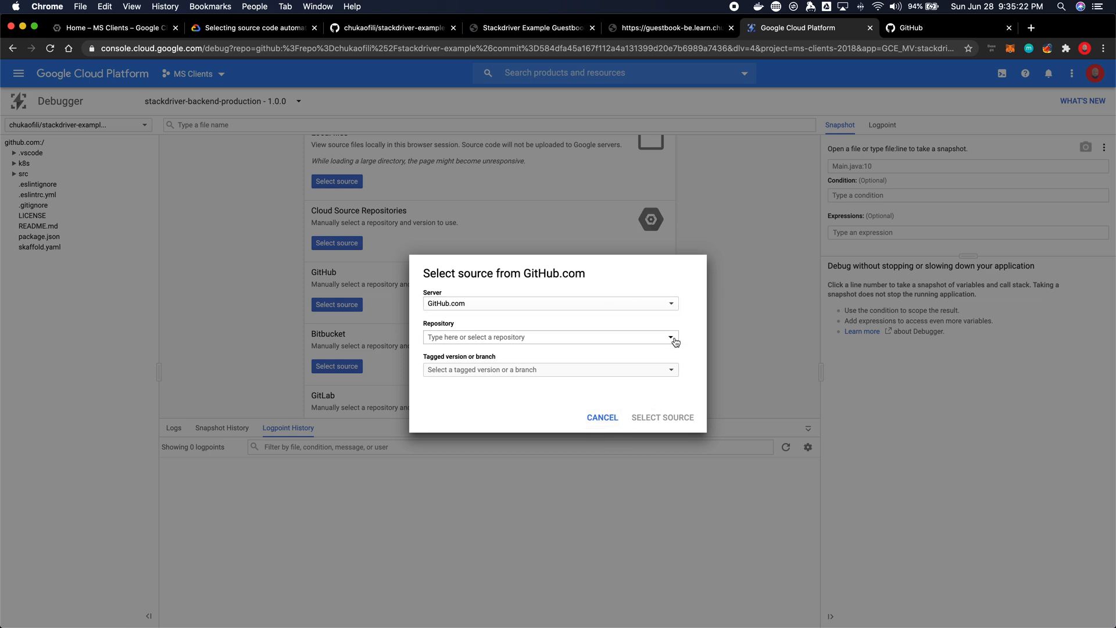
click(548, 337)
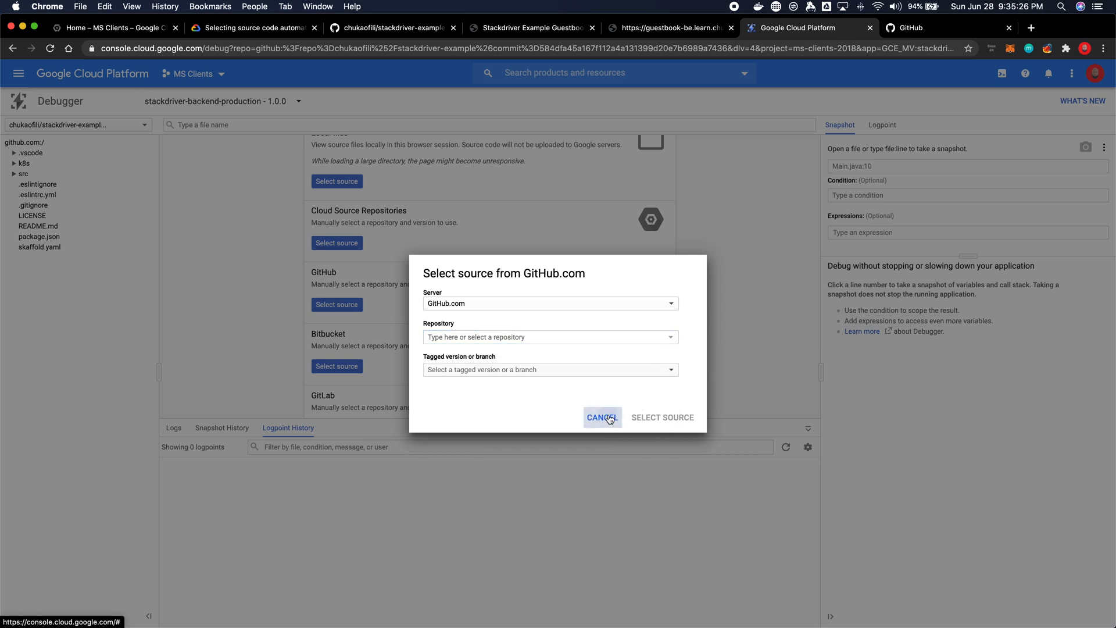
click(926, 28)
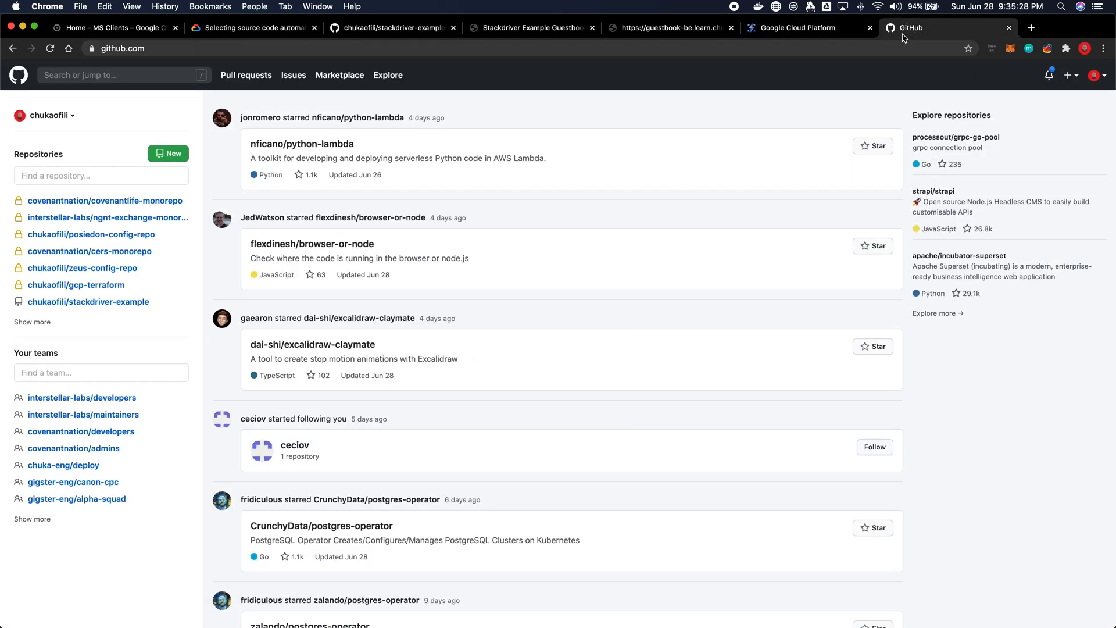
mouse_move(821, 93)
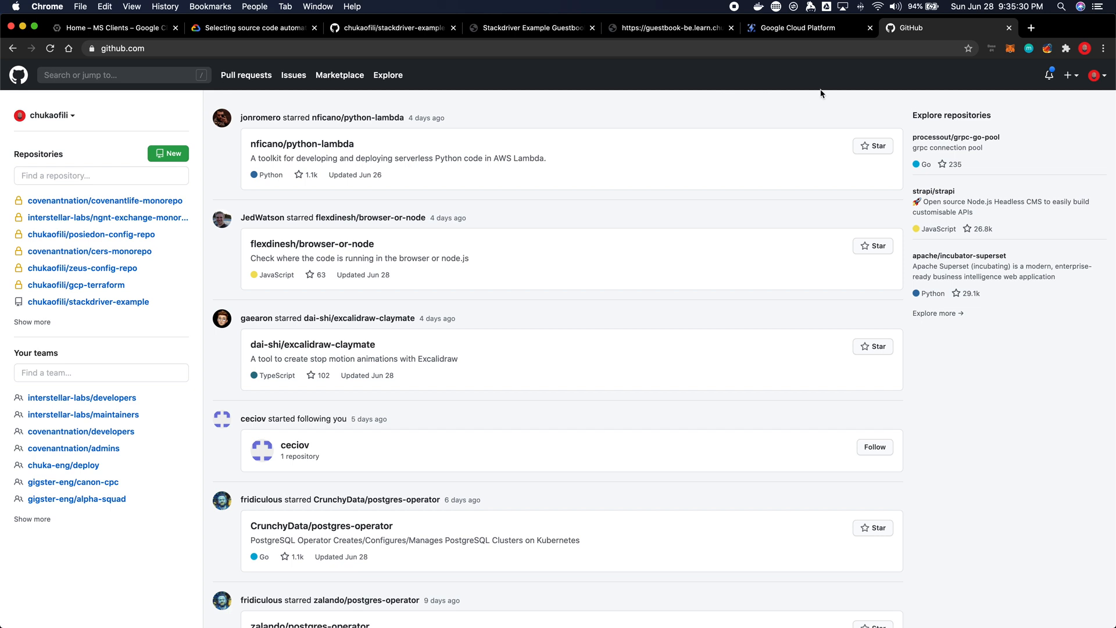
Reach GitHub Settings > Applications > Authorized OAuth Apps from the account menu
click(1099, 75)
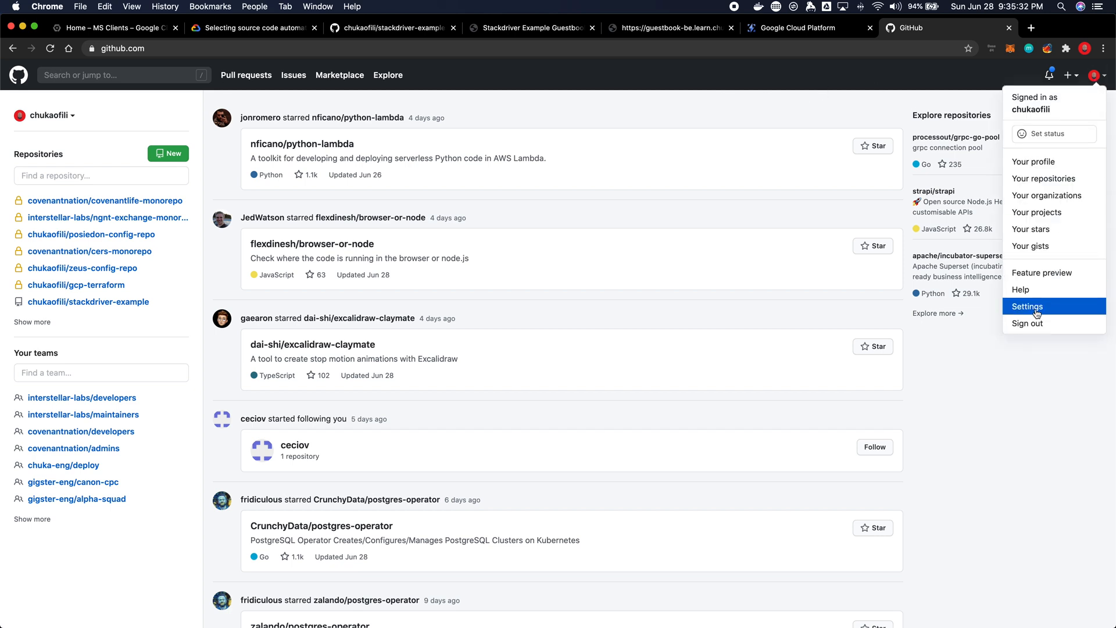
click(1026, 306)
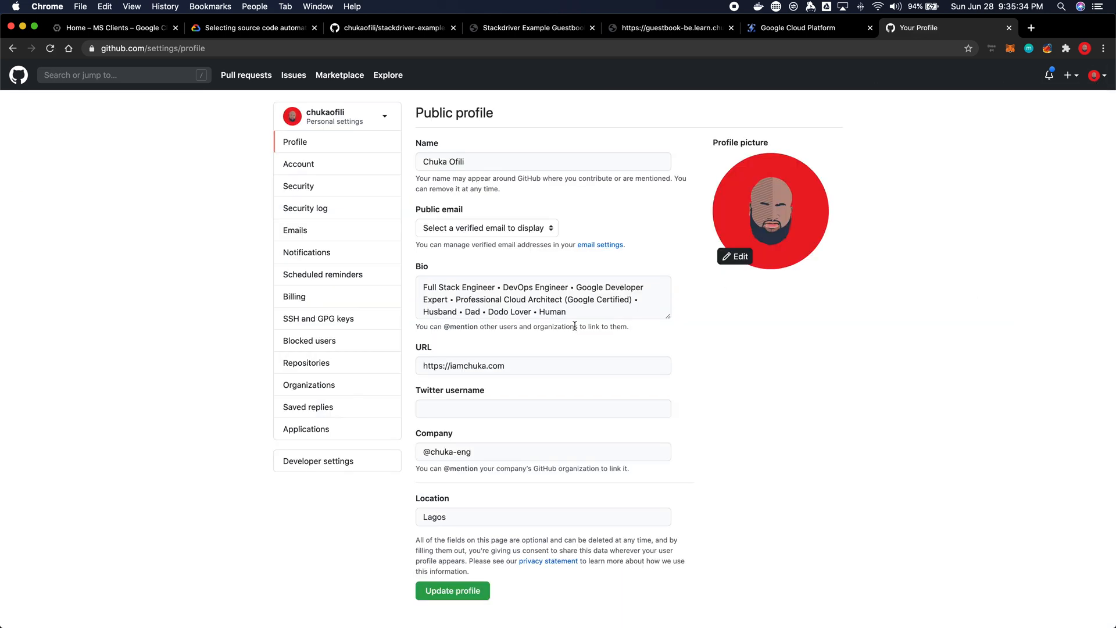
click(306, 429)
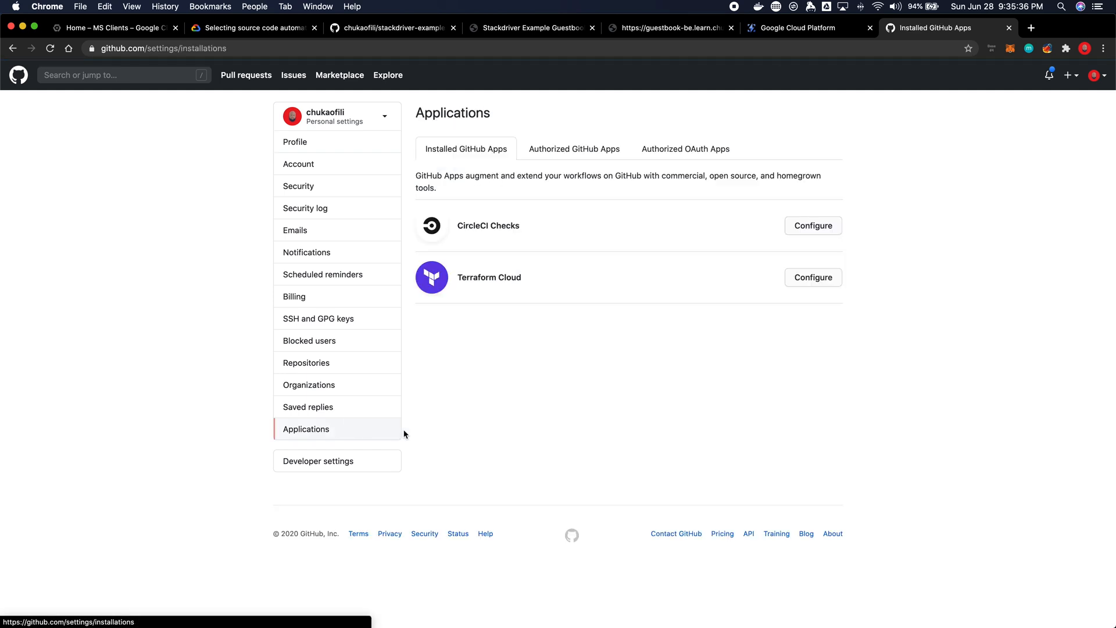
click(685, 149)
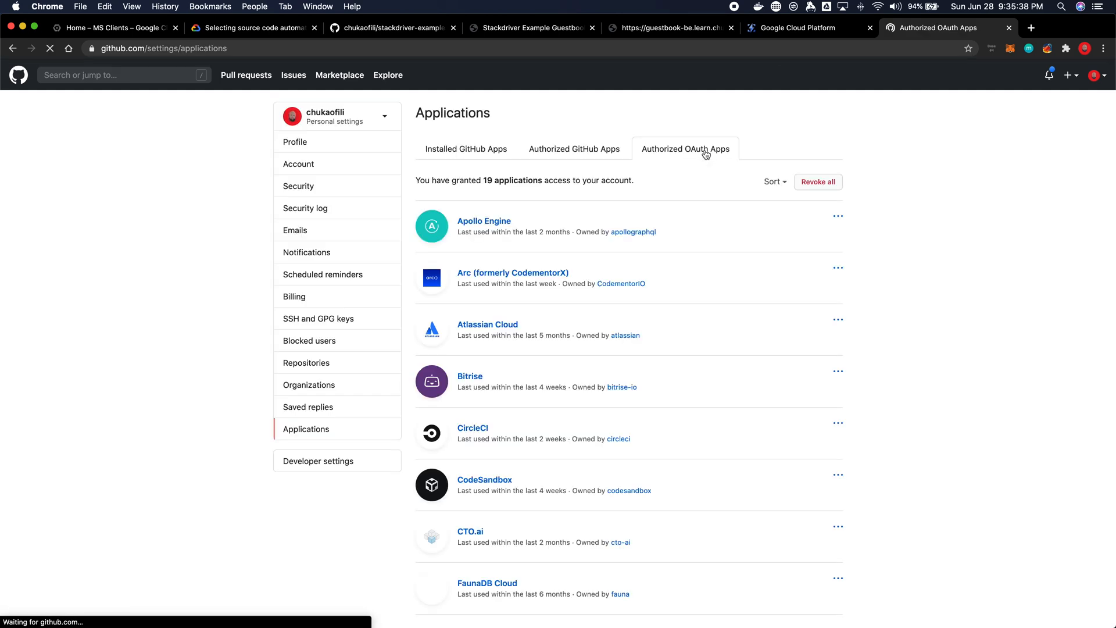
View Google Cloud Platform Backwards Compatibility's authorization details, then return to Cloud Debugger
scroll(down, 3)
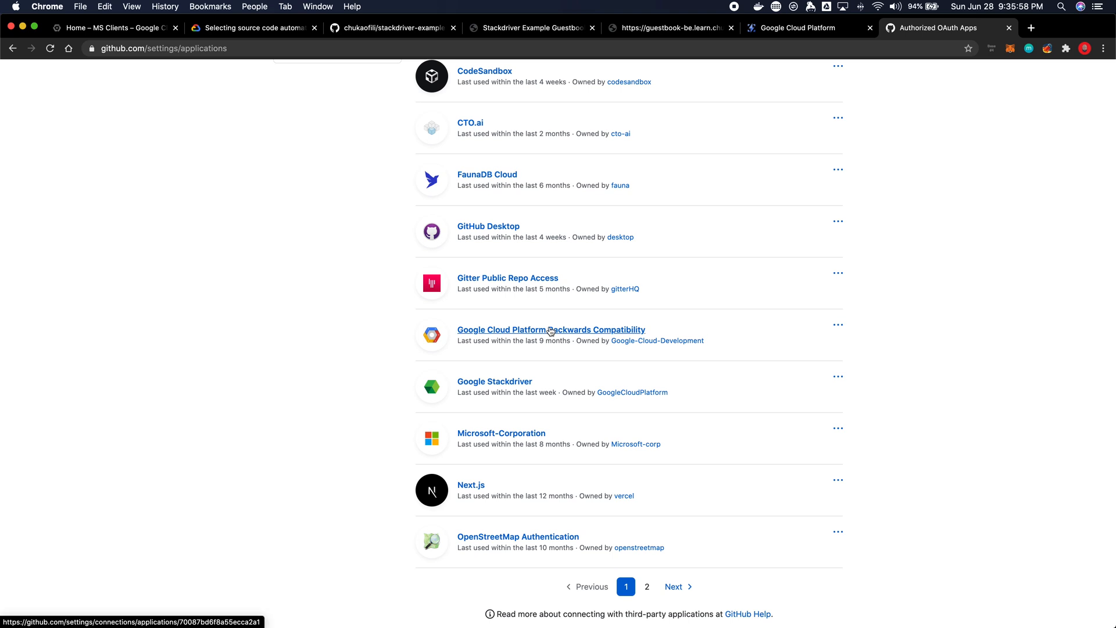
click(550, 329)
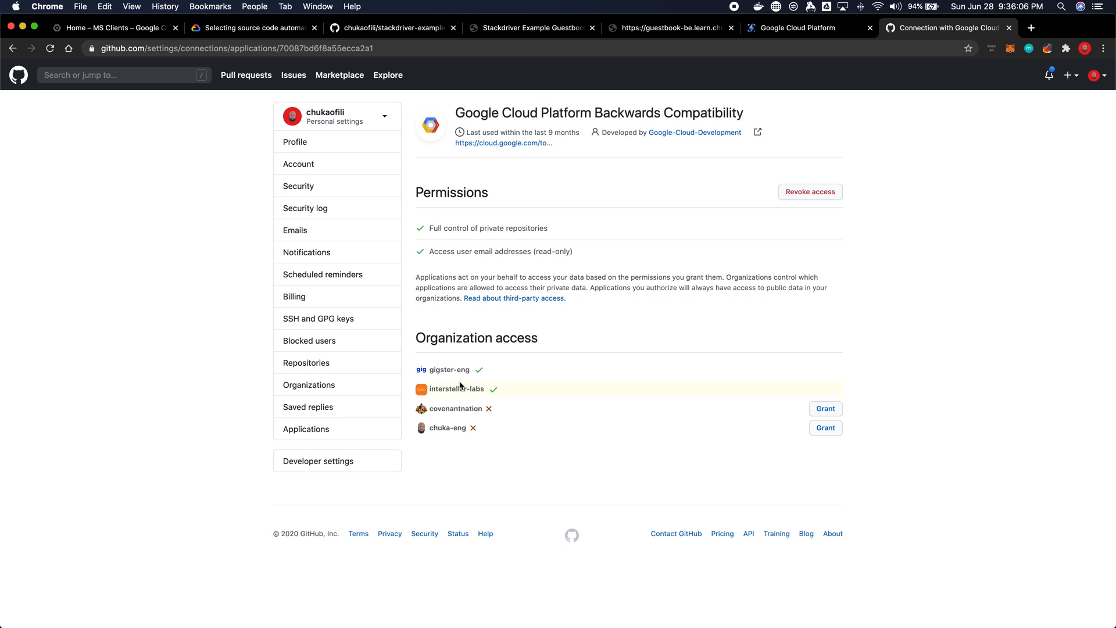
mouse_move(677, 455)
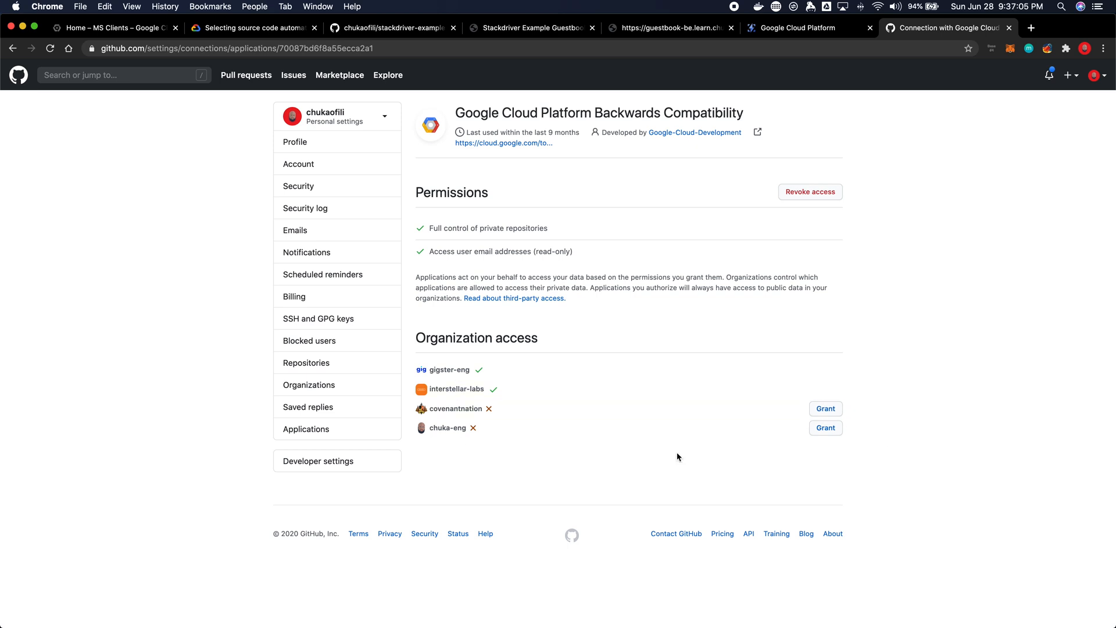
mouse_move(809, 42)
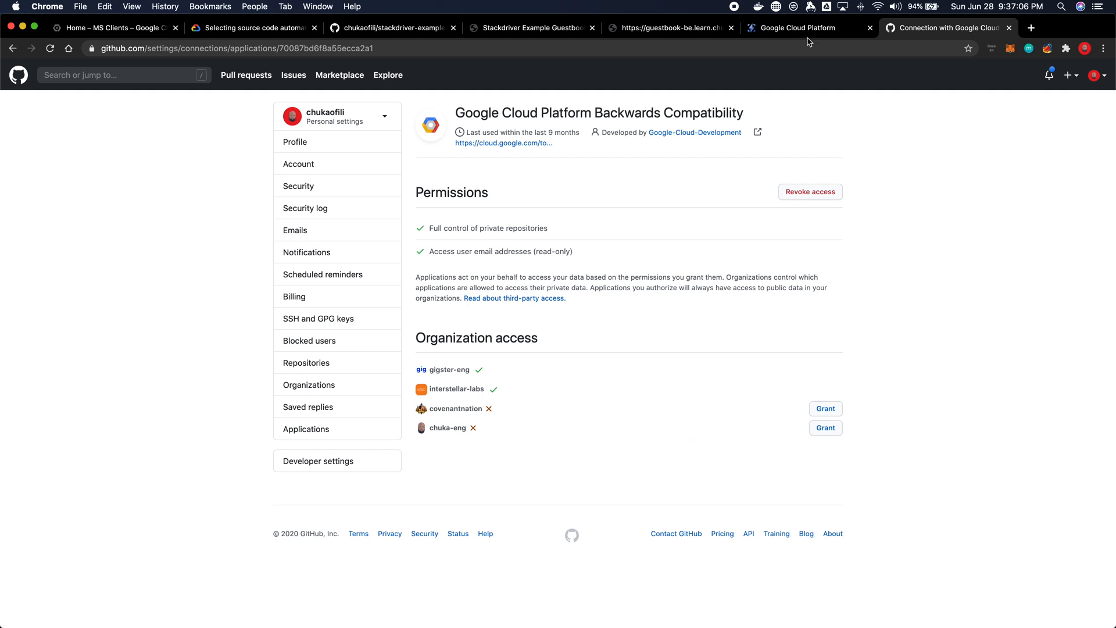
click(792, 28)
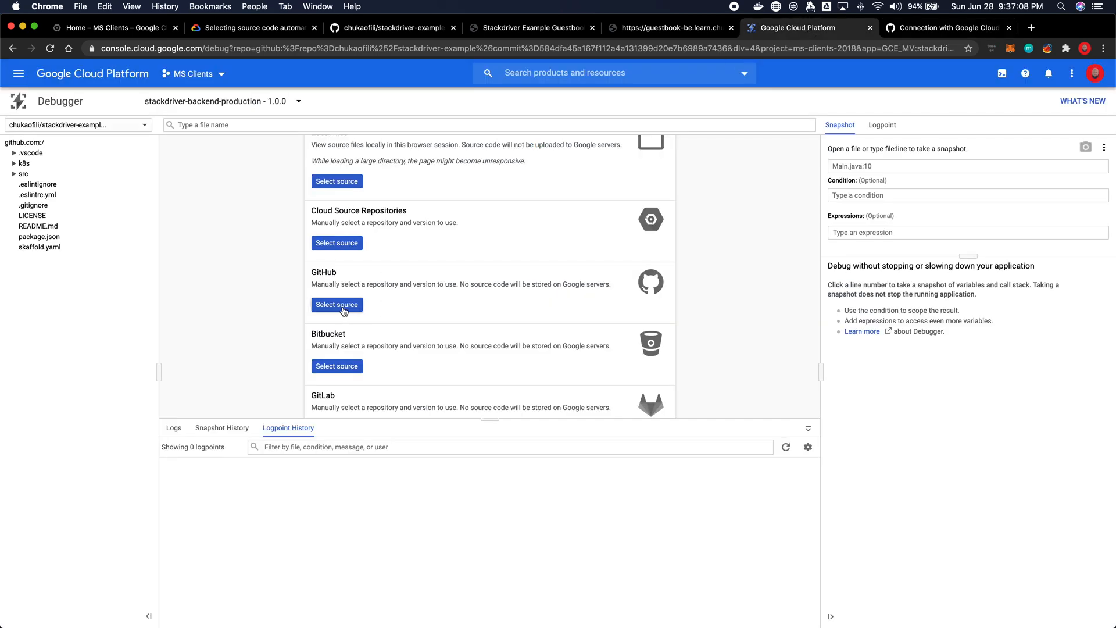
click(337, 303)
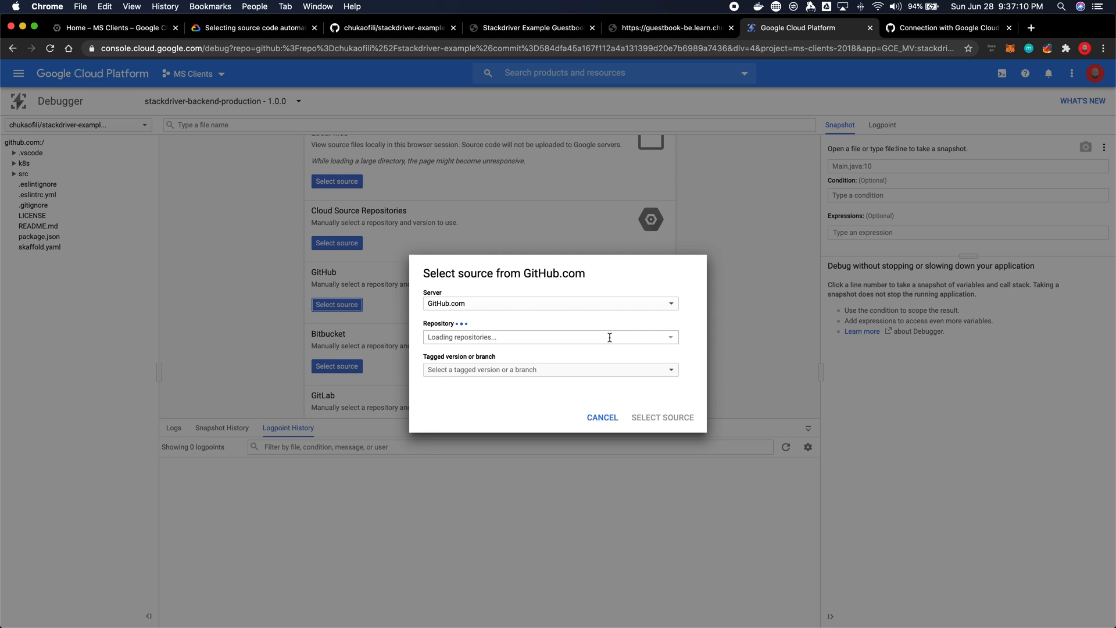
click(550, 337)
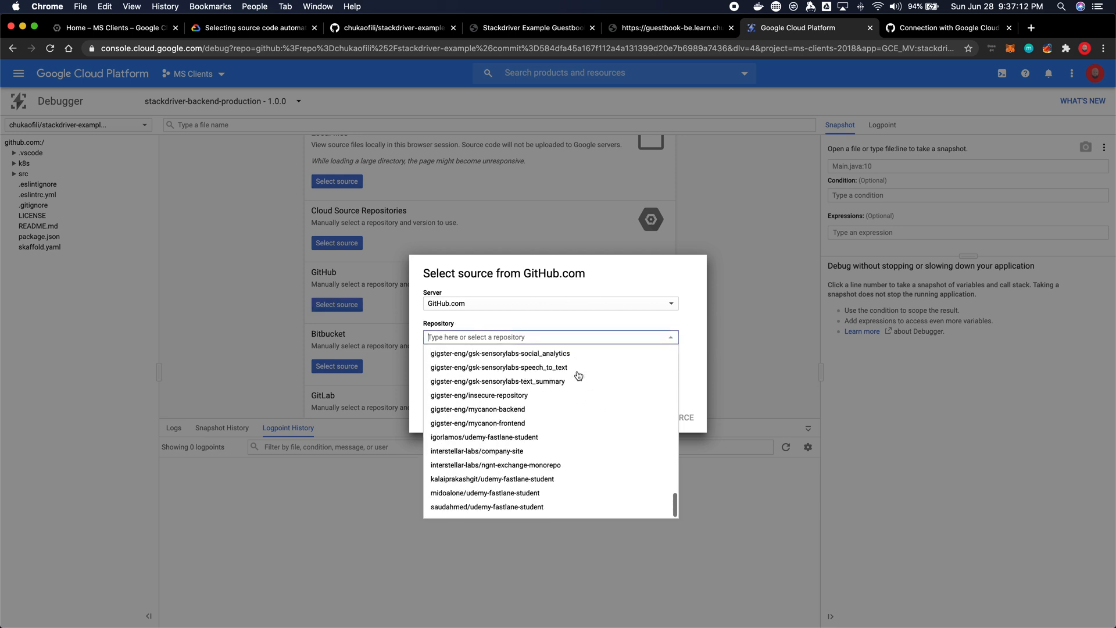
scroll(down, 3)
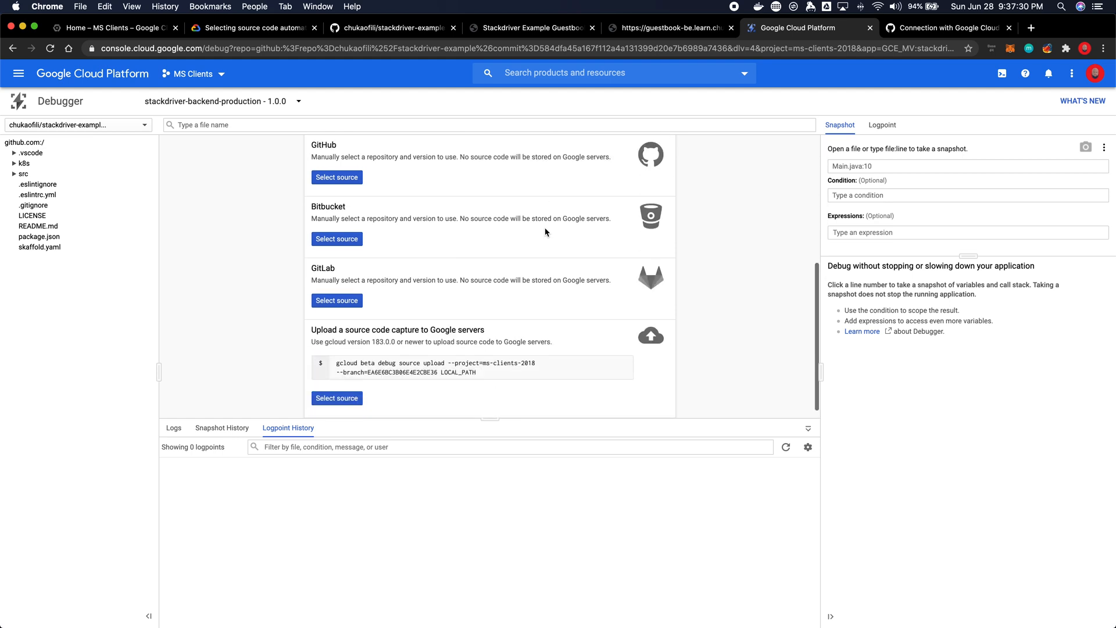
scroll(down, 3)
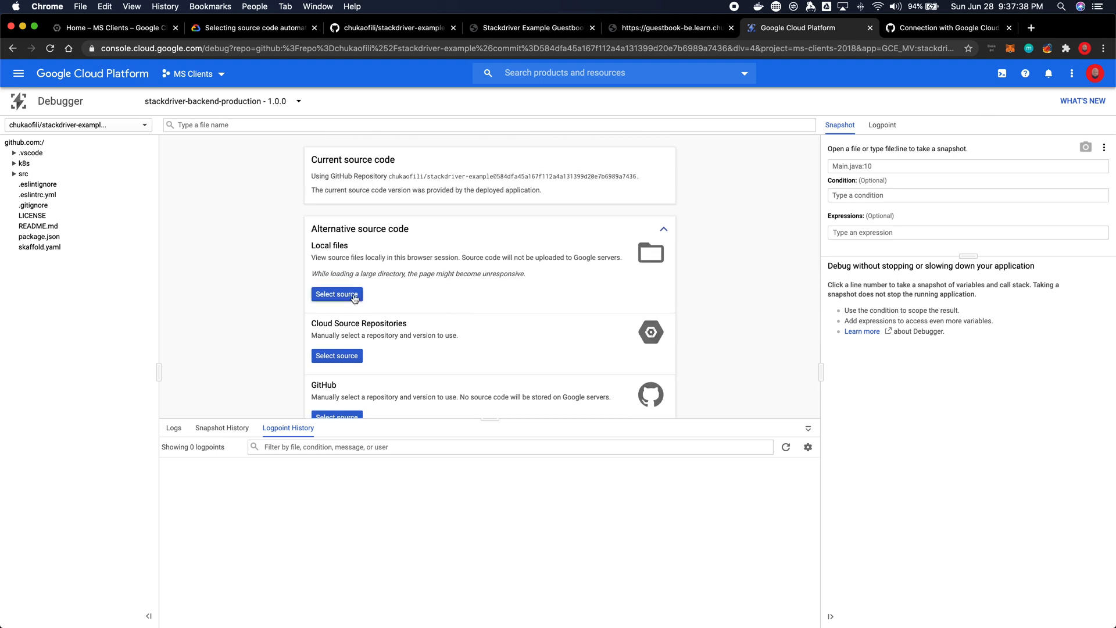
mouse_move(541, 293)
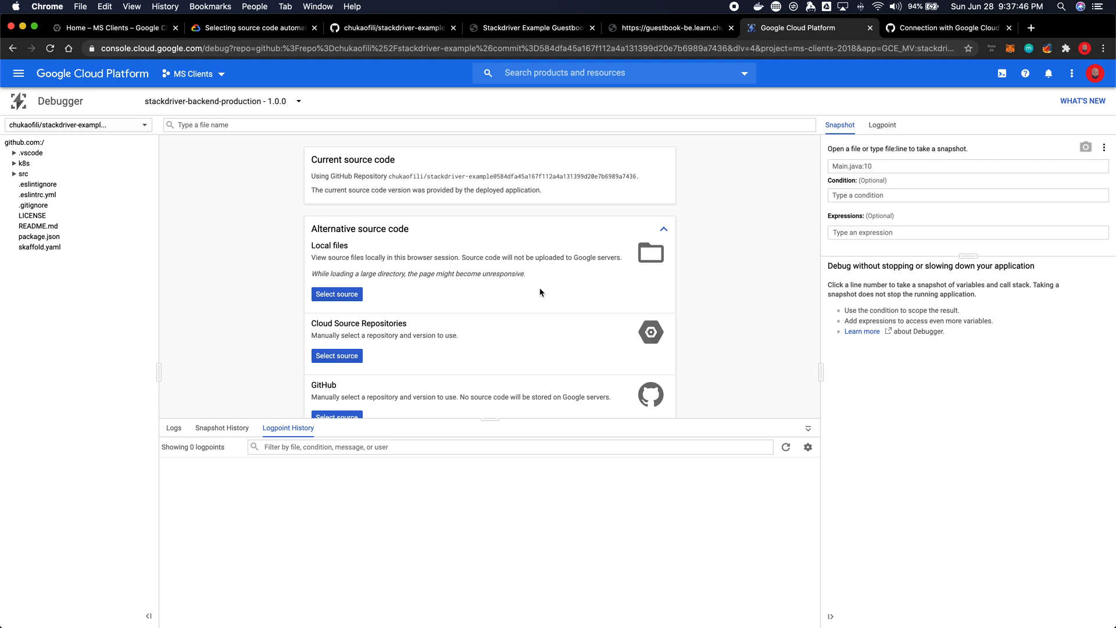
mouse_move(537, 273)
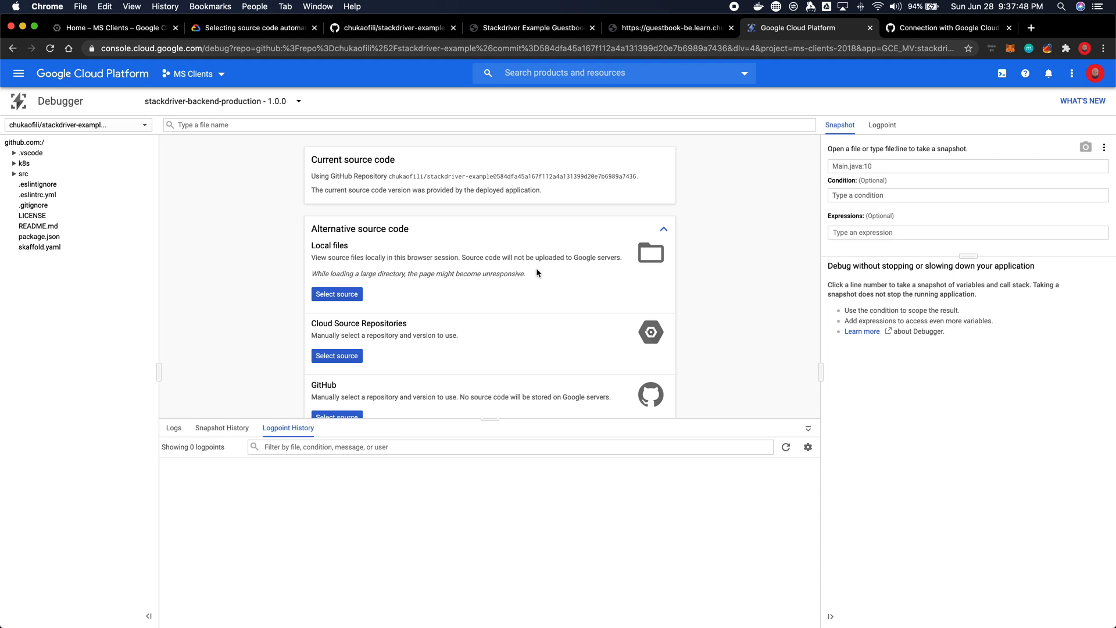
mouse_move(729, 62)
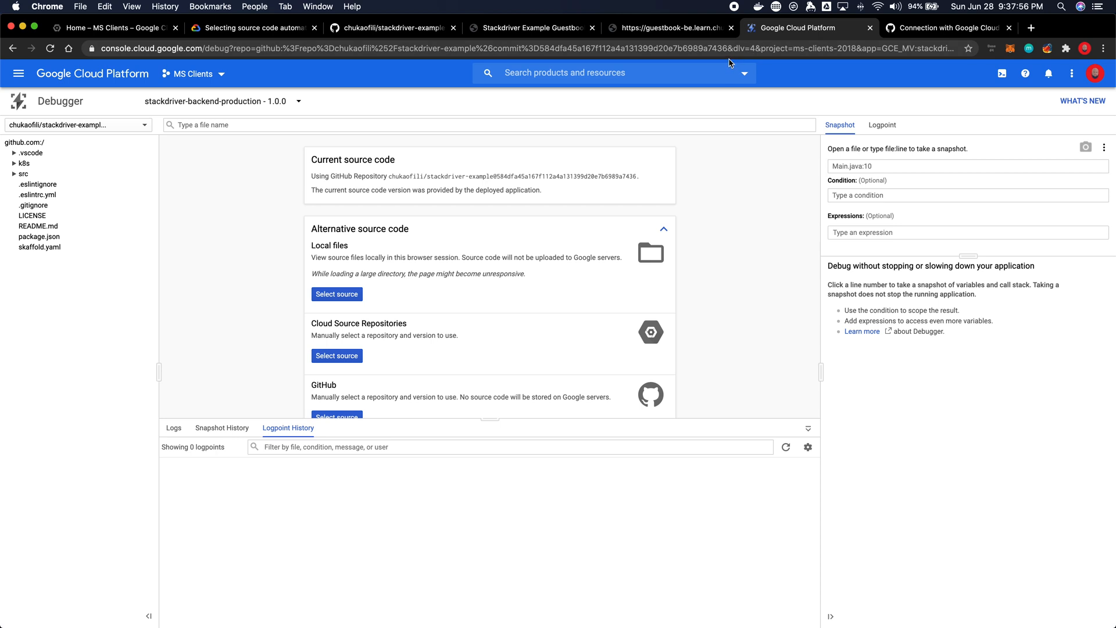
click(222, 102)
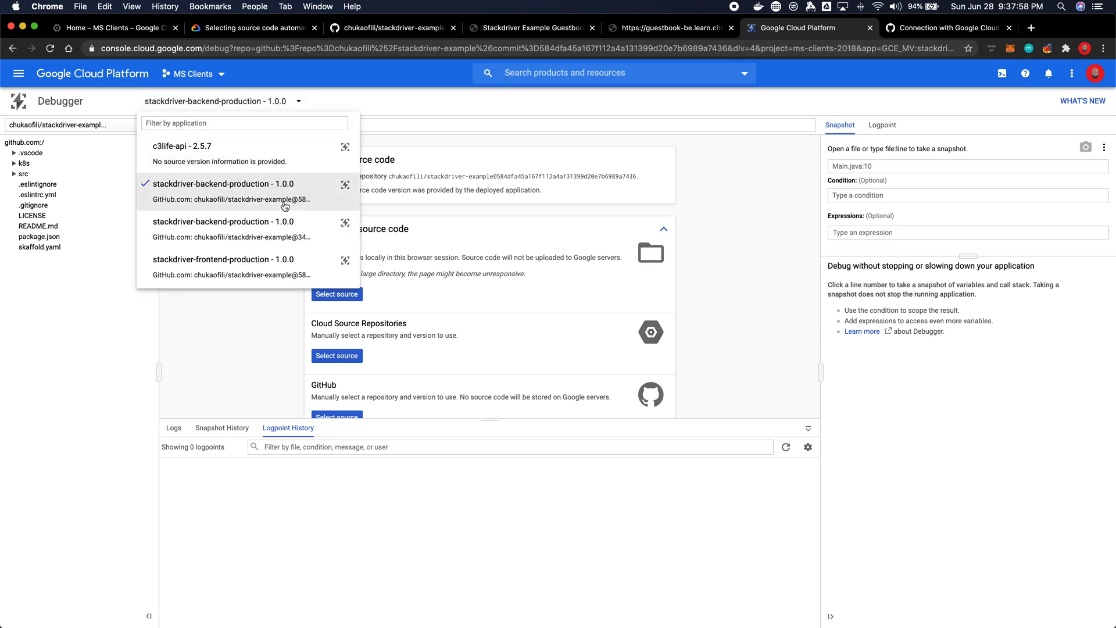
mouse_move(268, 226)
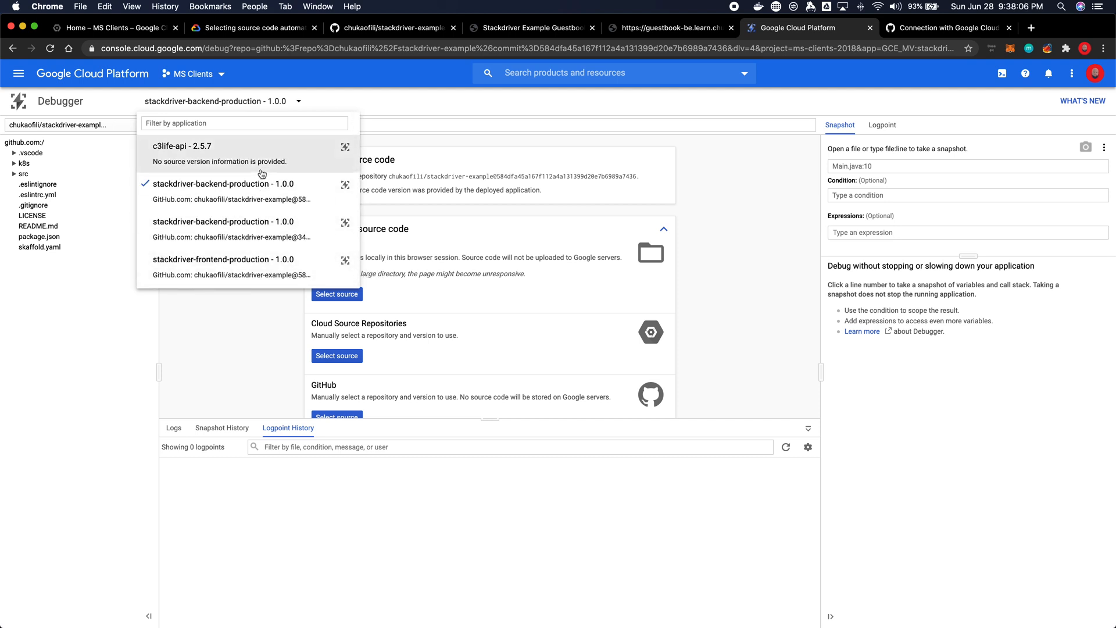
mouse_move(228, 277)
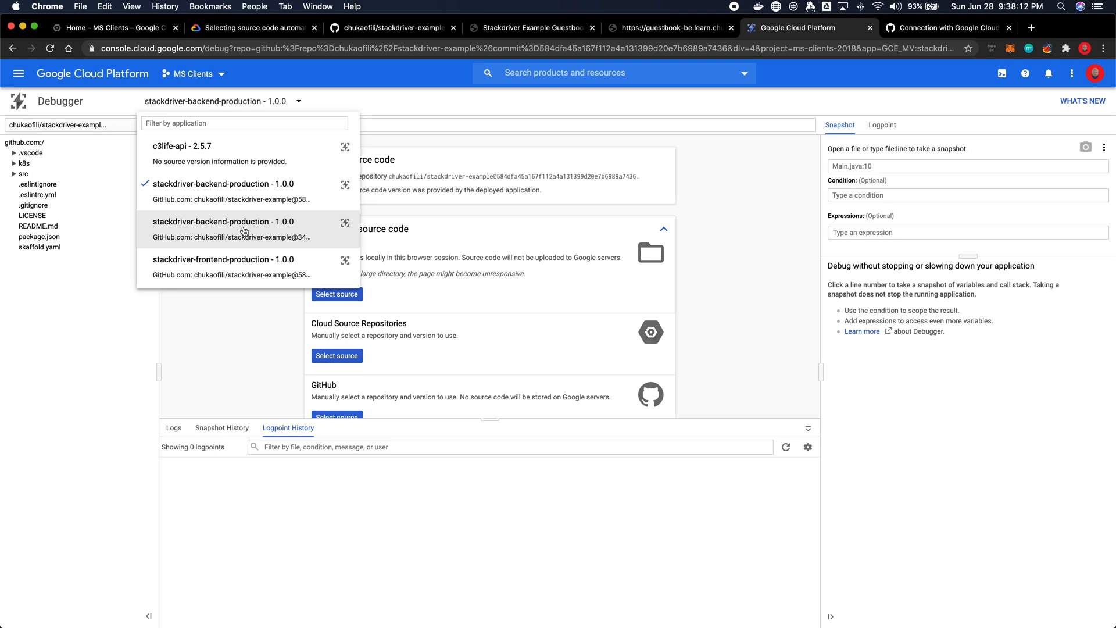
mouse_move(244, 230)
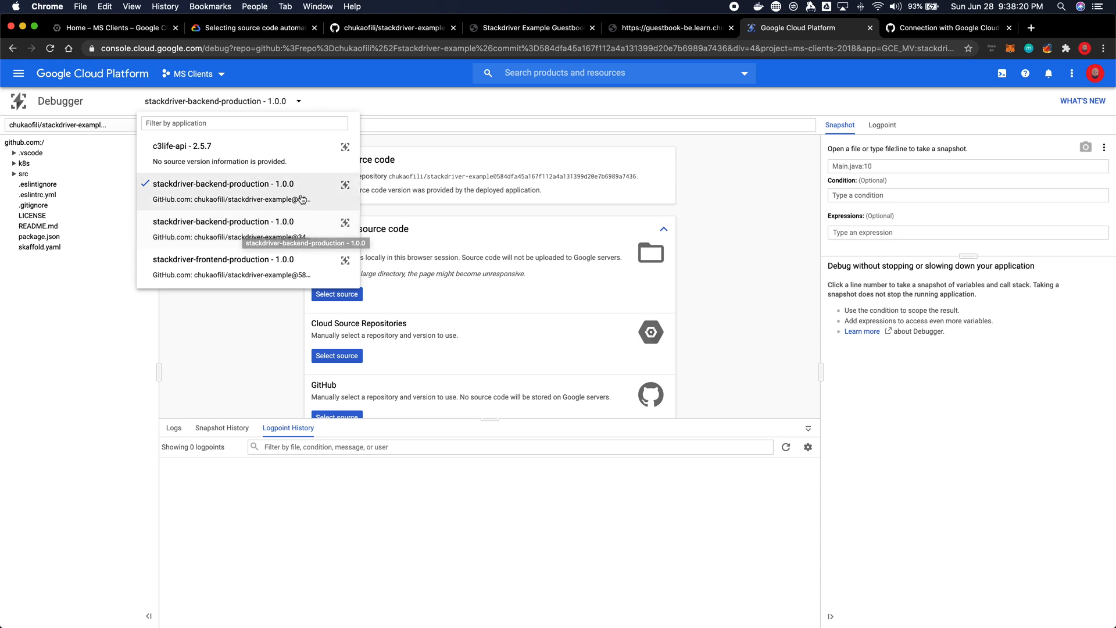
mouse_move(289, 215)
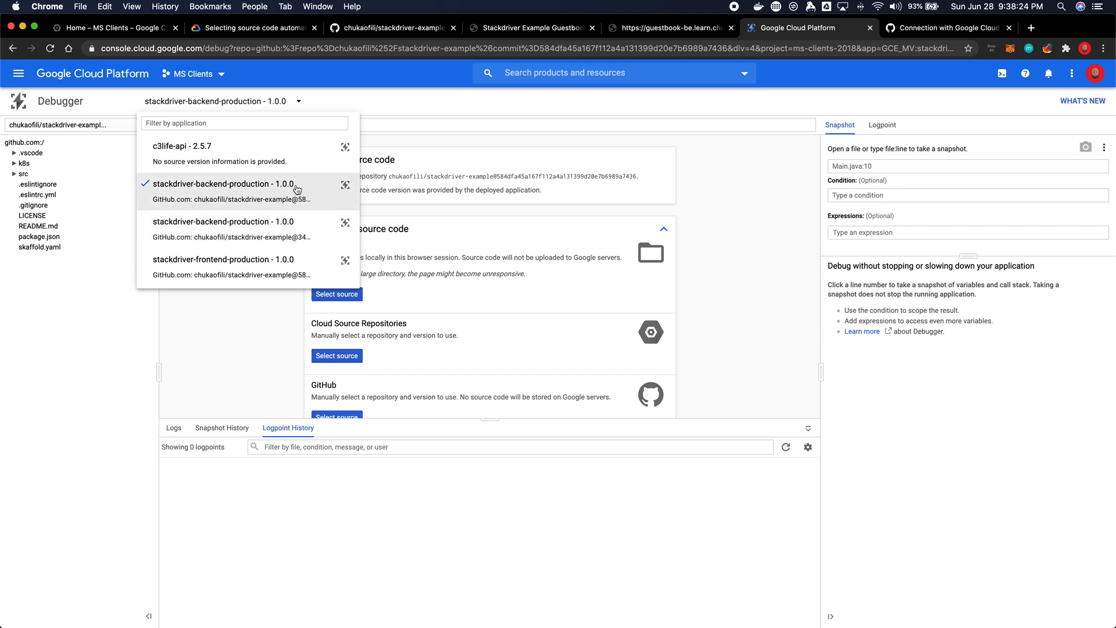
mouse_move(277, 191)
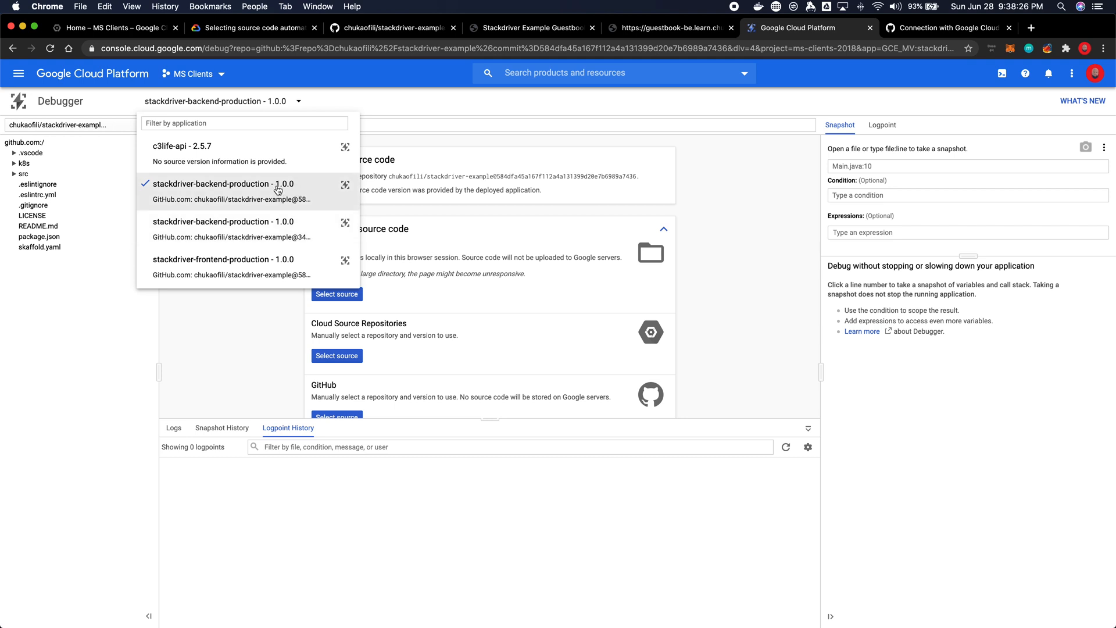
mouse_move(304, 195)
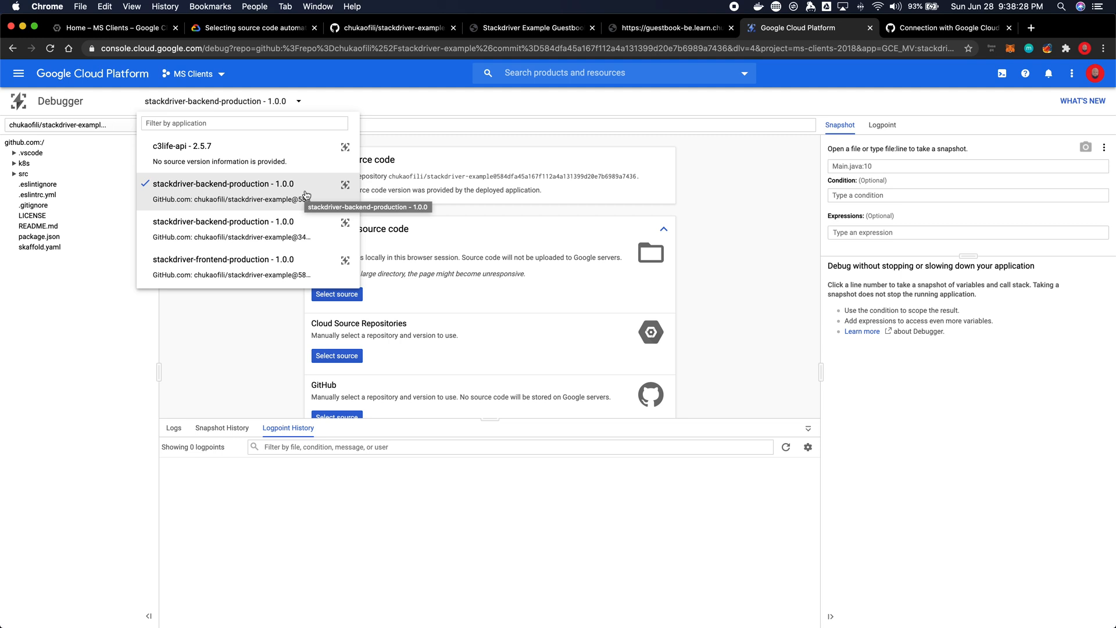
mouse_move(247, 191)
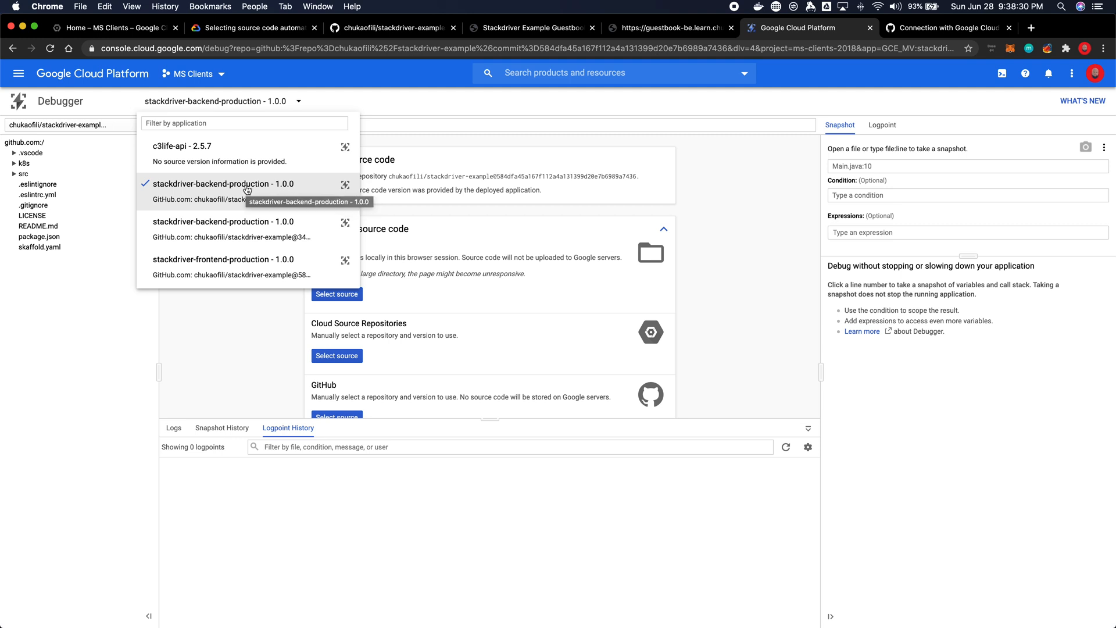
click(224, 184)
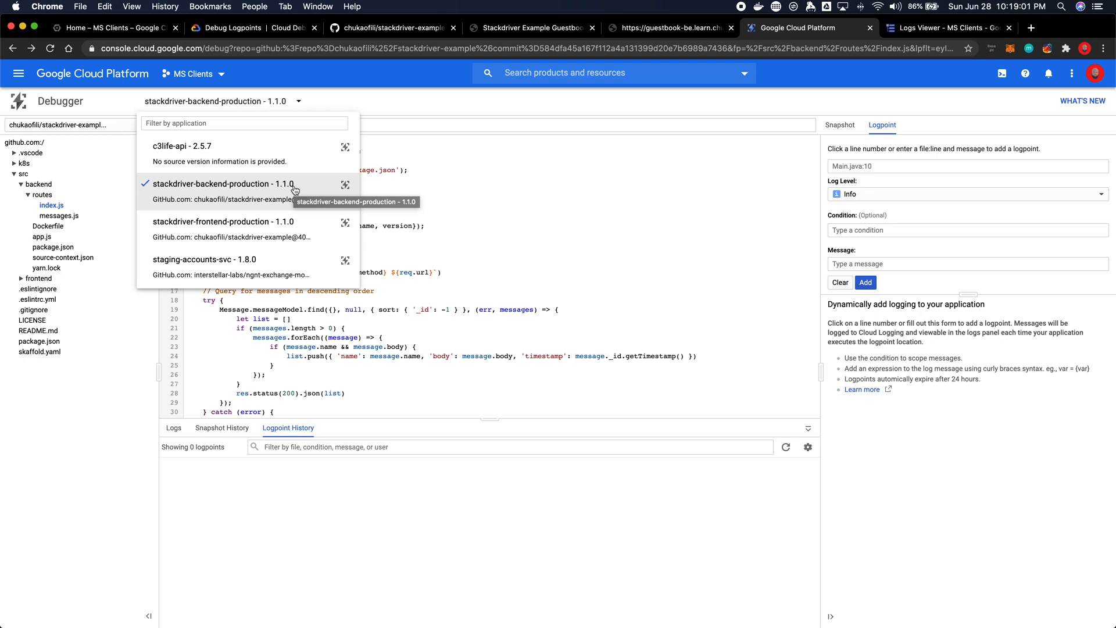
mouse_move(419, 194)
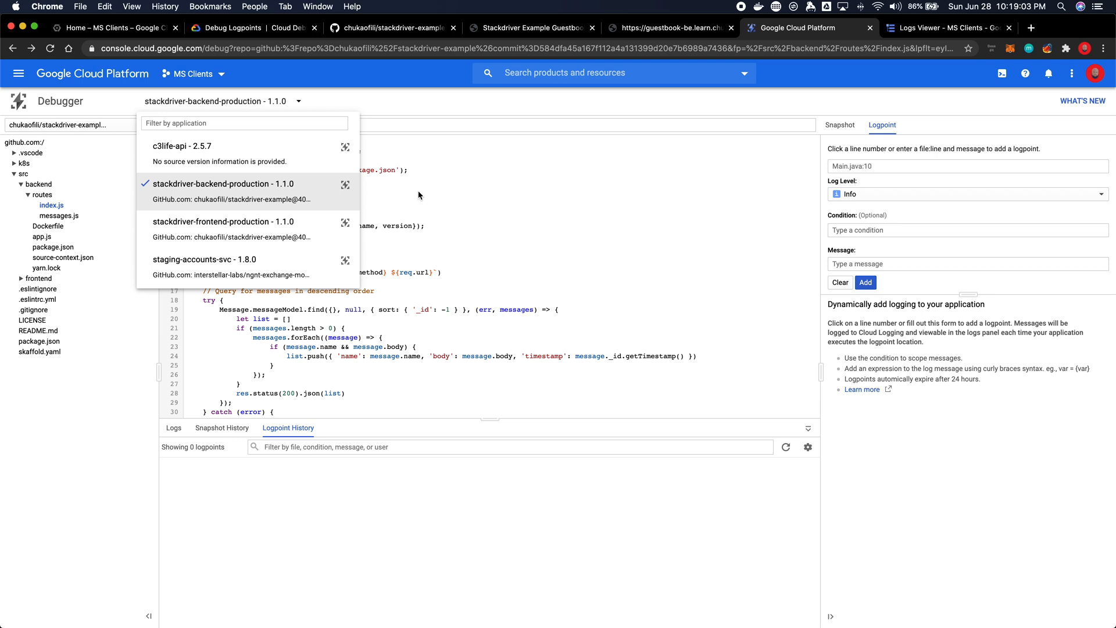
Keep stackdriver-backend-production 1.1.0 selected and dismiss the application list
click(223, 184)
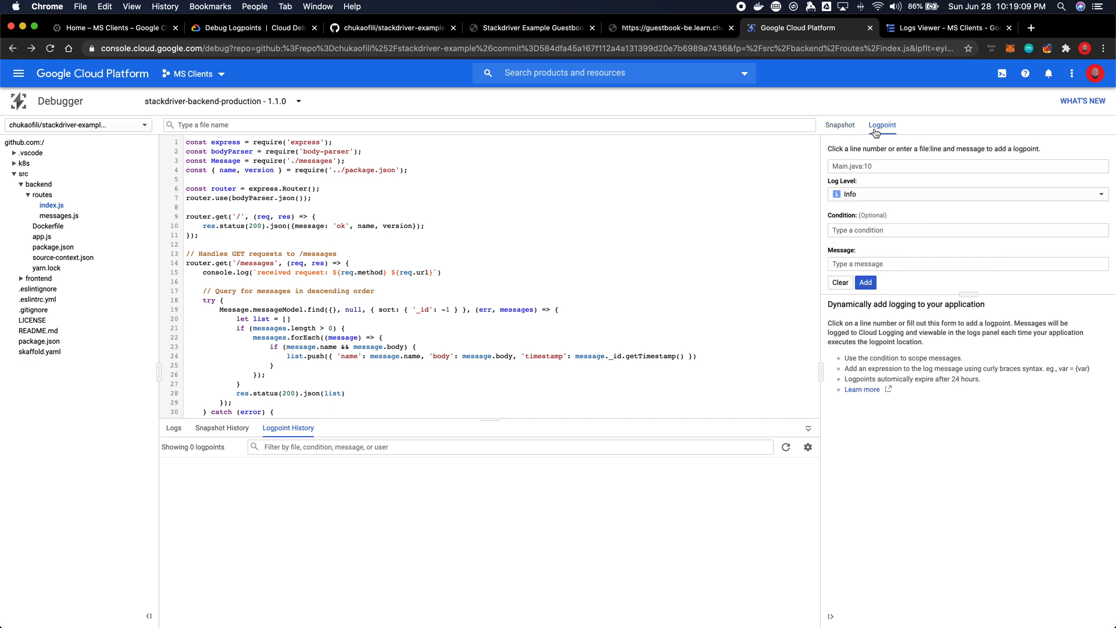
Add an Info logpoint on index.js line 10 logging "TUTSQUERY: {req.query}"
click(840, 125)
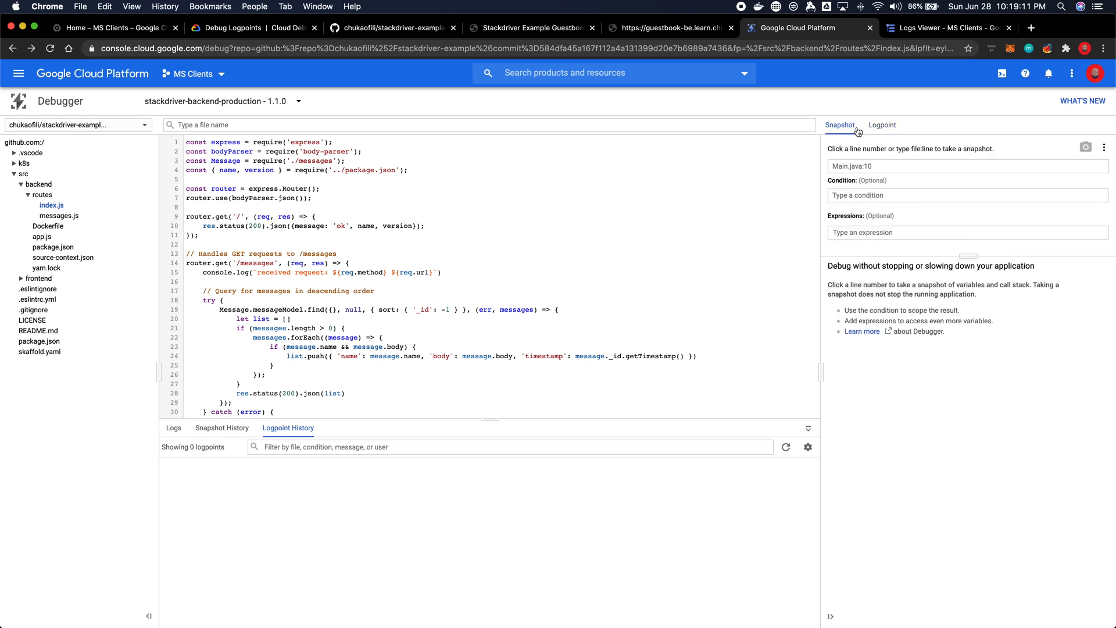
click(882, 126)
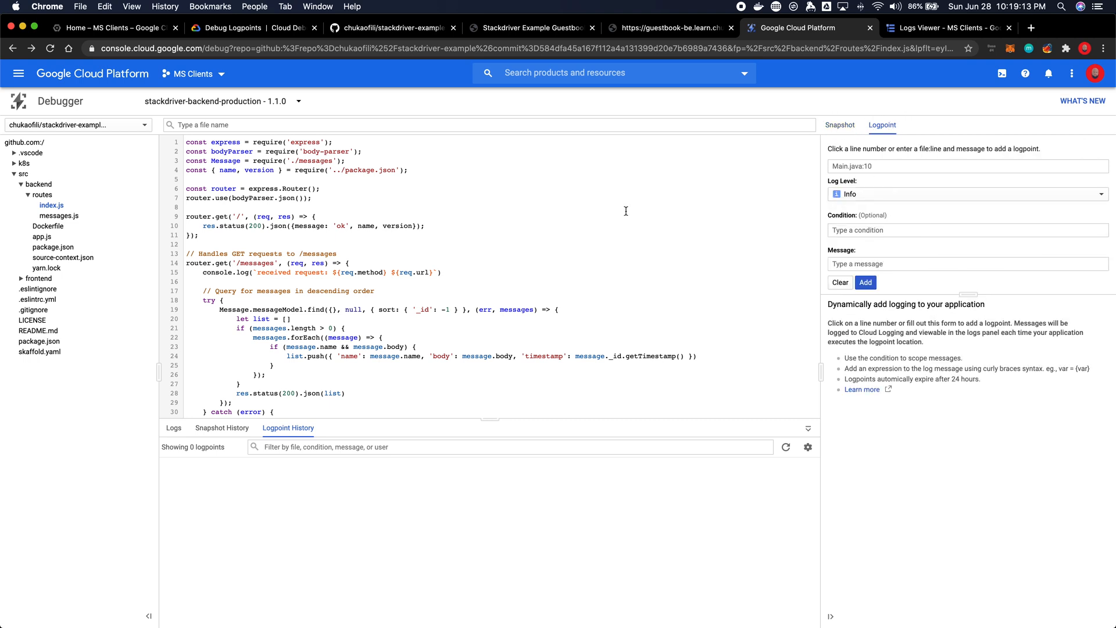
click(175, 217)
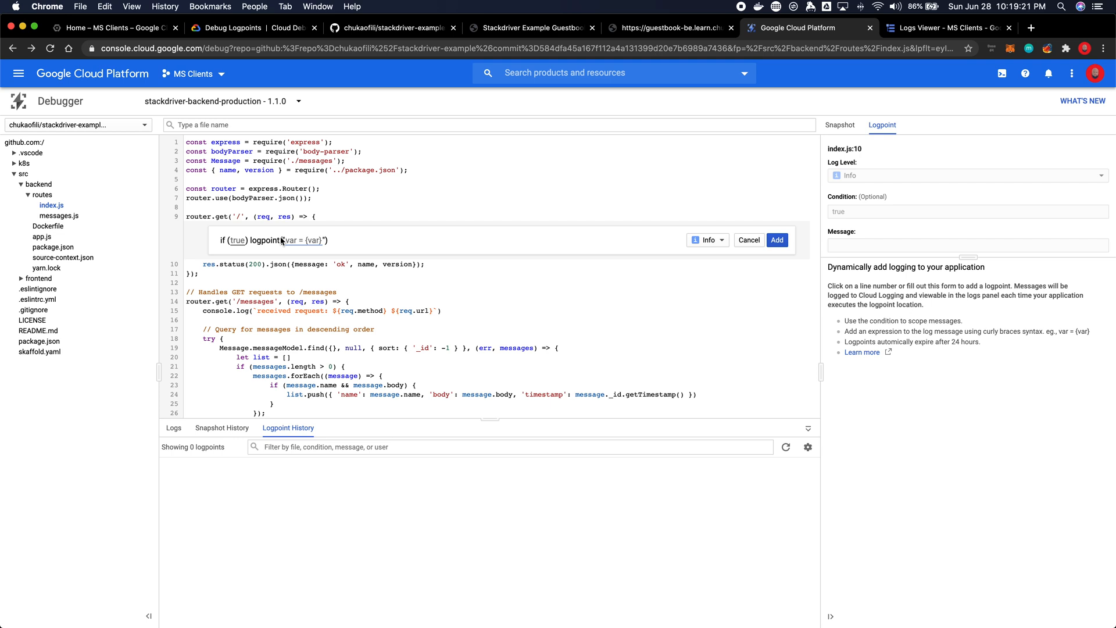
text(TUTS)
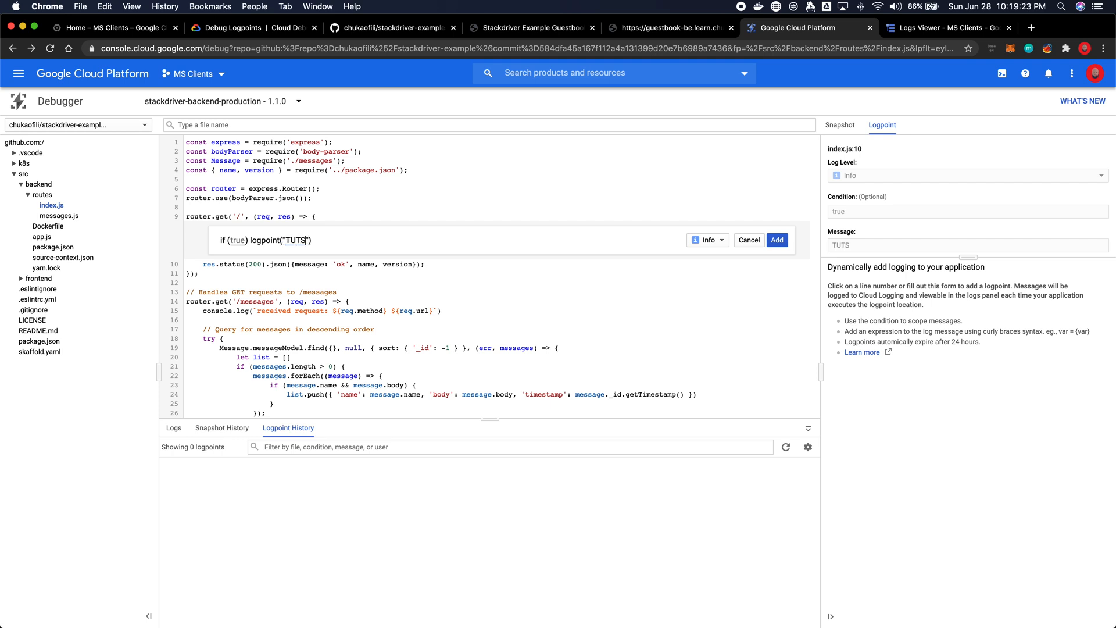
text(Q)
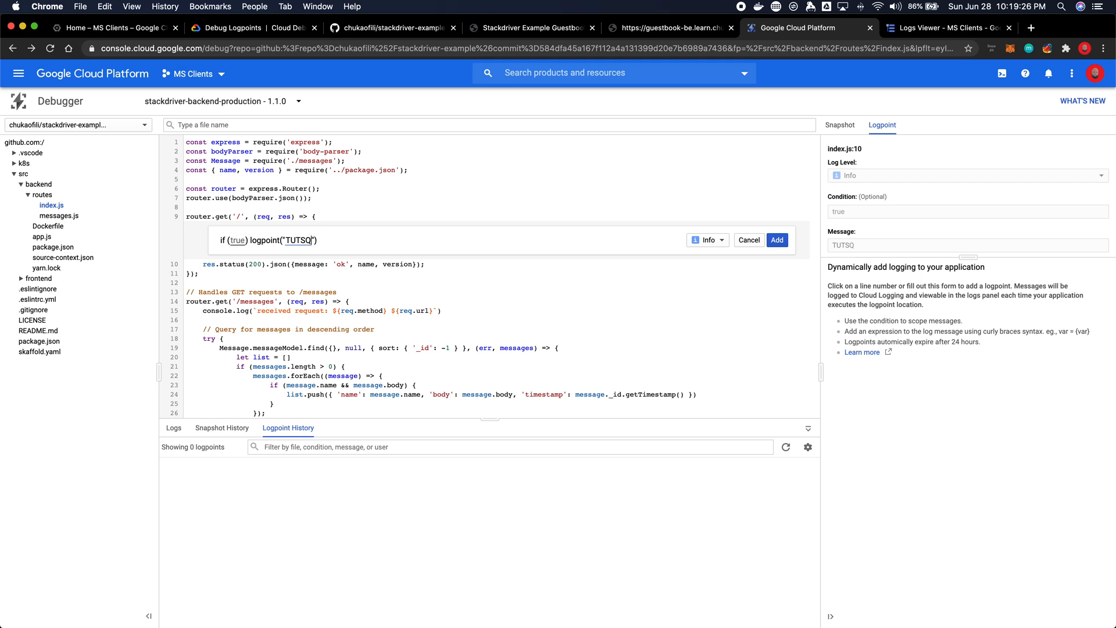
text(UERY)
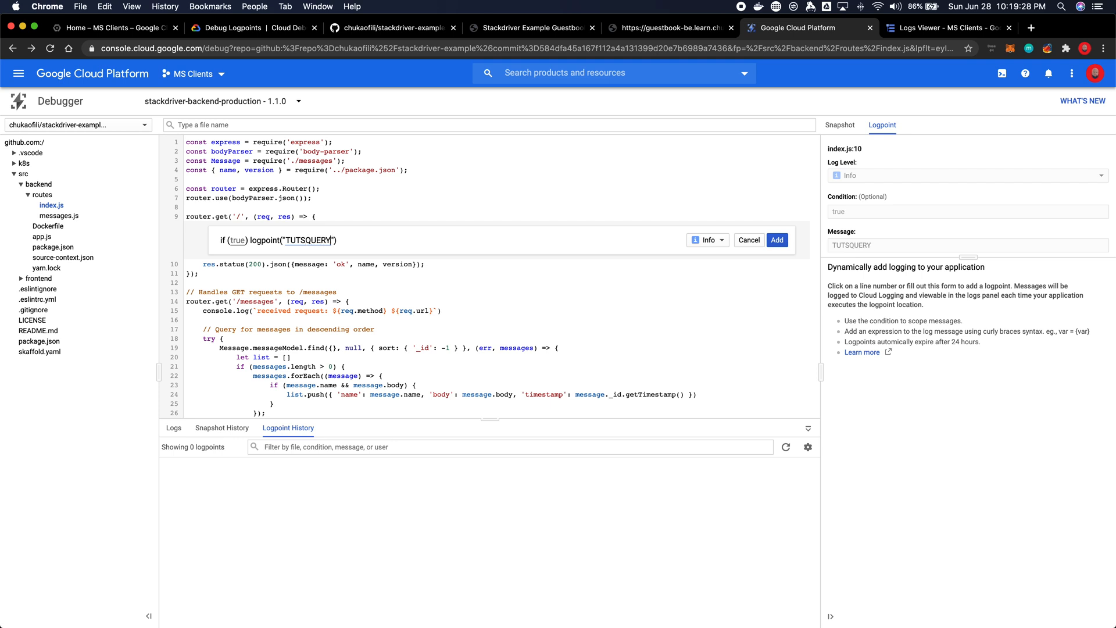
text(:)
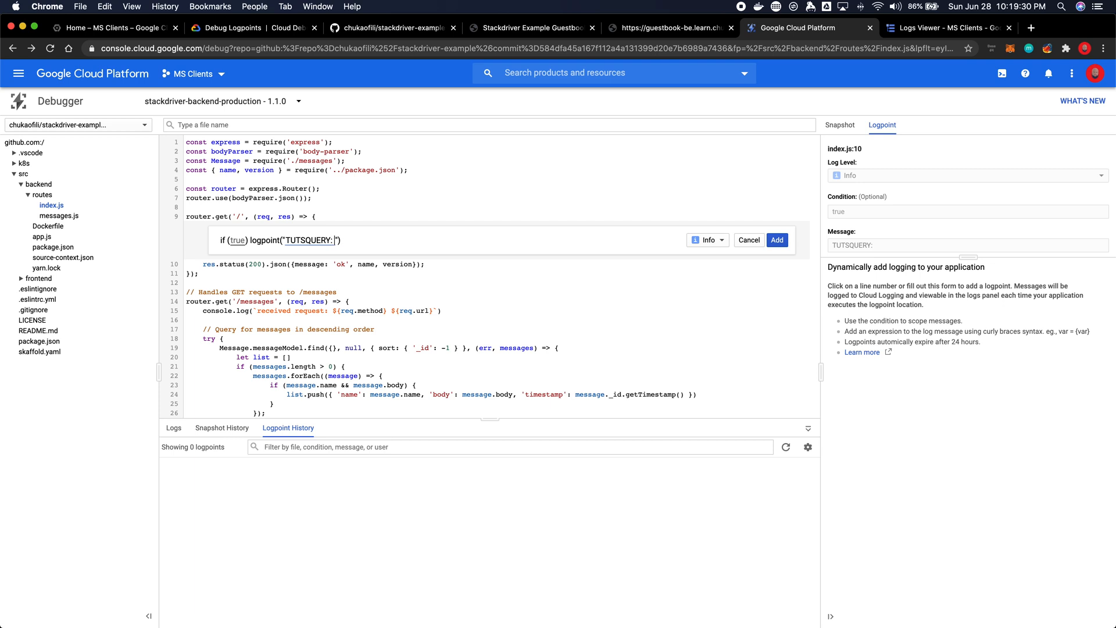
text({r)
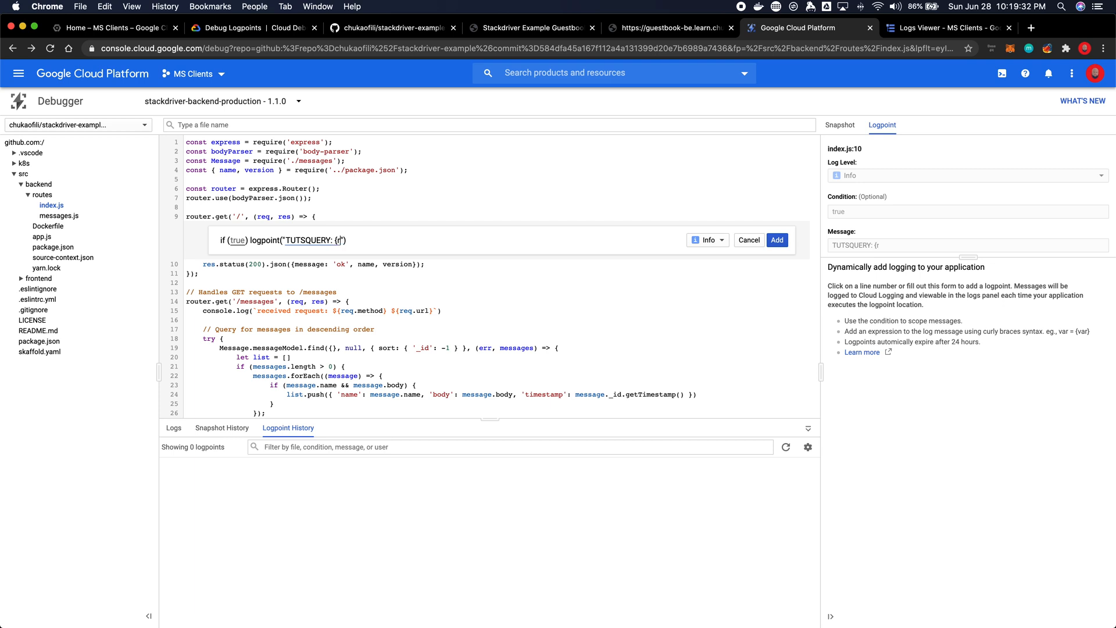
text(eq.)
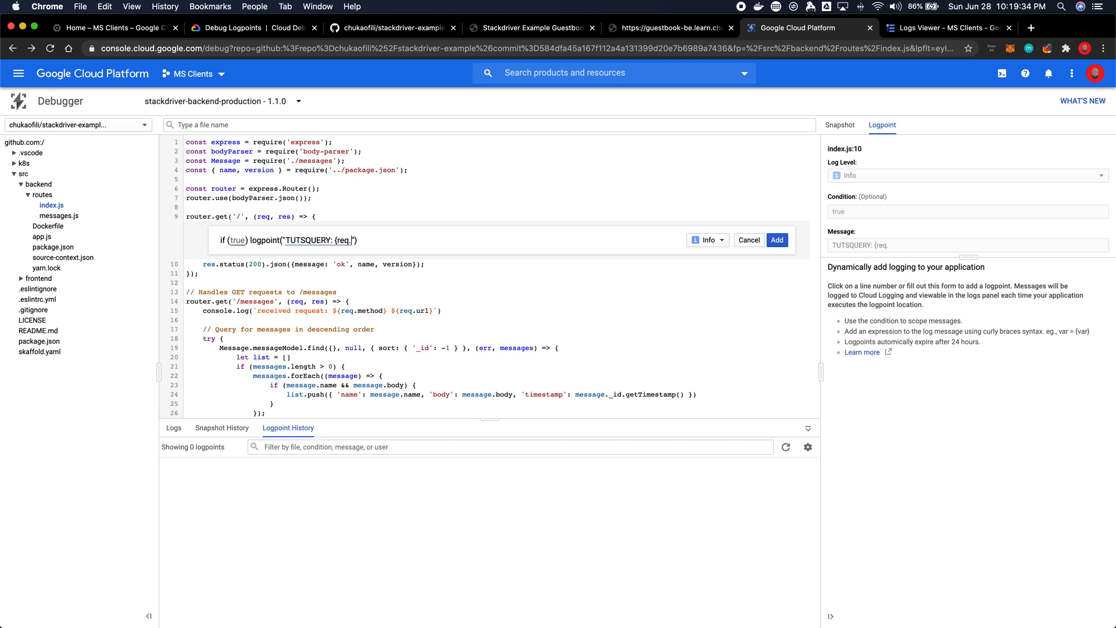
text(query)
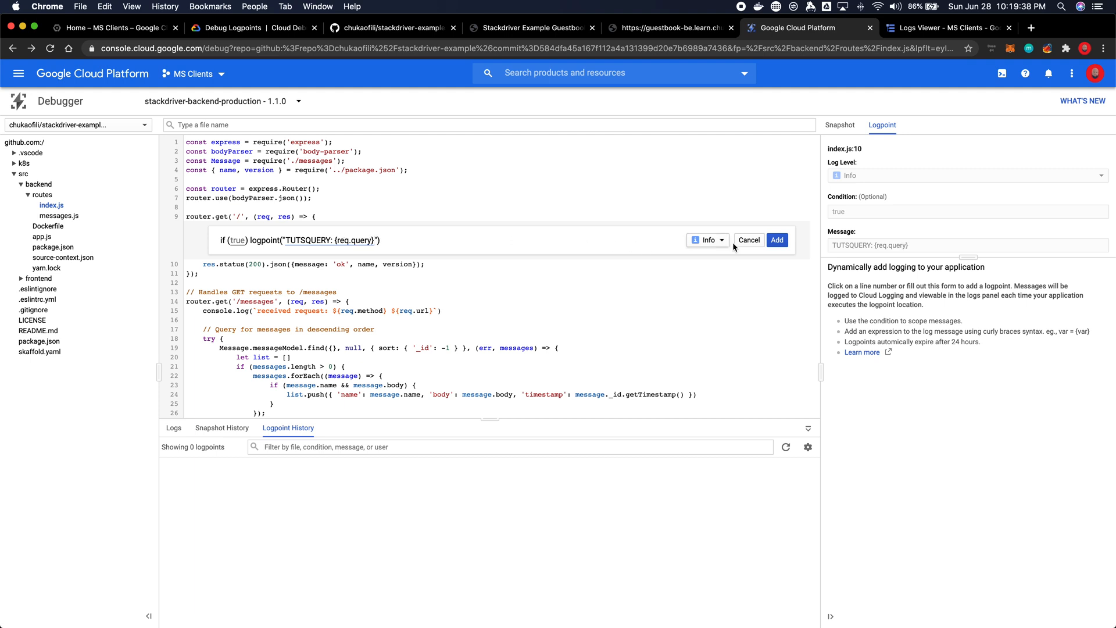
click(776, 239)
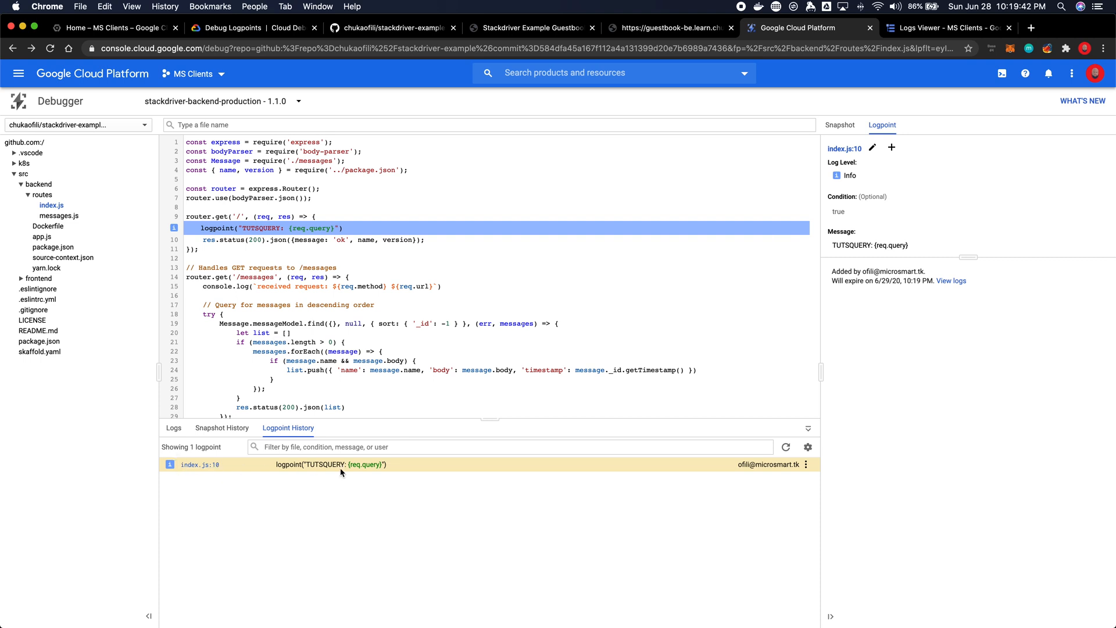
mouse_move(478, 472)
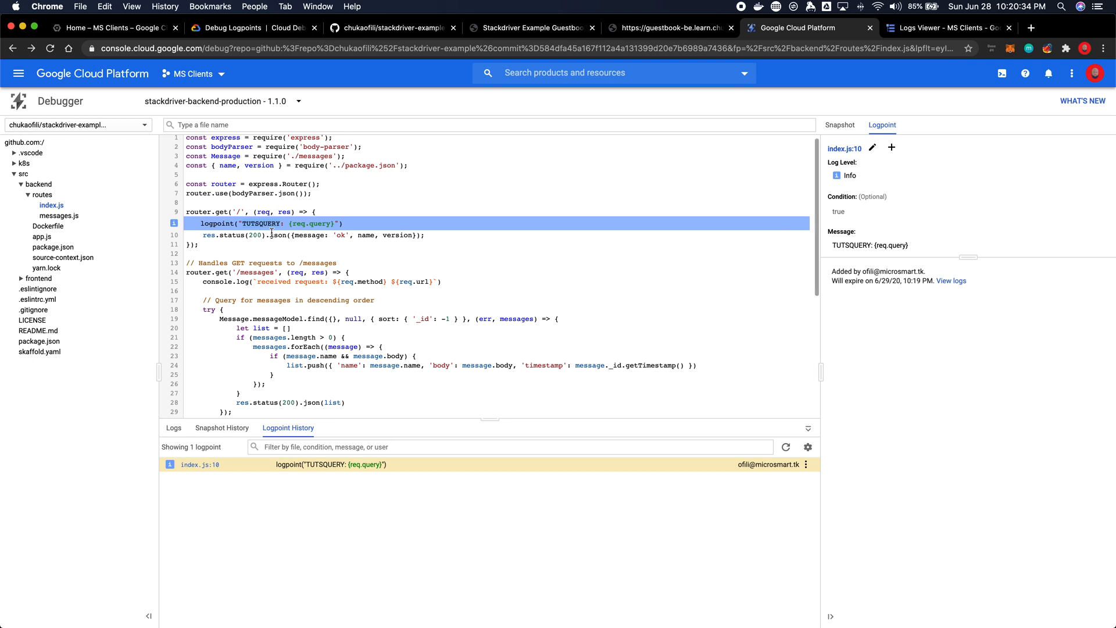
double_click(325, 464)
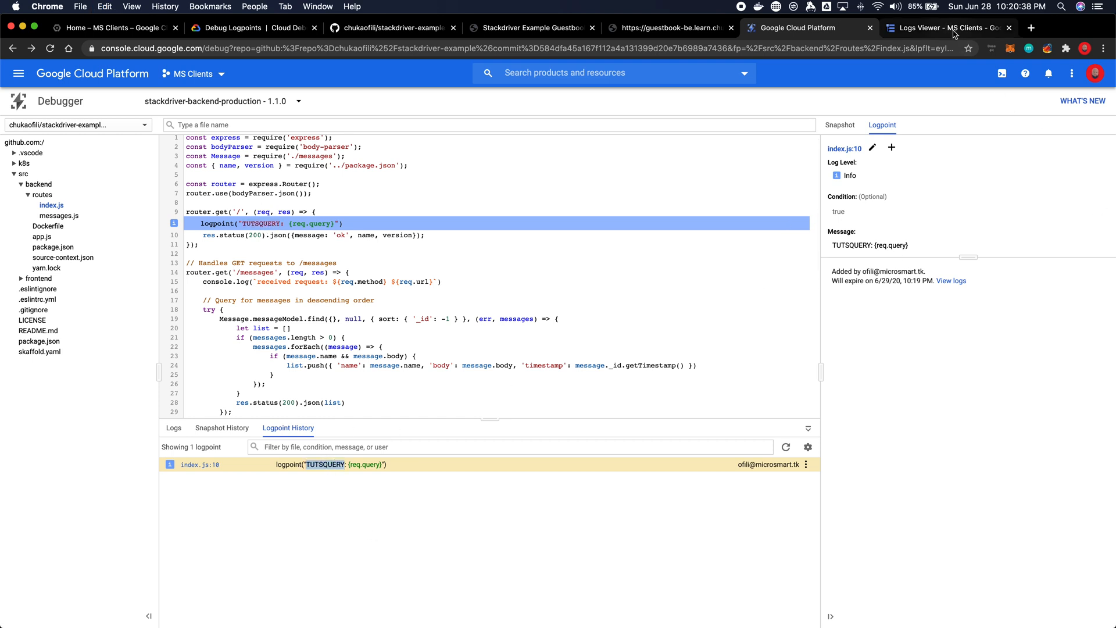
In Logs Viewer, limit logs to Kubernetes Container > posiedon > default > backend
click(946, 28)
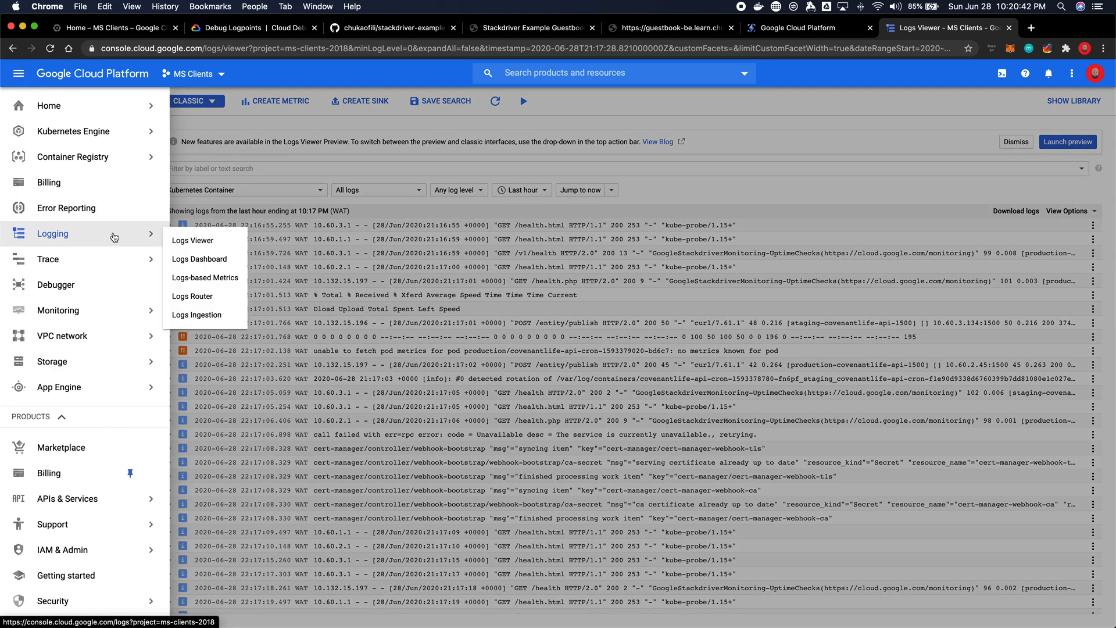
click(192, 239)
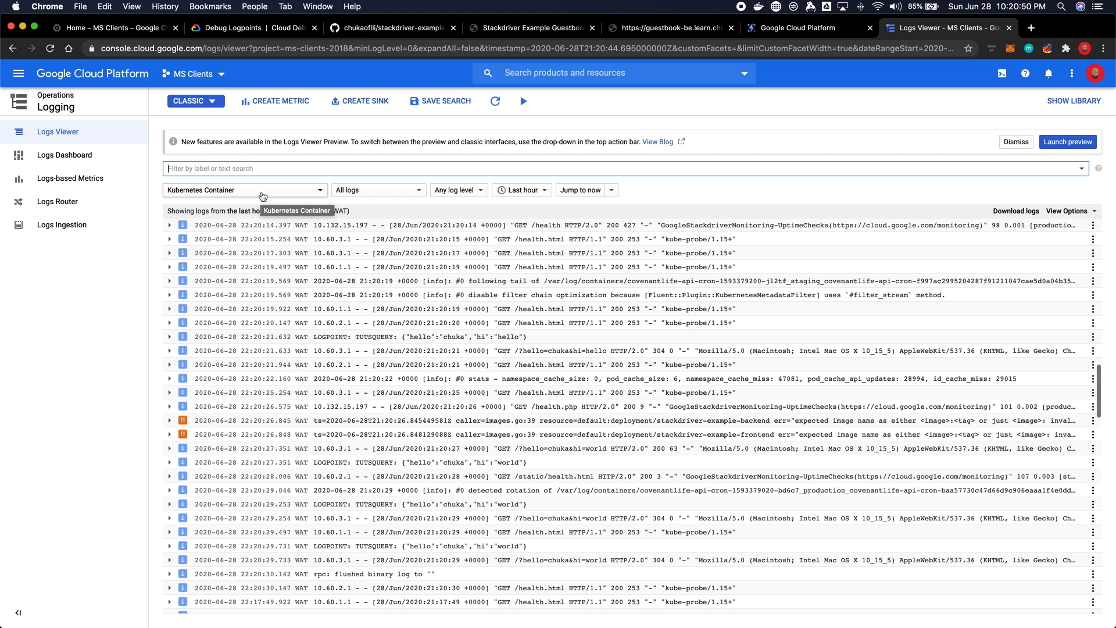
click(244, 189)
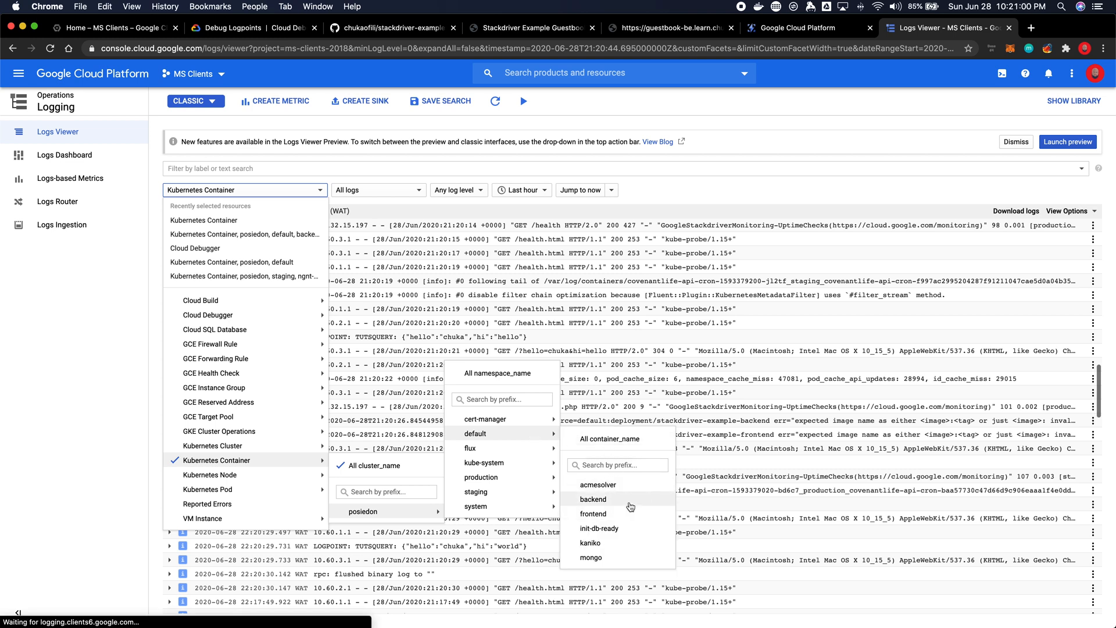
click(593, 499)
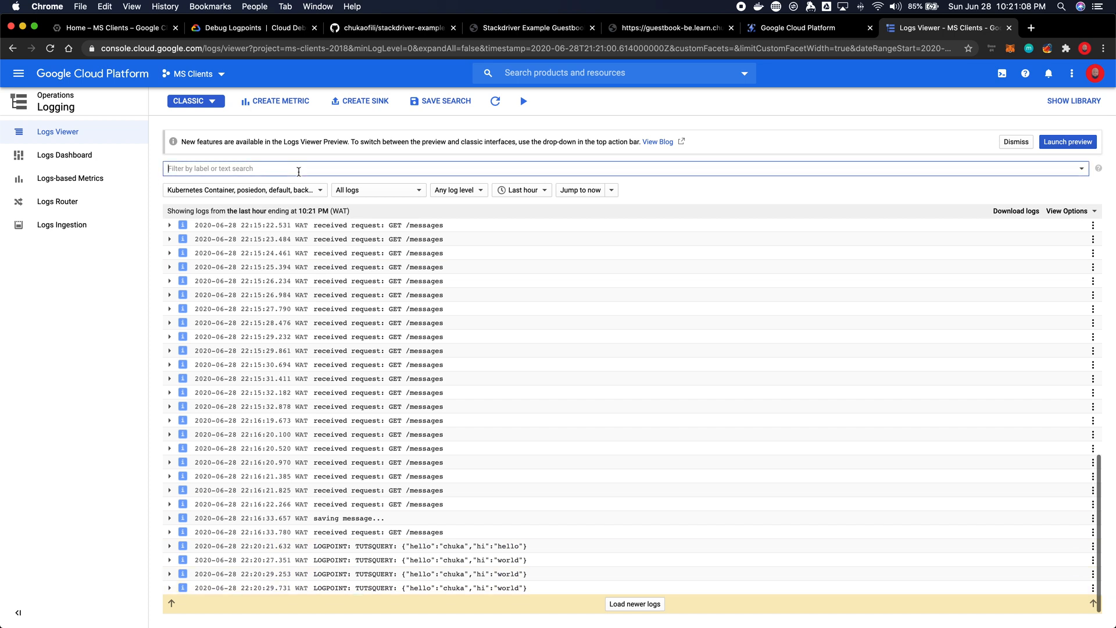
Filter the backend stdout logs by the text TUTSQUERY
click(378, 189)
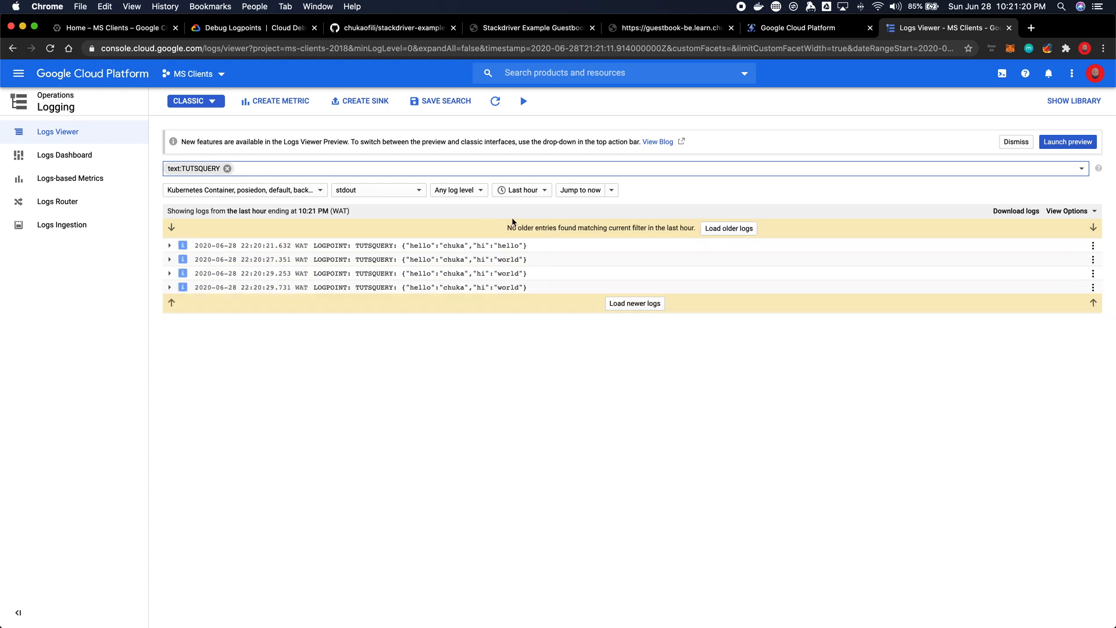
click(523, 100)
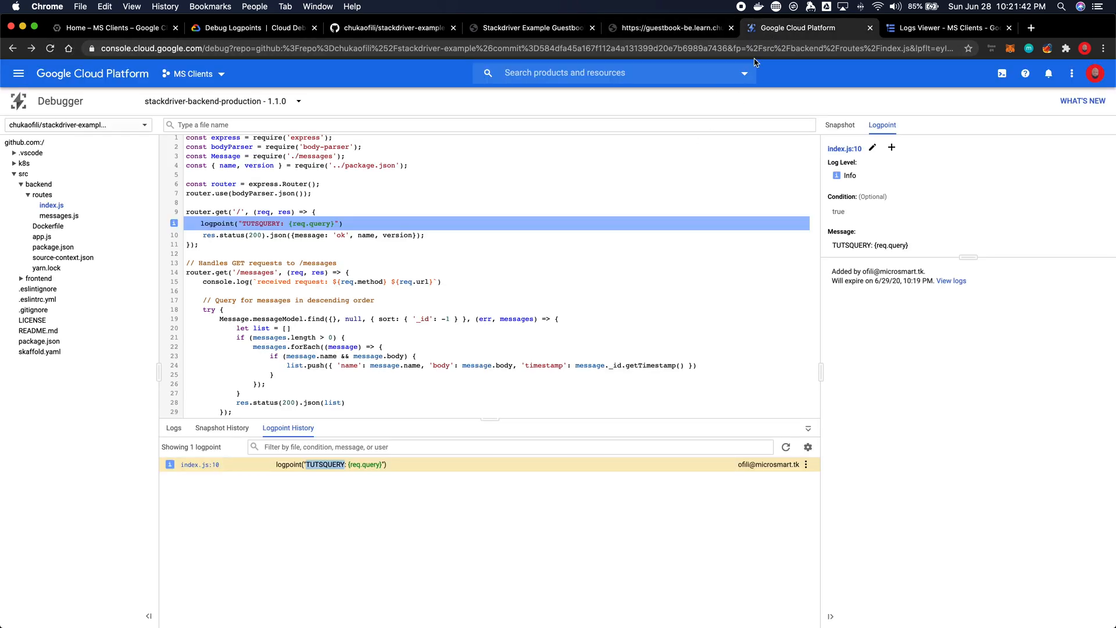
Return to Logs Viewer and stream the TUTSQUERY logs live
click(943, 28)
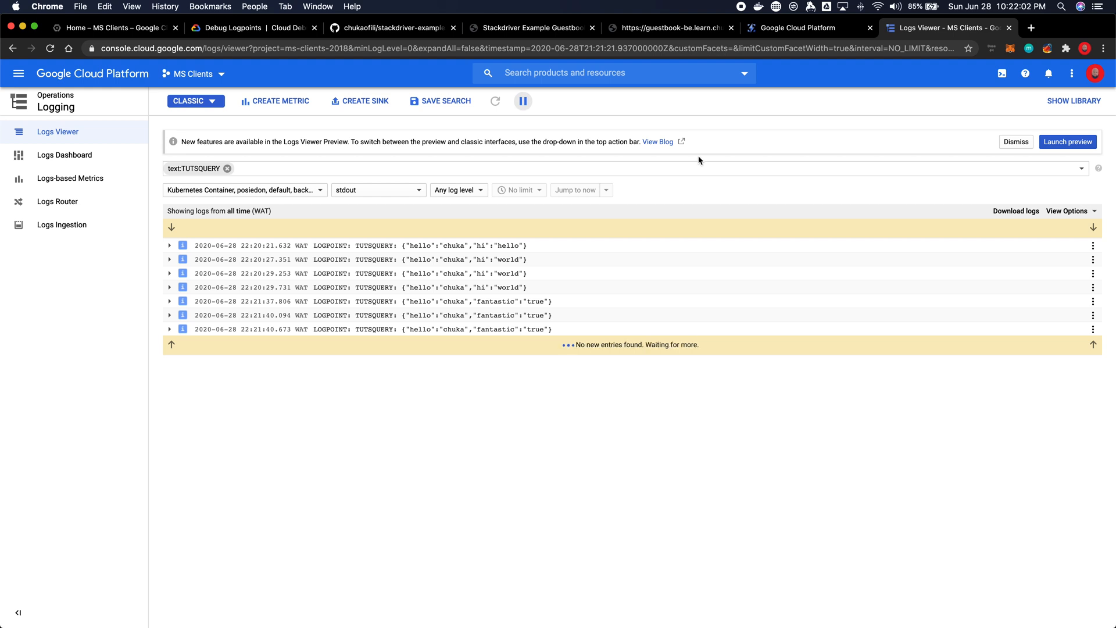
mouse_move(701, 160)
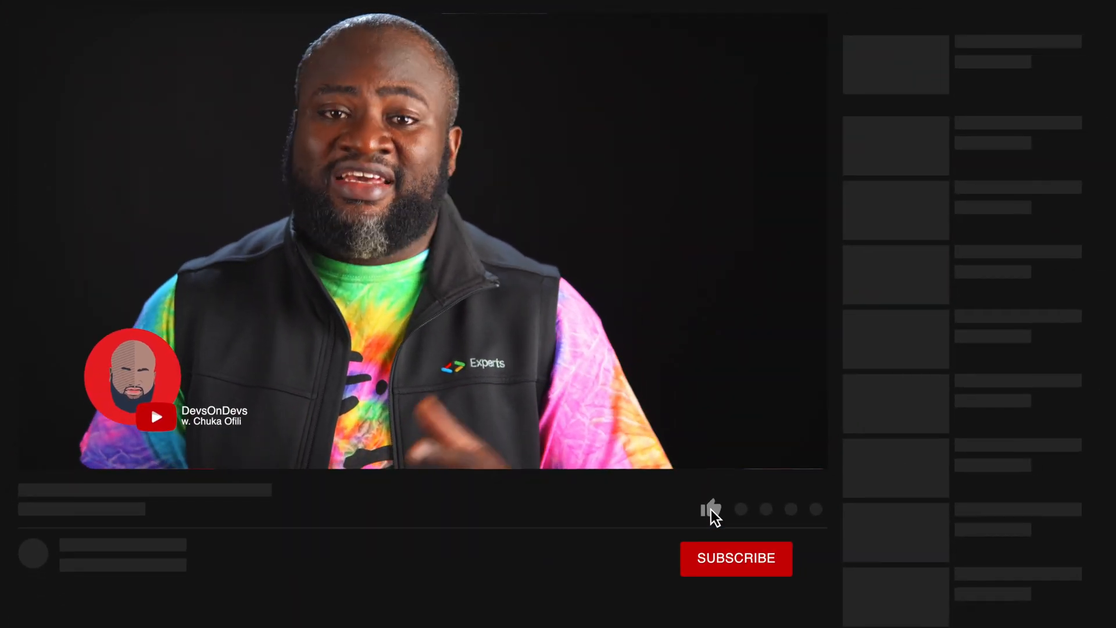
click(711, 508)
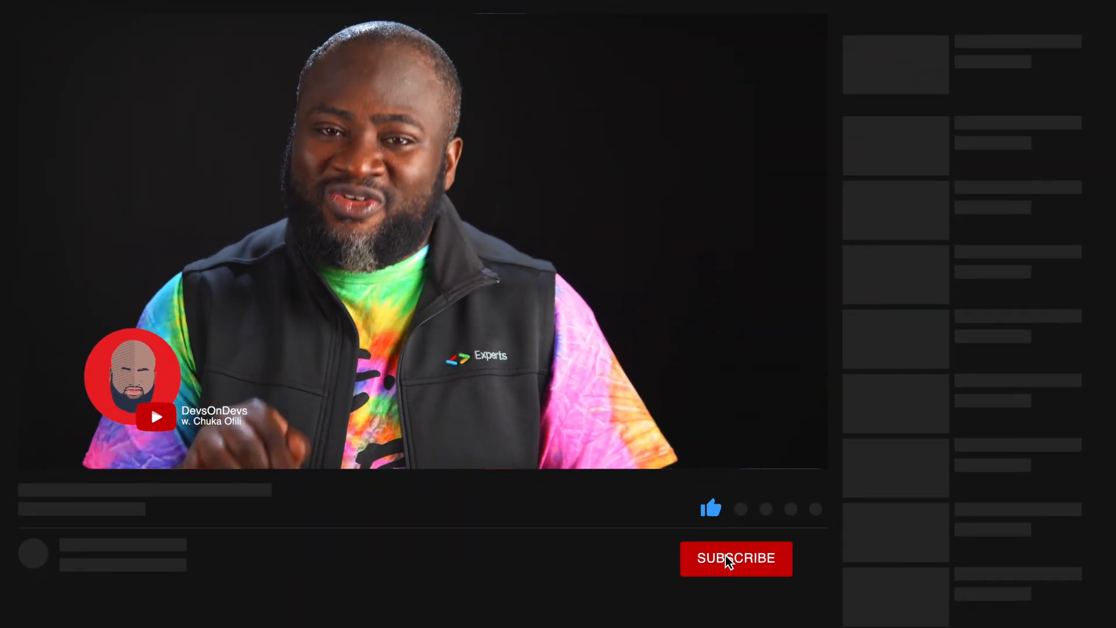
click(735, 558)
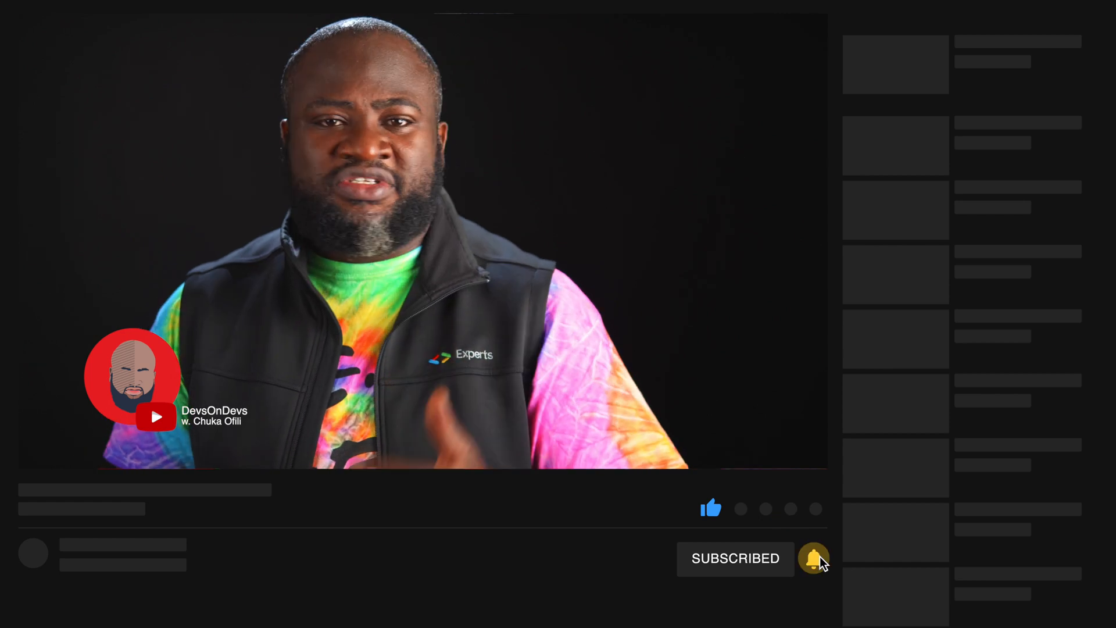